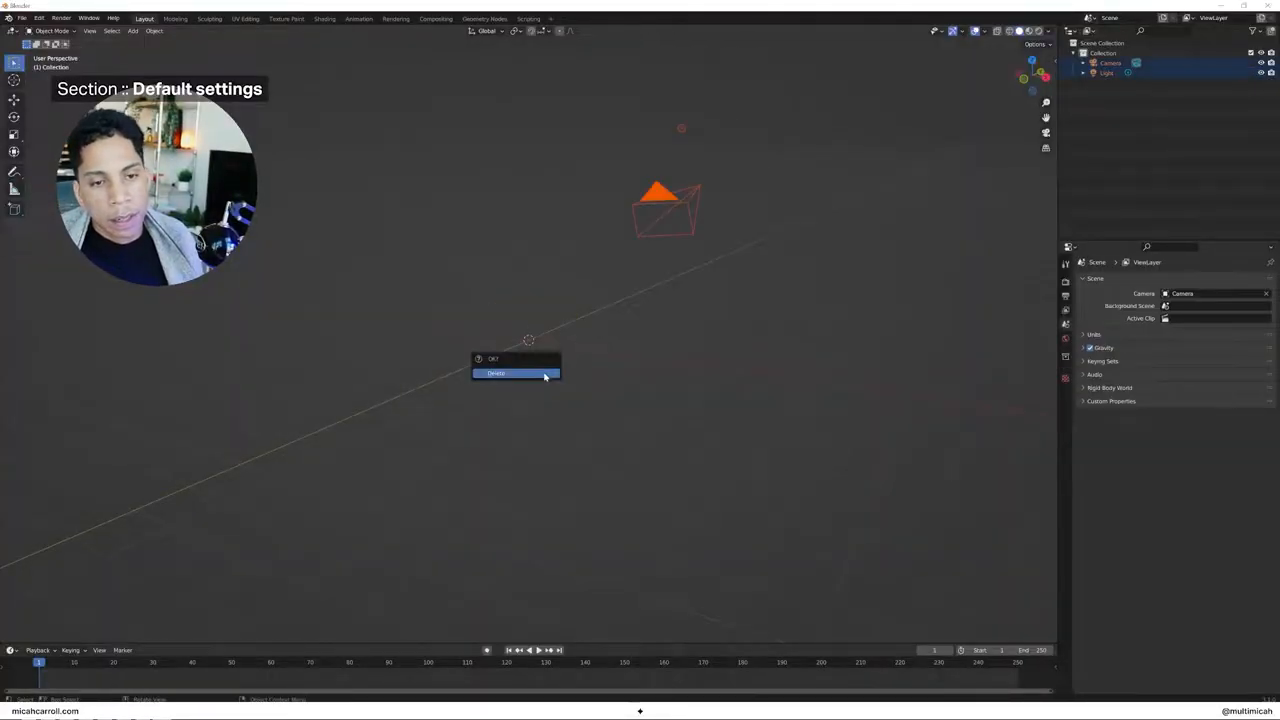
Delete the default objects and enable Ambient Occlusion, Bloom and Screen Space Reflections in Eevee
left_click(496, 374)
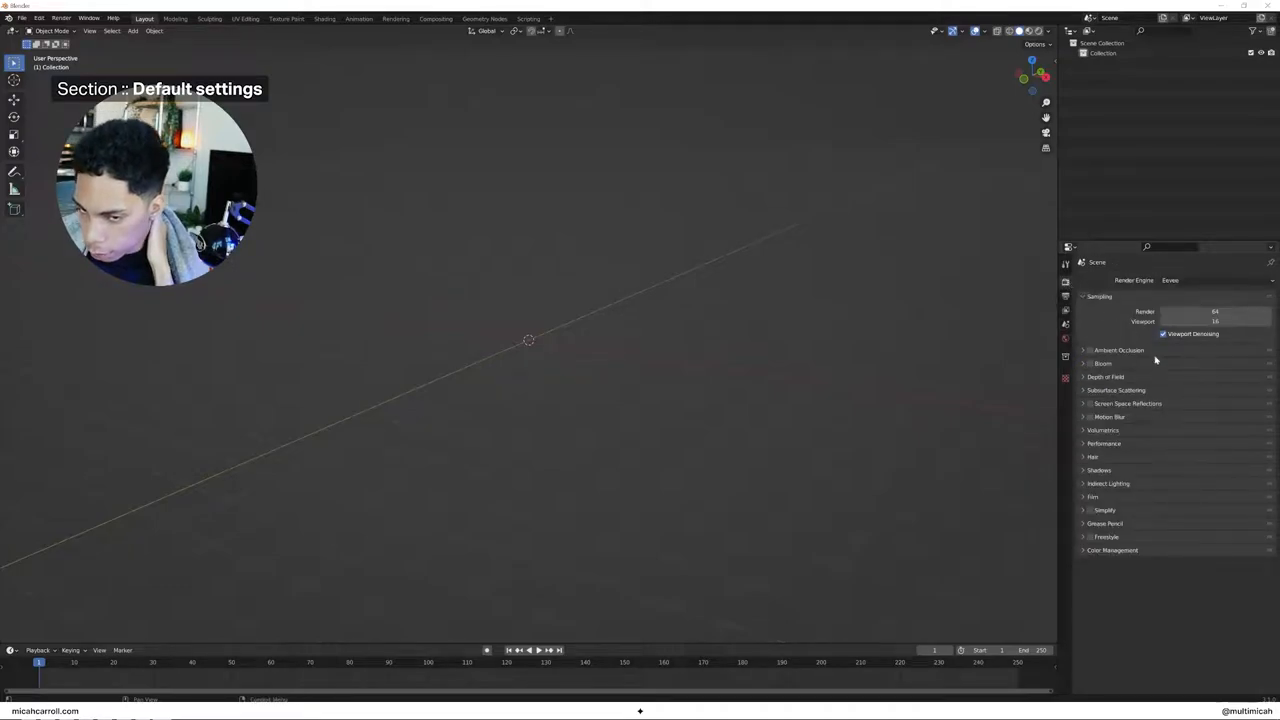
left_click(1088, 350)
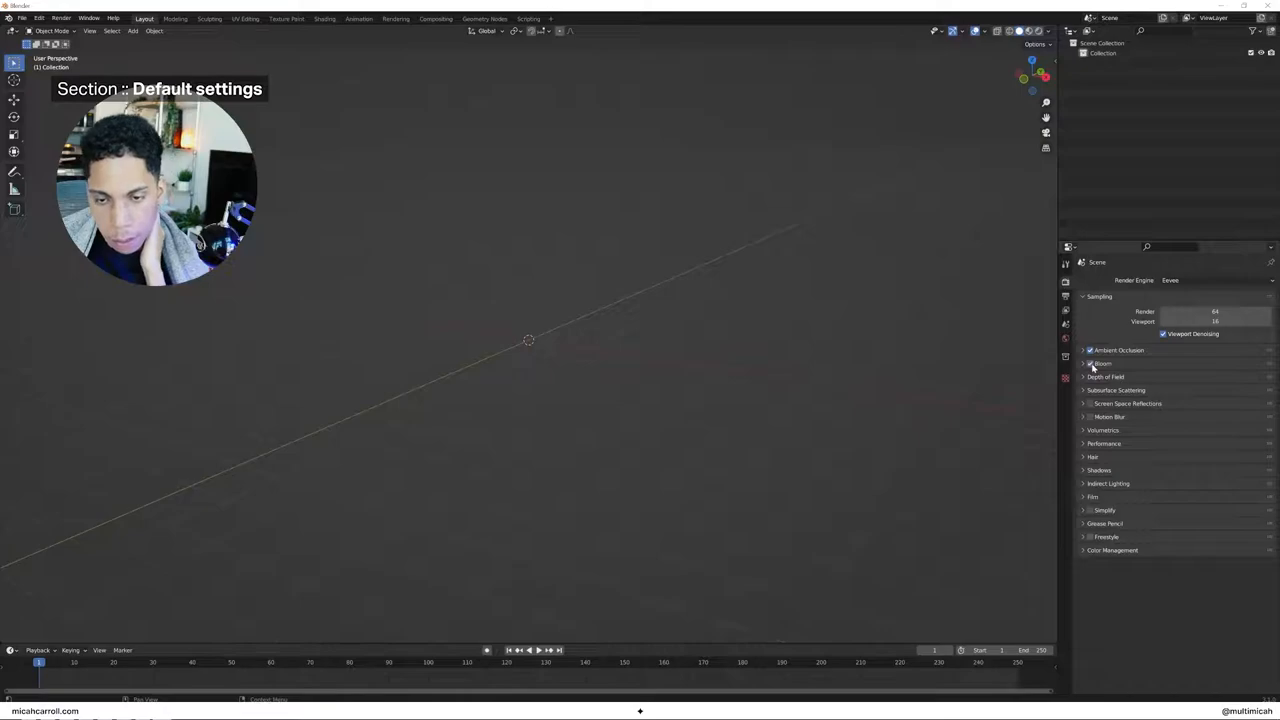
left_click(1084, 404)
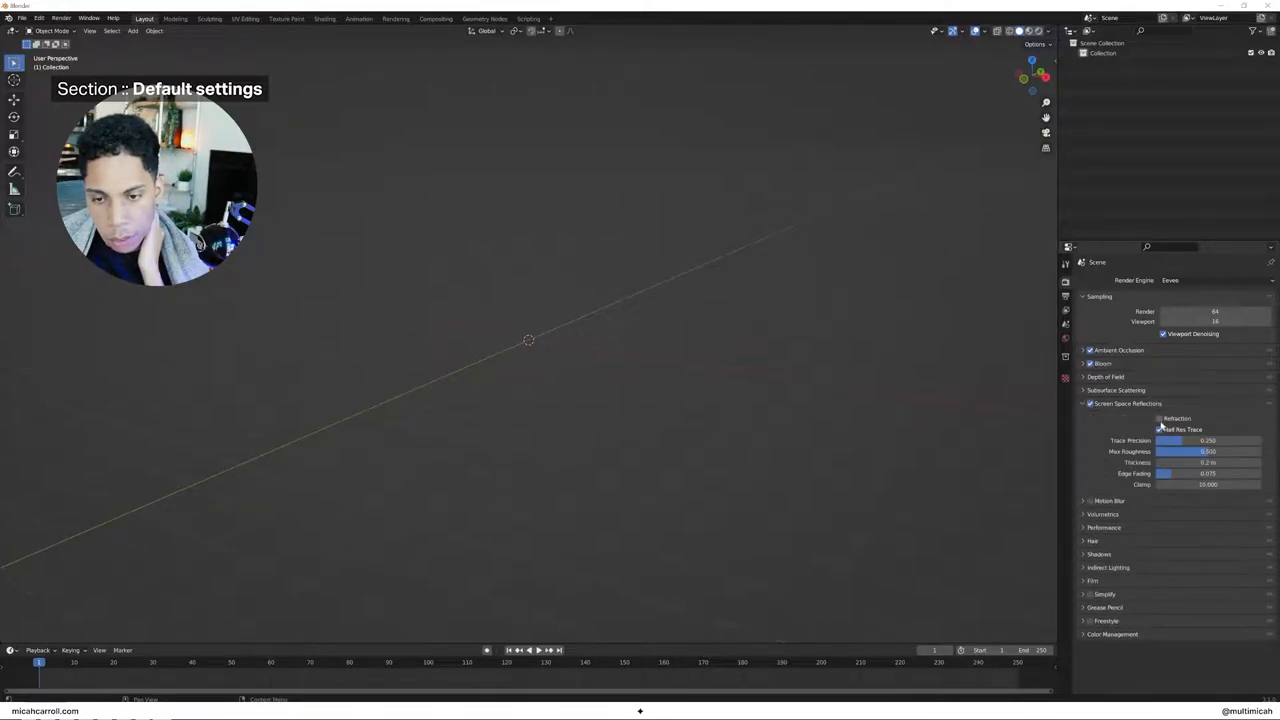
left_click(1084, 404)
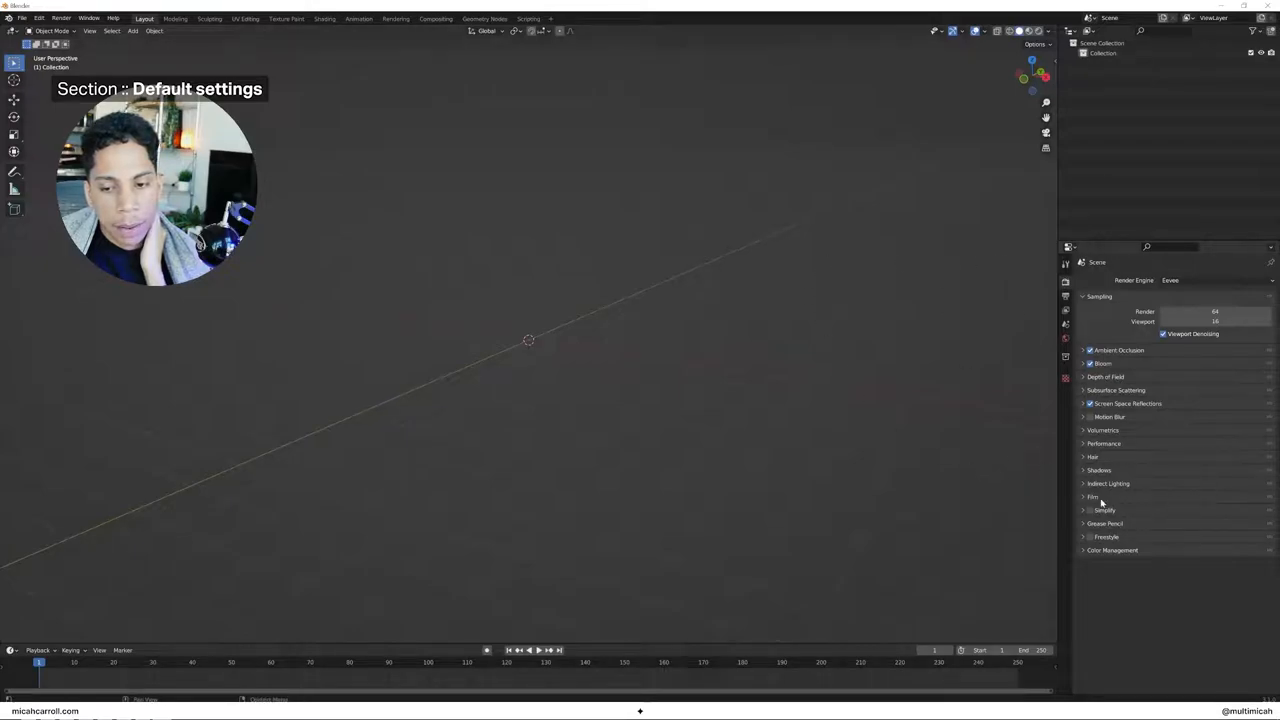
Adjust the Color Management look, then browse the Render and Edit menus
left_click(1112, 550)
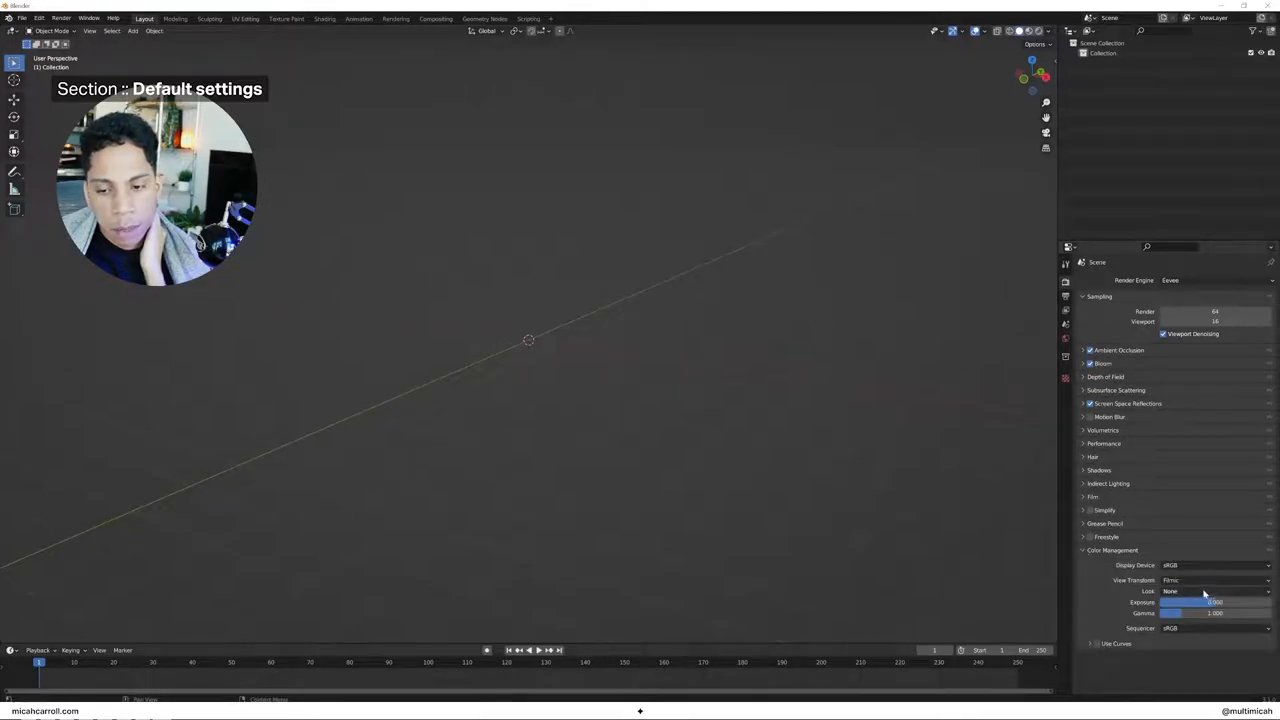
left_click(1212, 592)
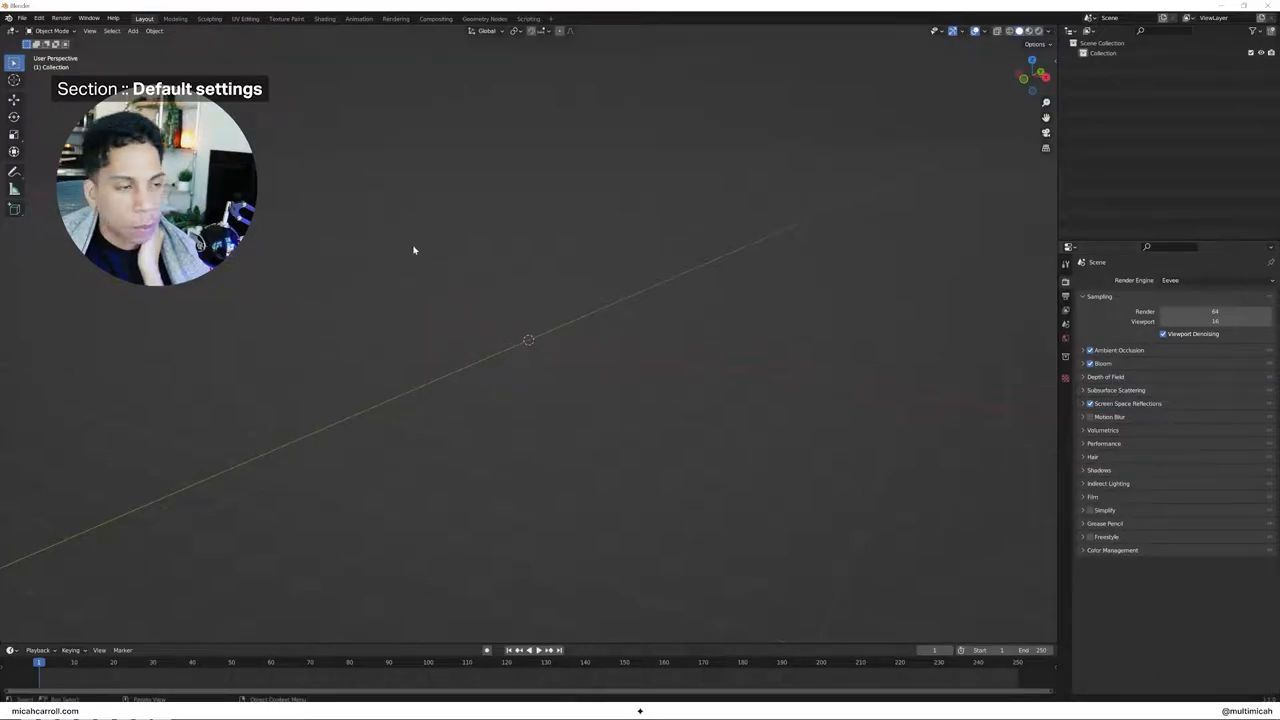
left_click(60, 18)
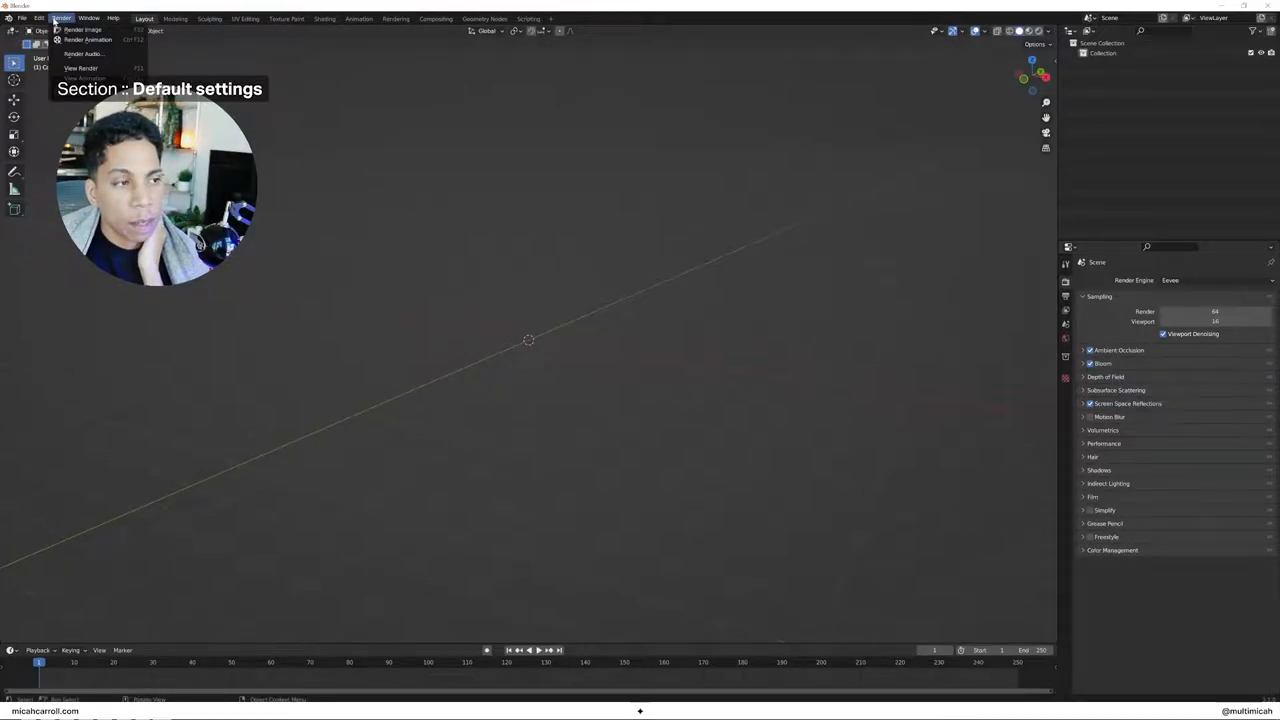
left_click(40, 18)
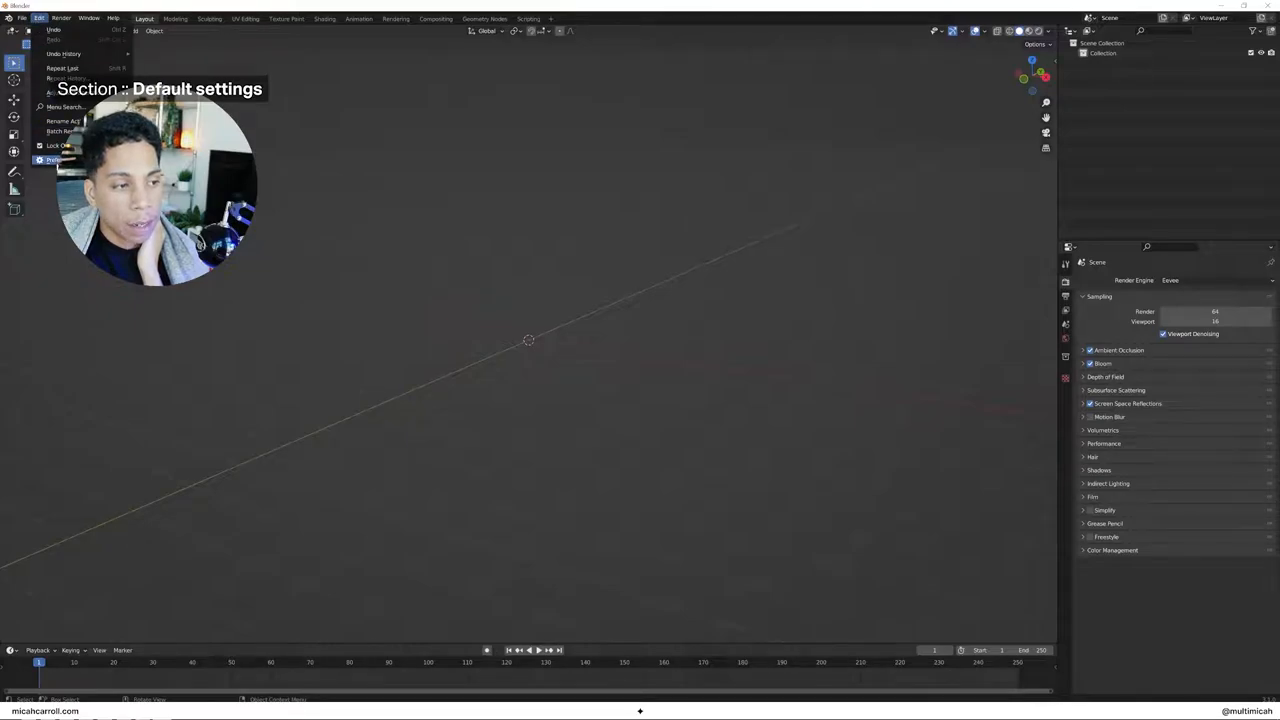
Change the F-Curves default interpolation in Preferences > Animation and close the window
left_click(52, 160)
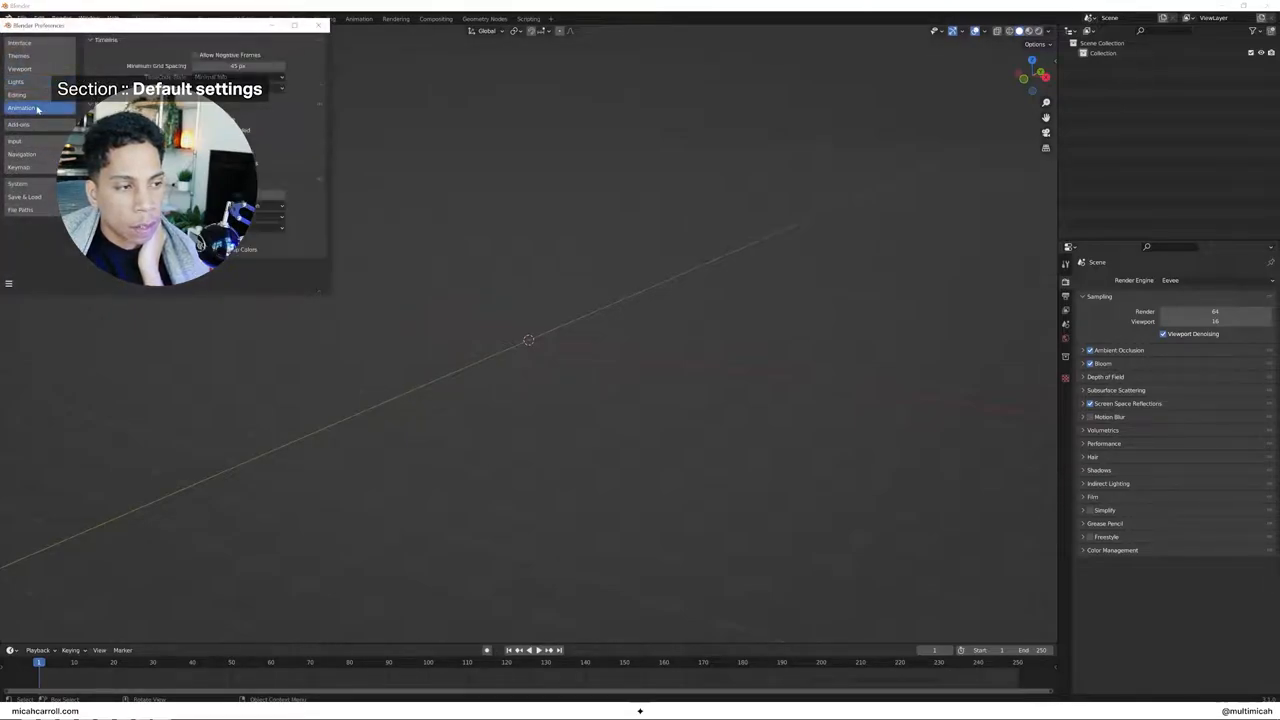
left_click_drag(150, 24, 850, 172)
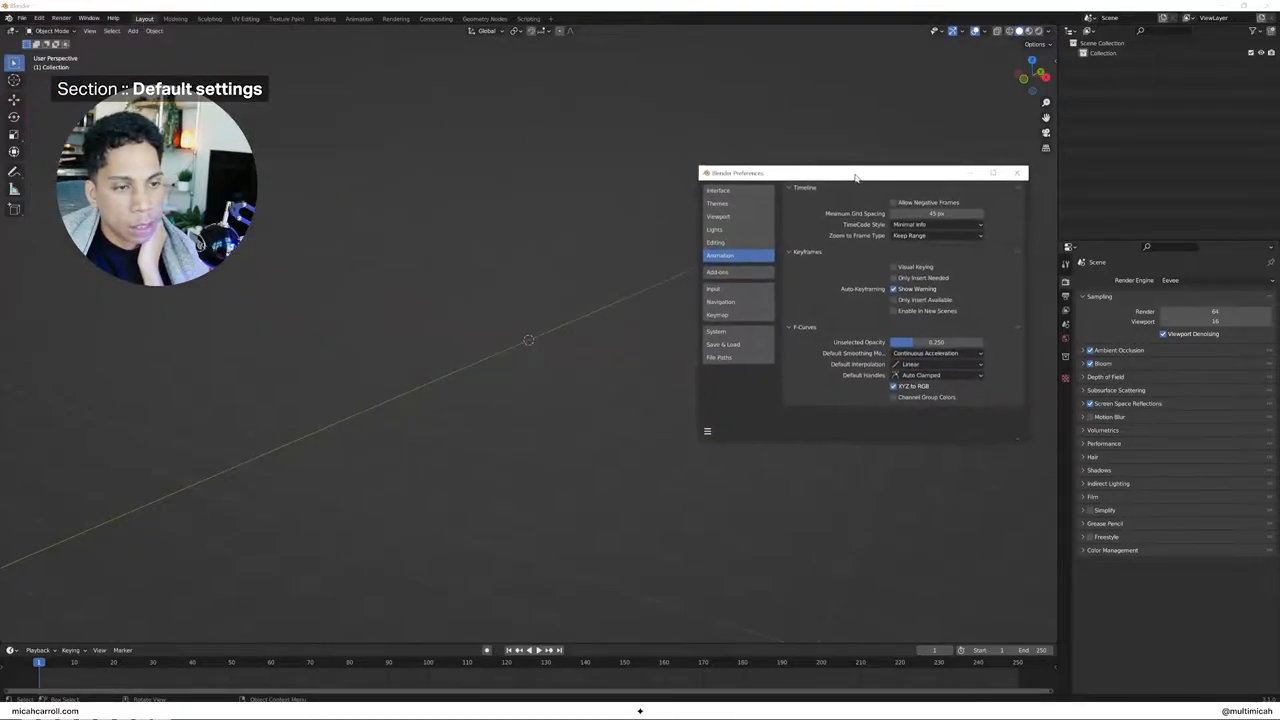
left_click_drag(856, 172, 524, 90)
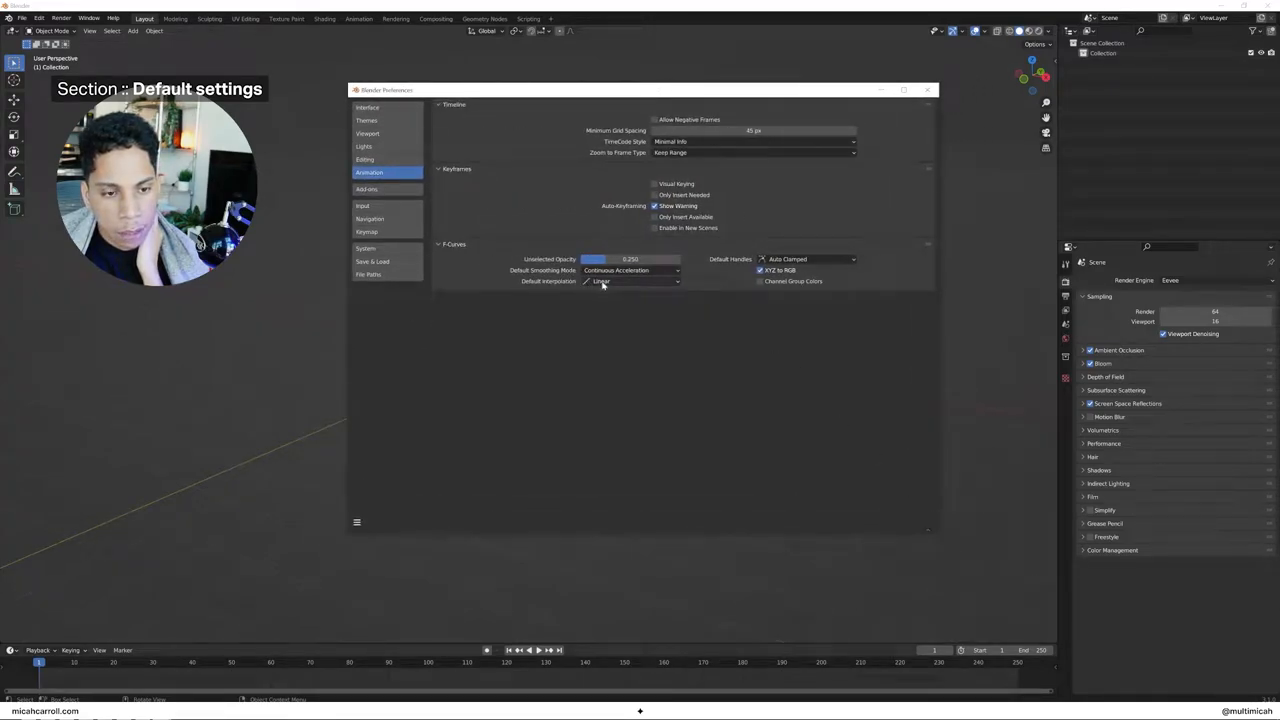
left_click(630, 280)
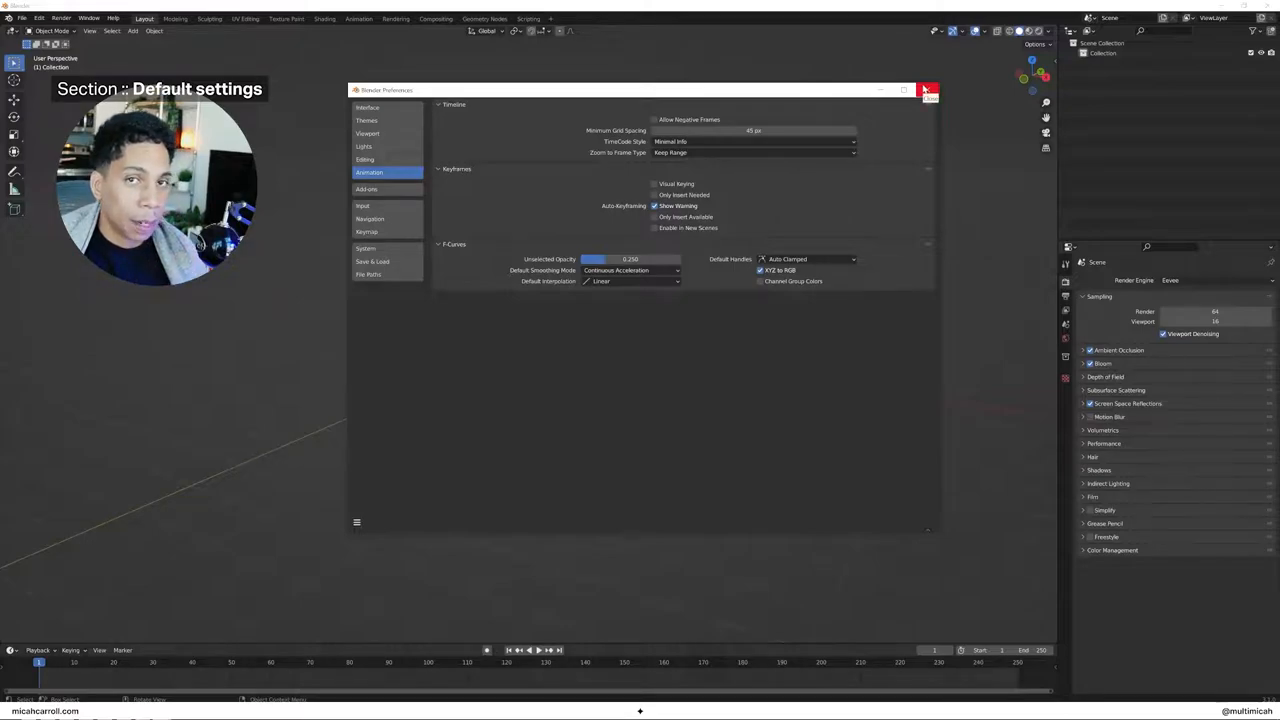
left_click(928, 90)
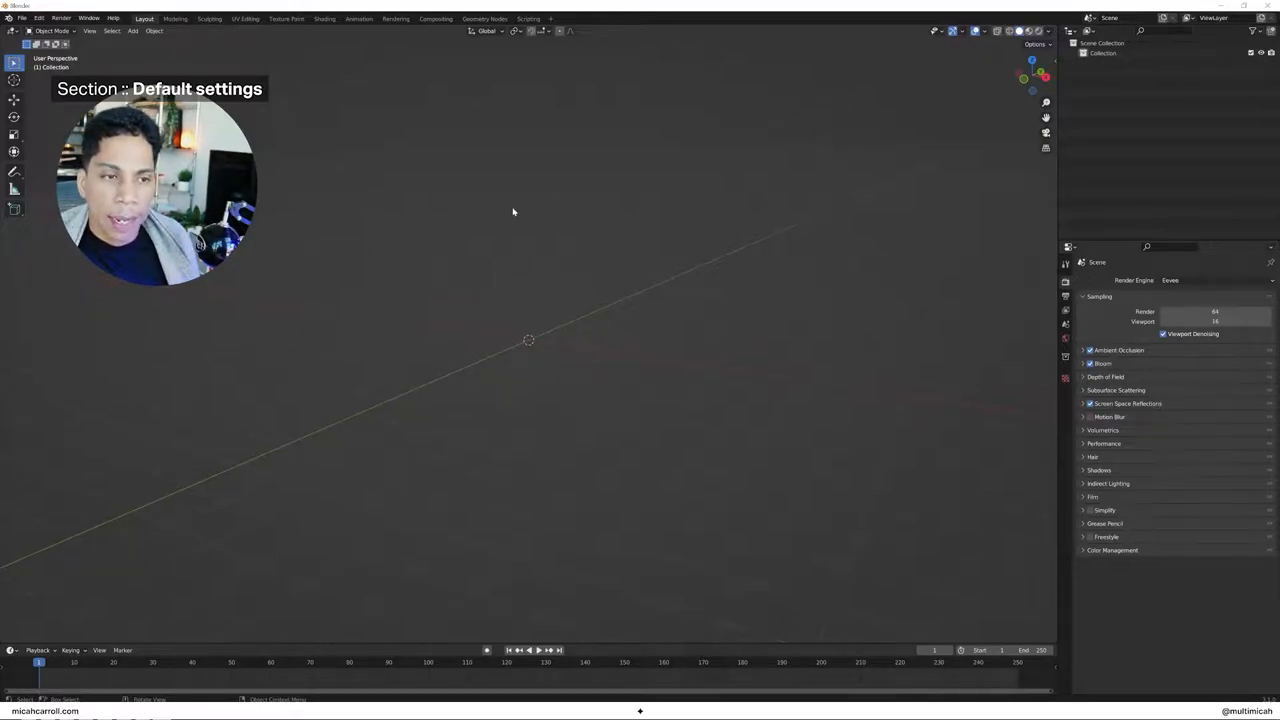
mouse_move(472, 188)
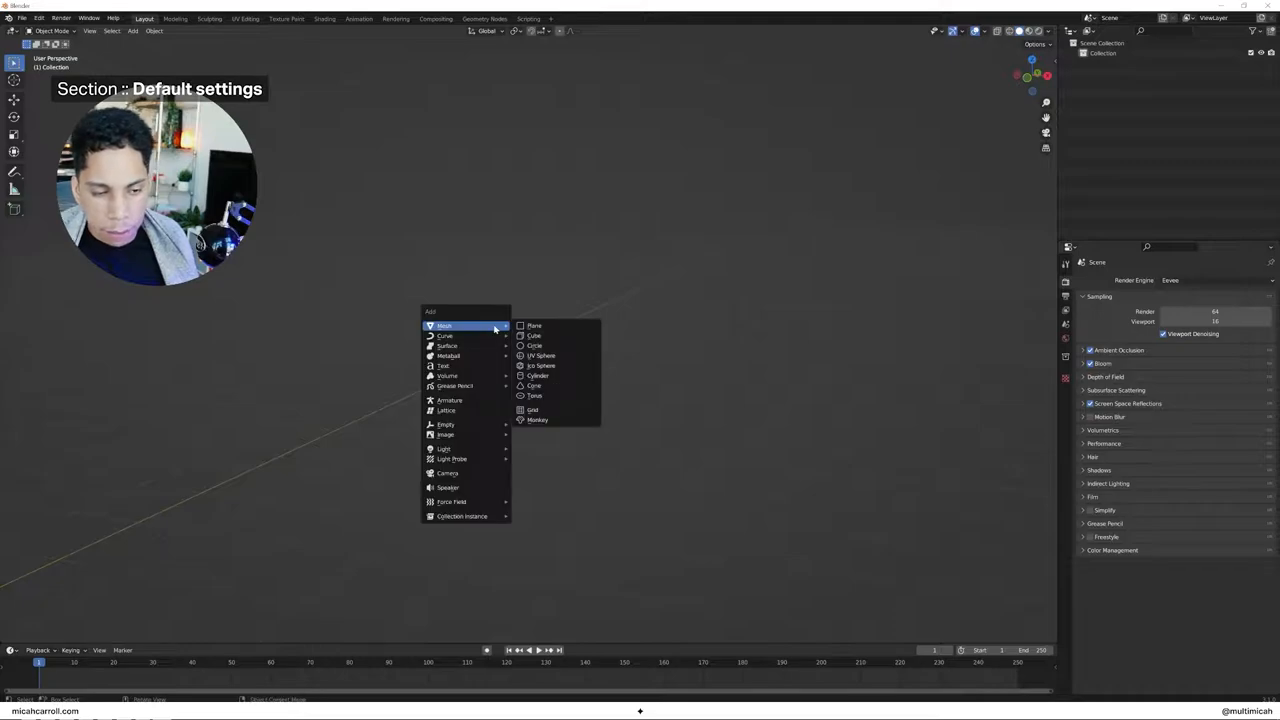
mouse_move(544, 364)
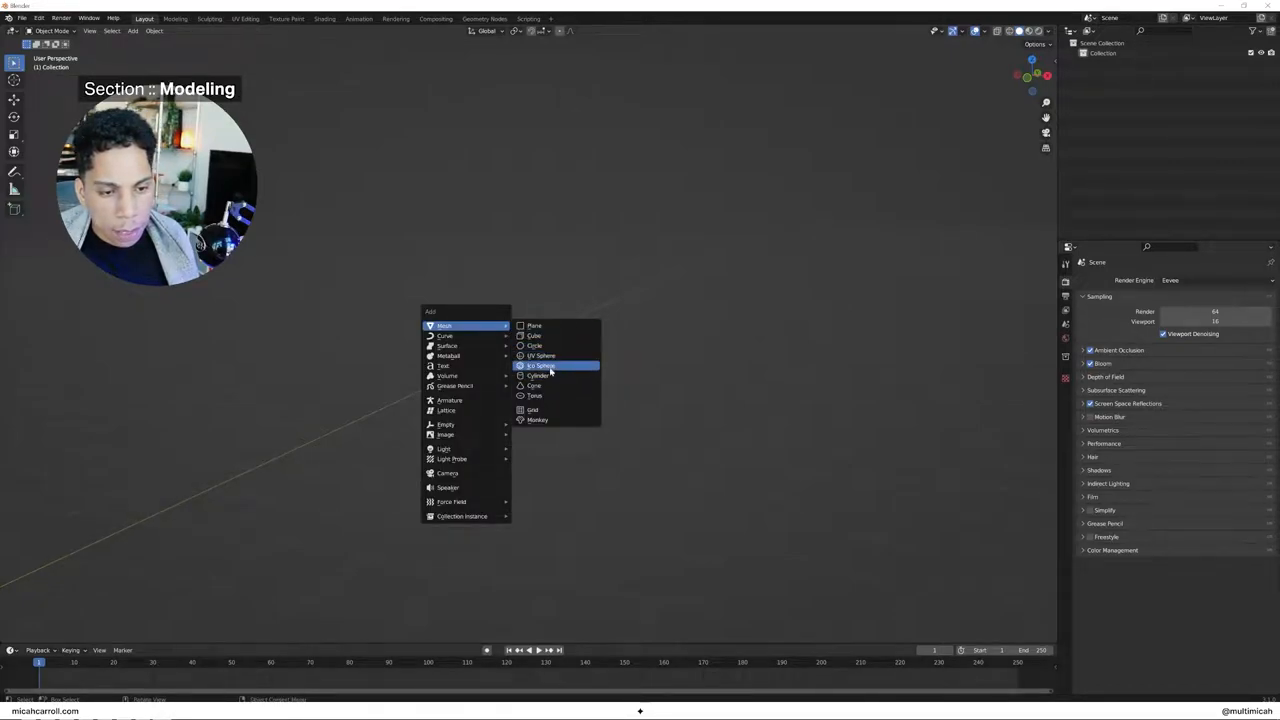
Add a cylinder mesh, view it in wireframe and reduce its vertex count to eight sides
left_click(538, 376)
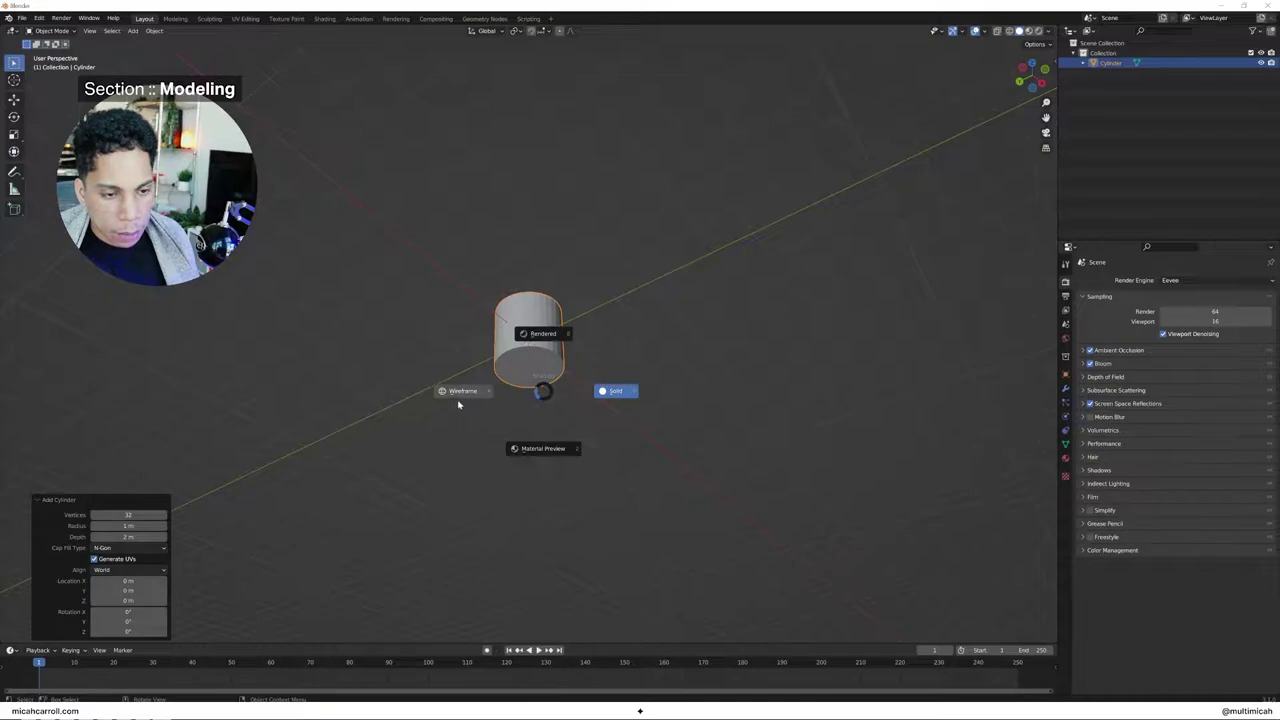
left_click(456, 390)
type("8")
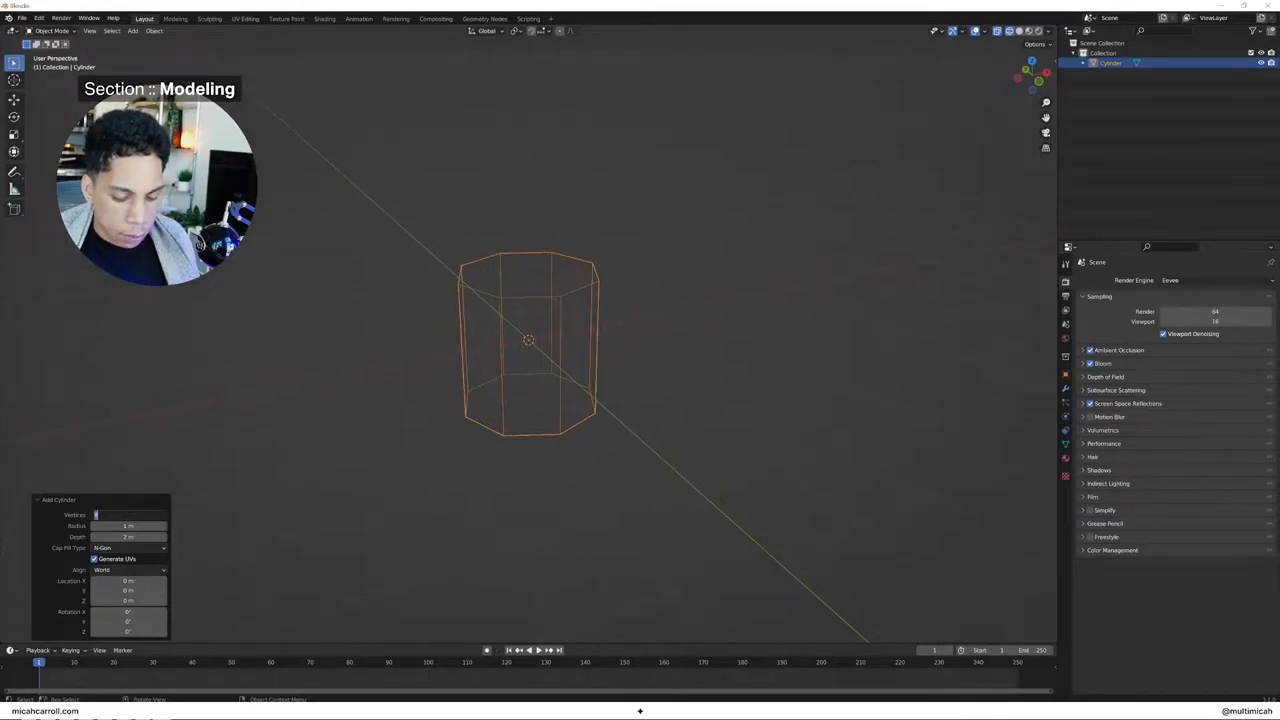
left_click(128, 514)
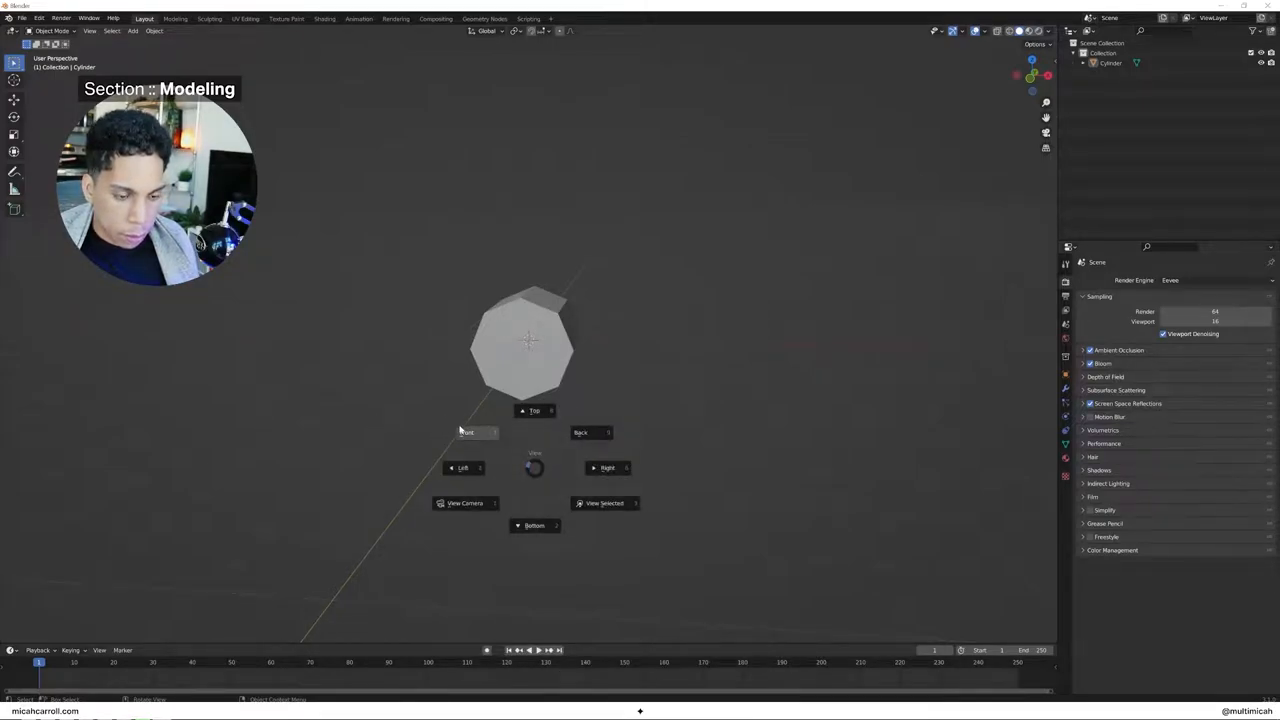
View the octagon head-on, add a camera and split the viewport into two side-by-side areas
left_click(466, 432)
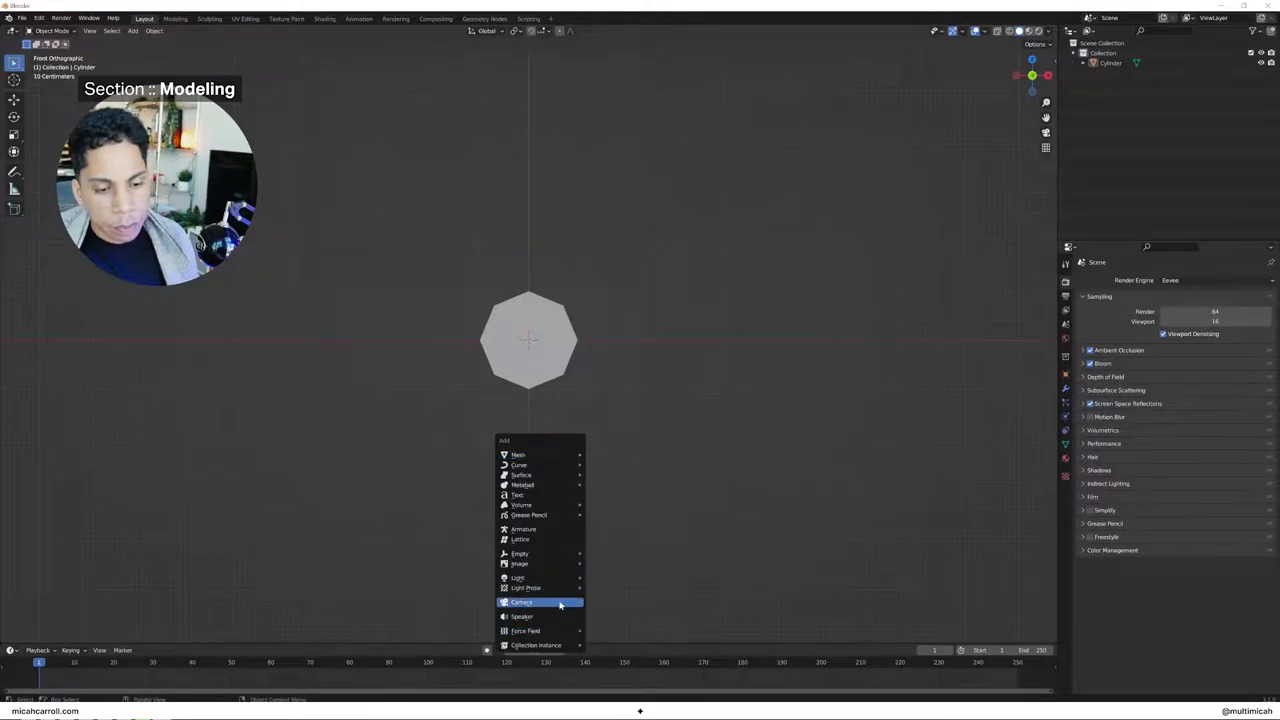
left_click(520, 602)
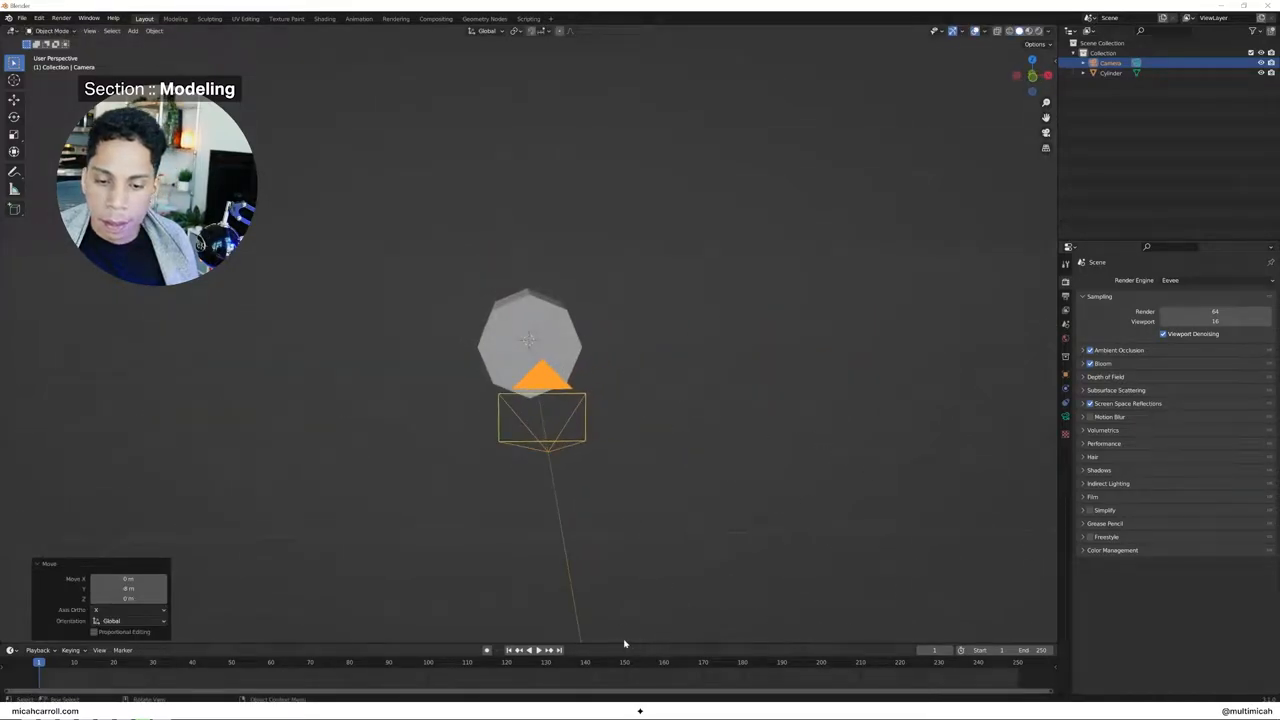
right_click(576, 644)
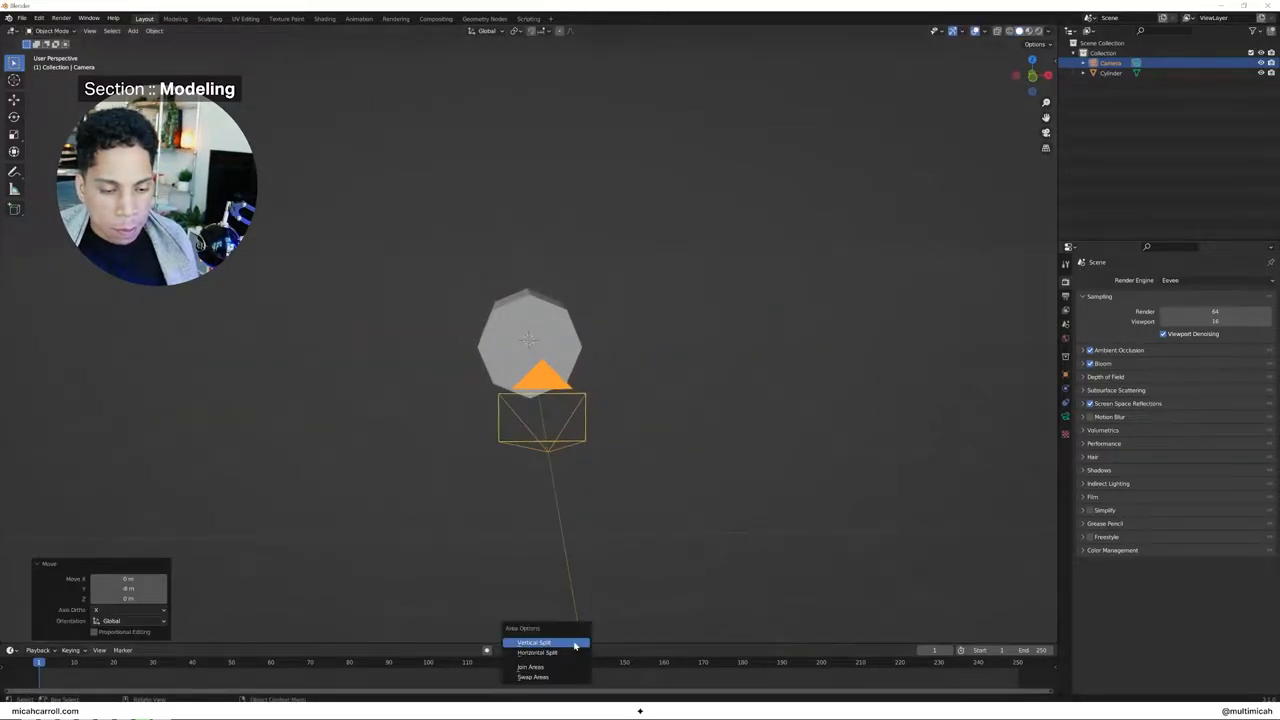
left_click(532, 642)
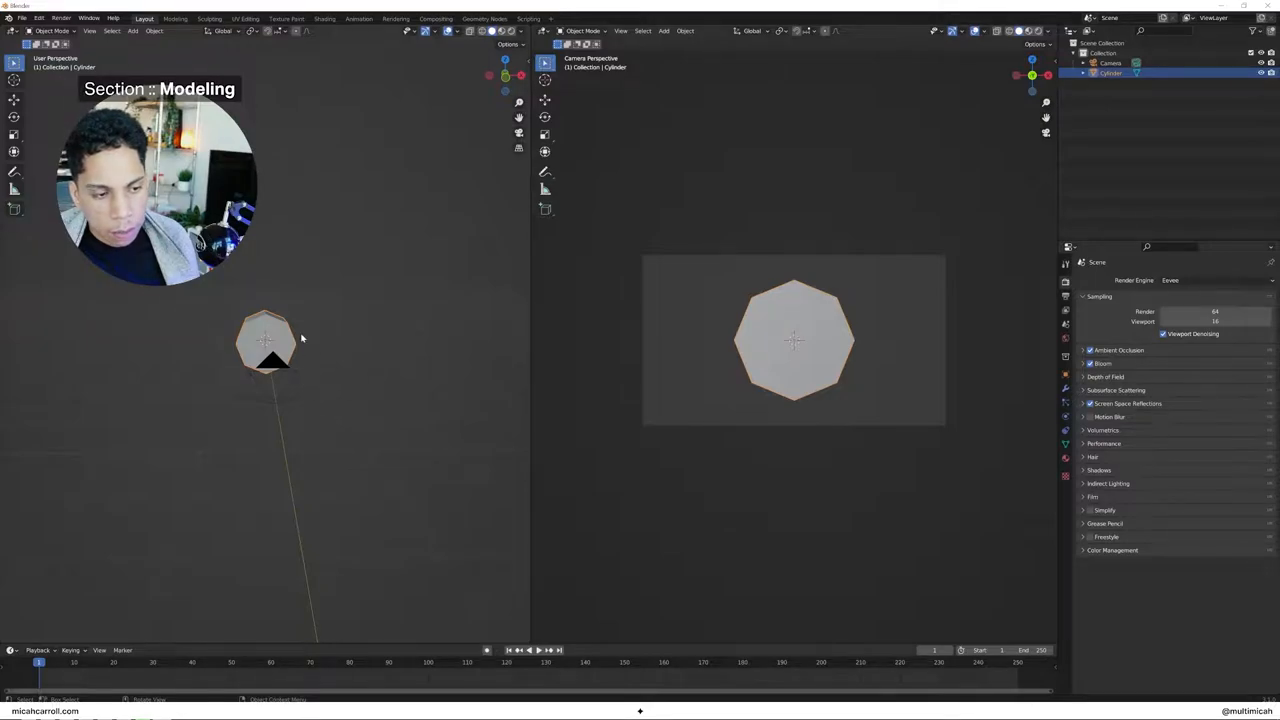
mouse_move(336, 364)
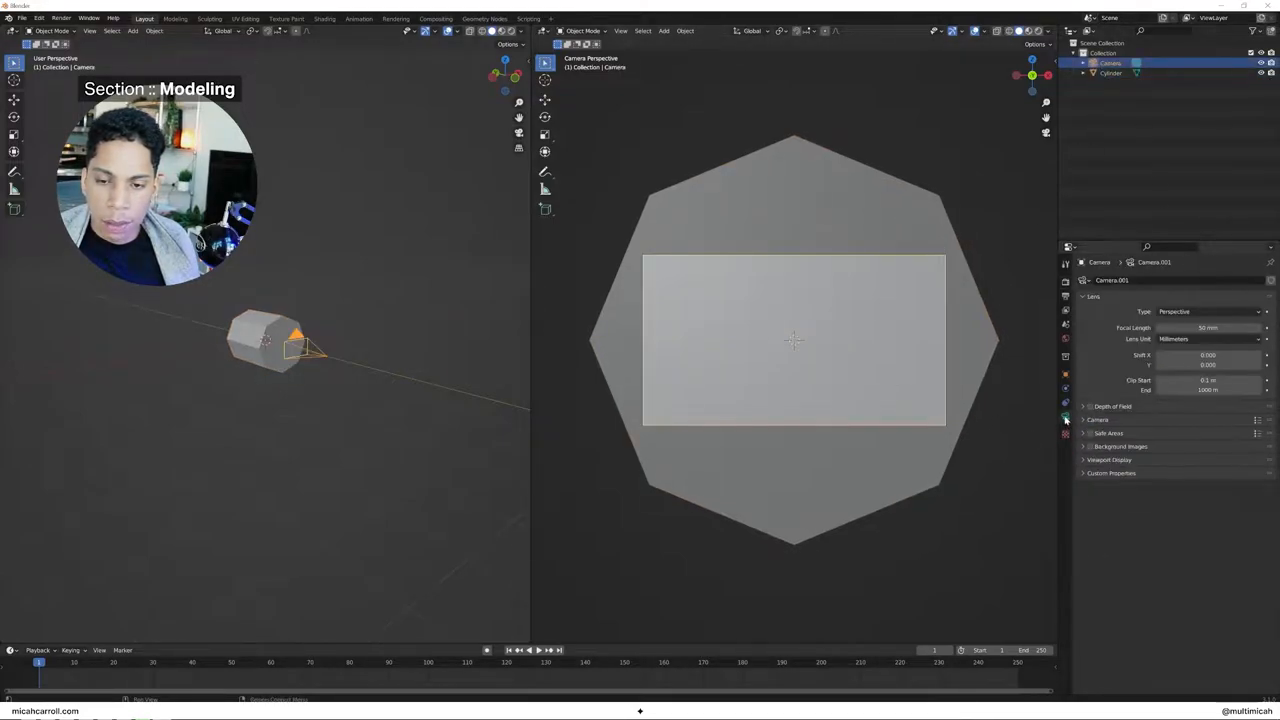
left_click(1110, 62)
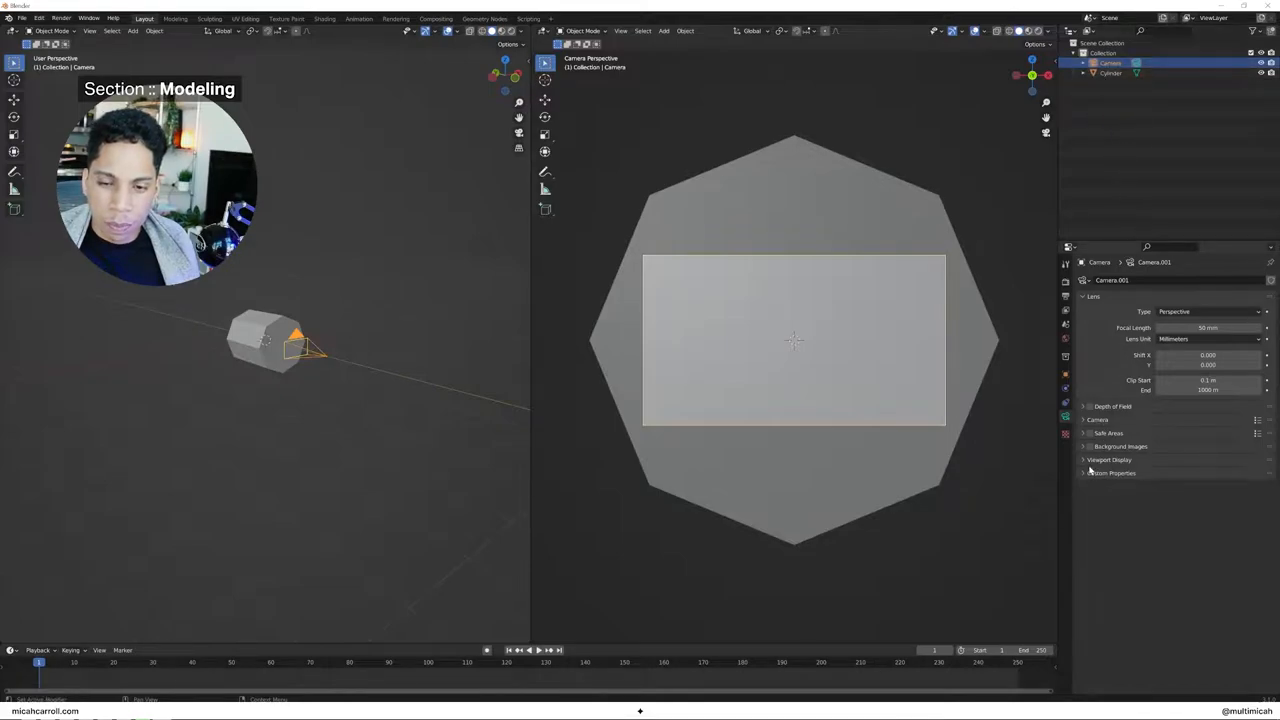
left_click(1108, 458)
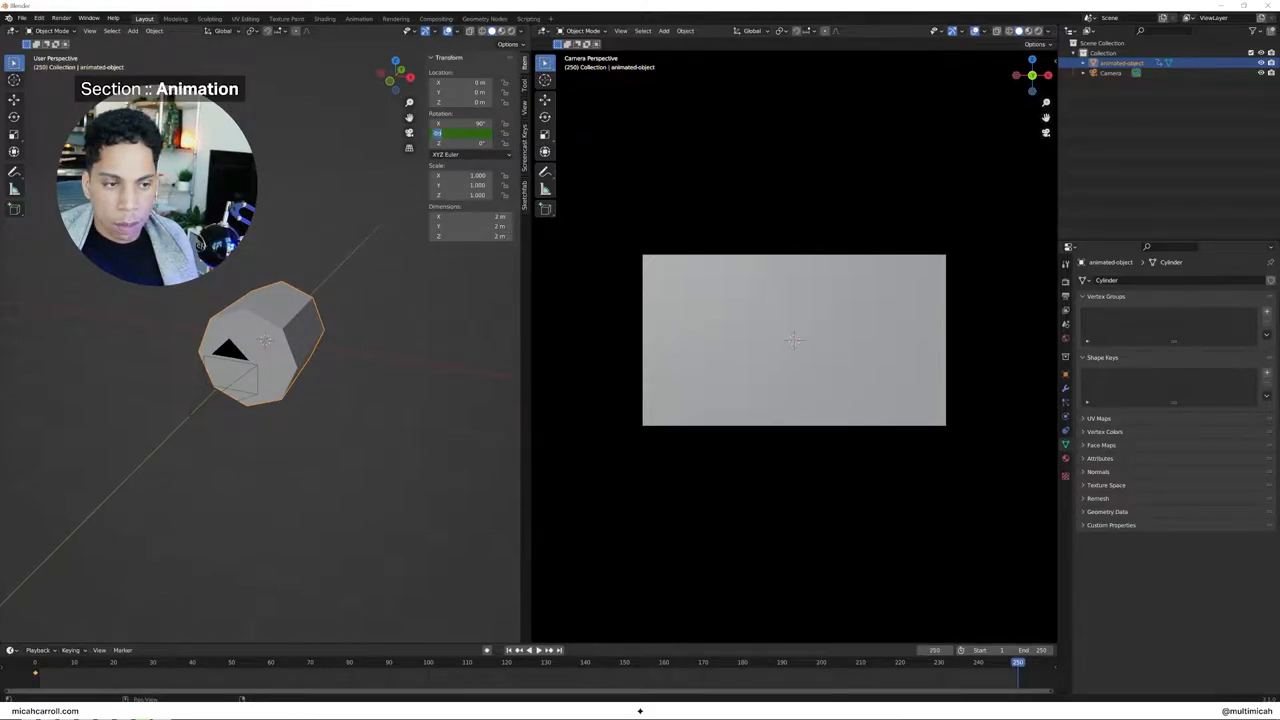
Rename the cylinder to 'animatedobject' in the Outliner
left_click(464, 132)
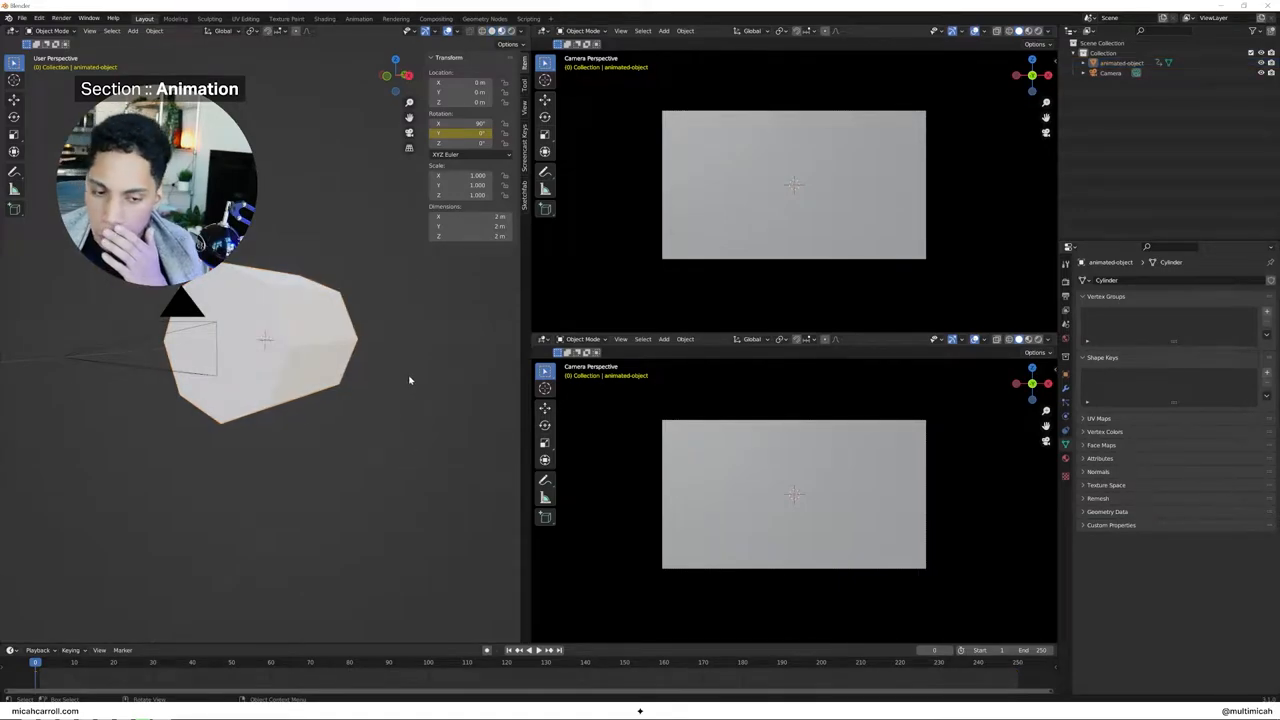
Turn the lower right area into the Shader Editor showing the tunnel's material nodes
left_click(544, 340)
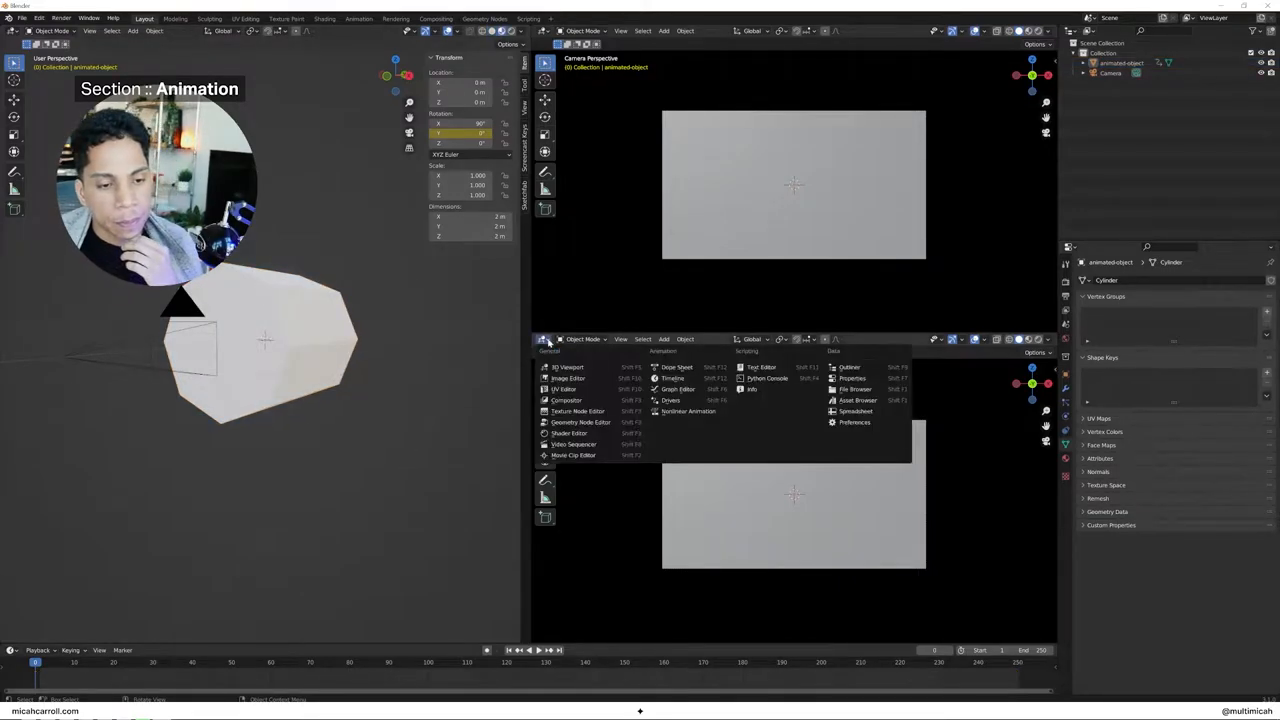
left_click(568, 432)
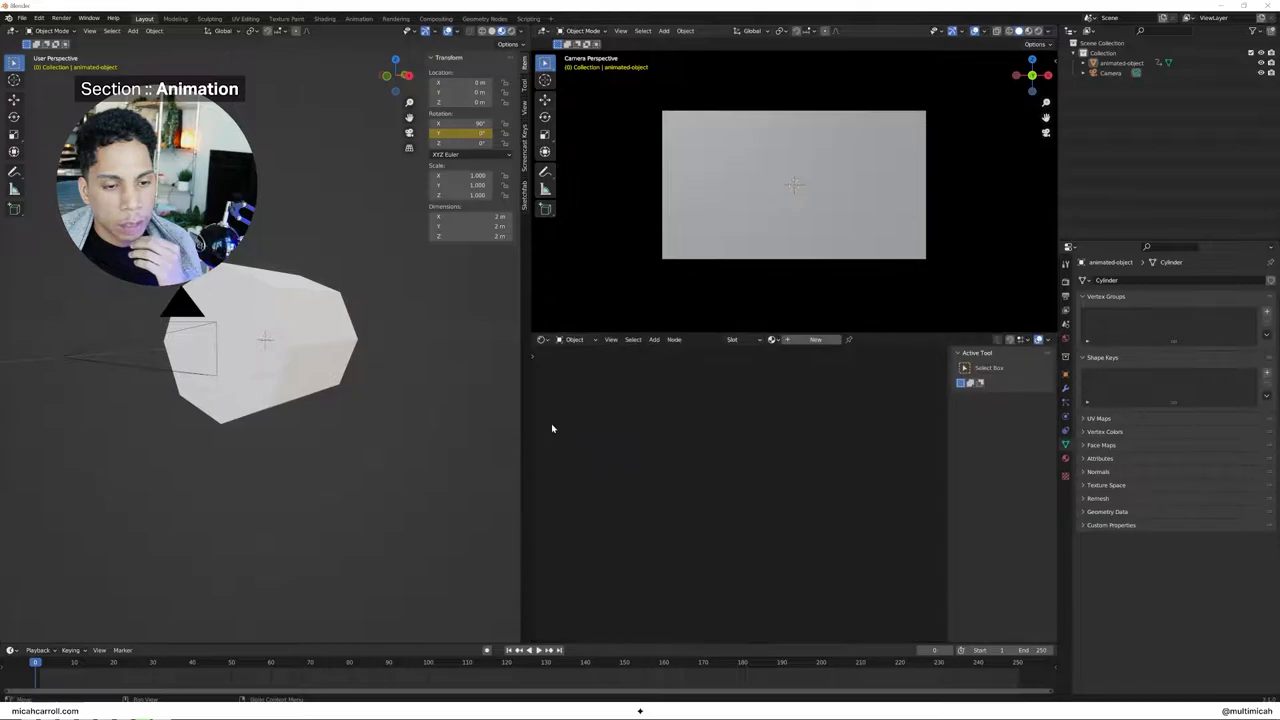
left_click(544, 340)
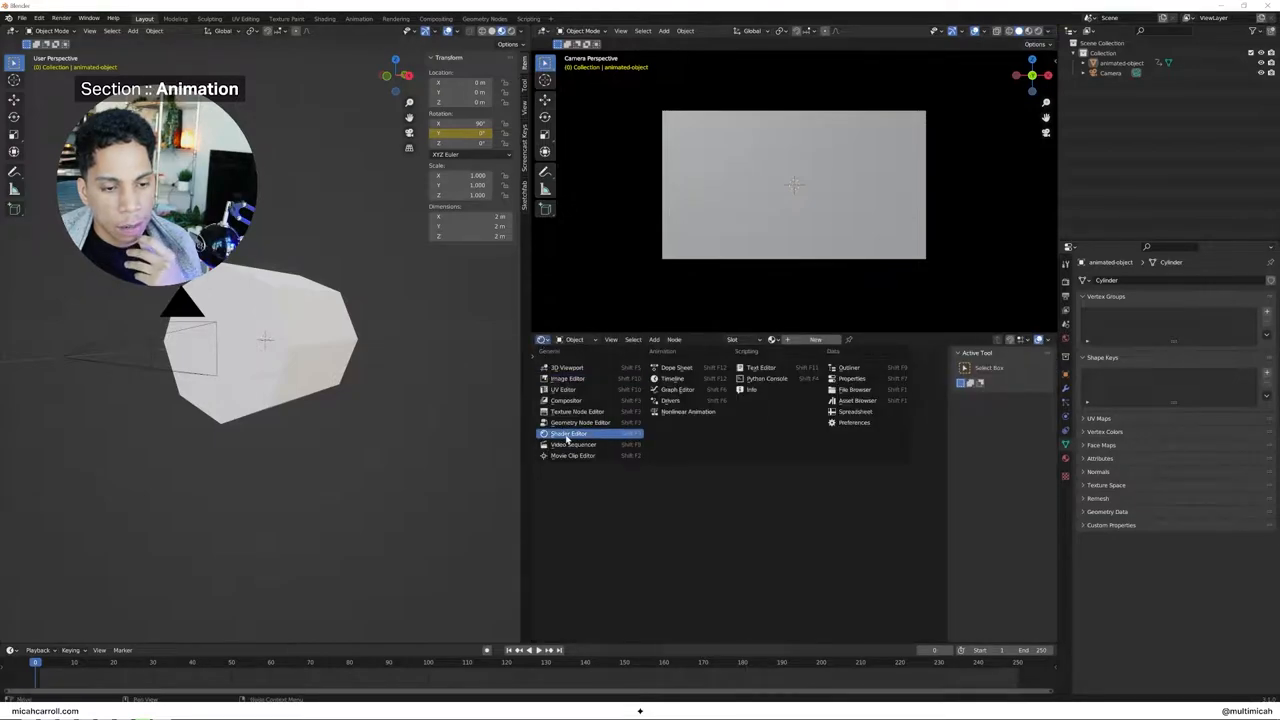
left_click(568, 432)
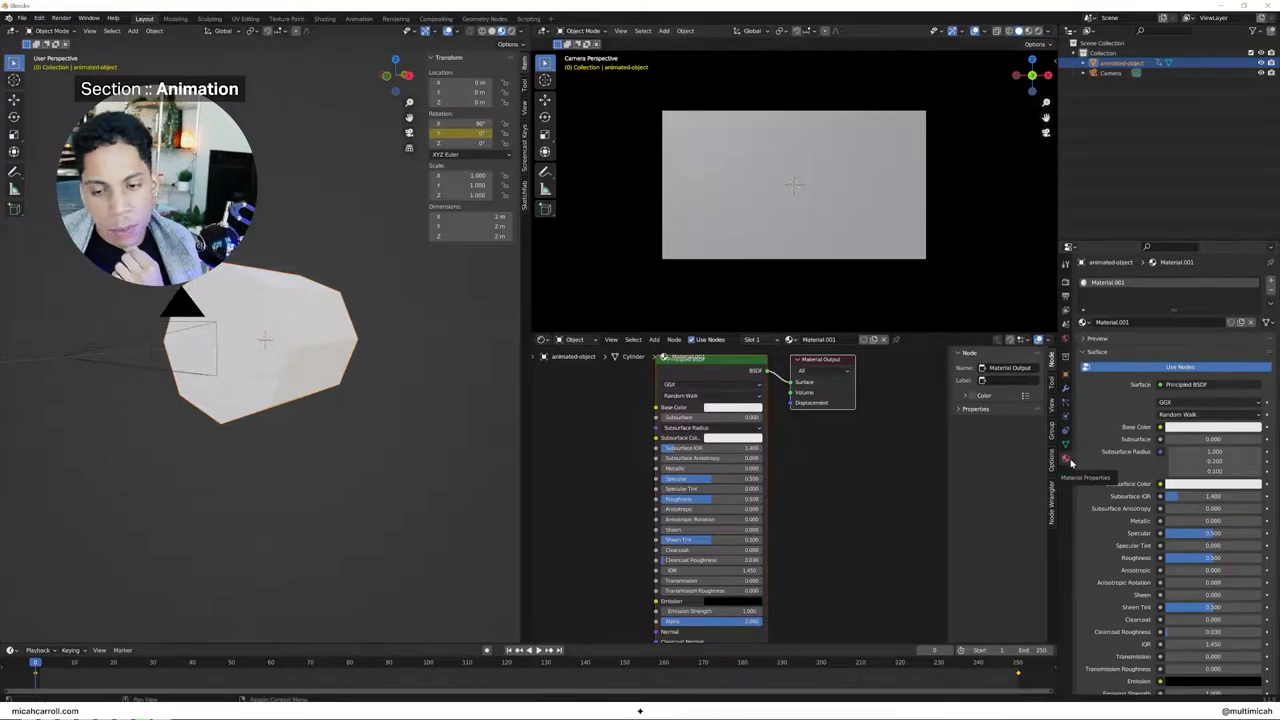
scroll("down", 3)
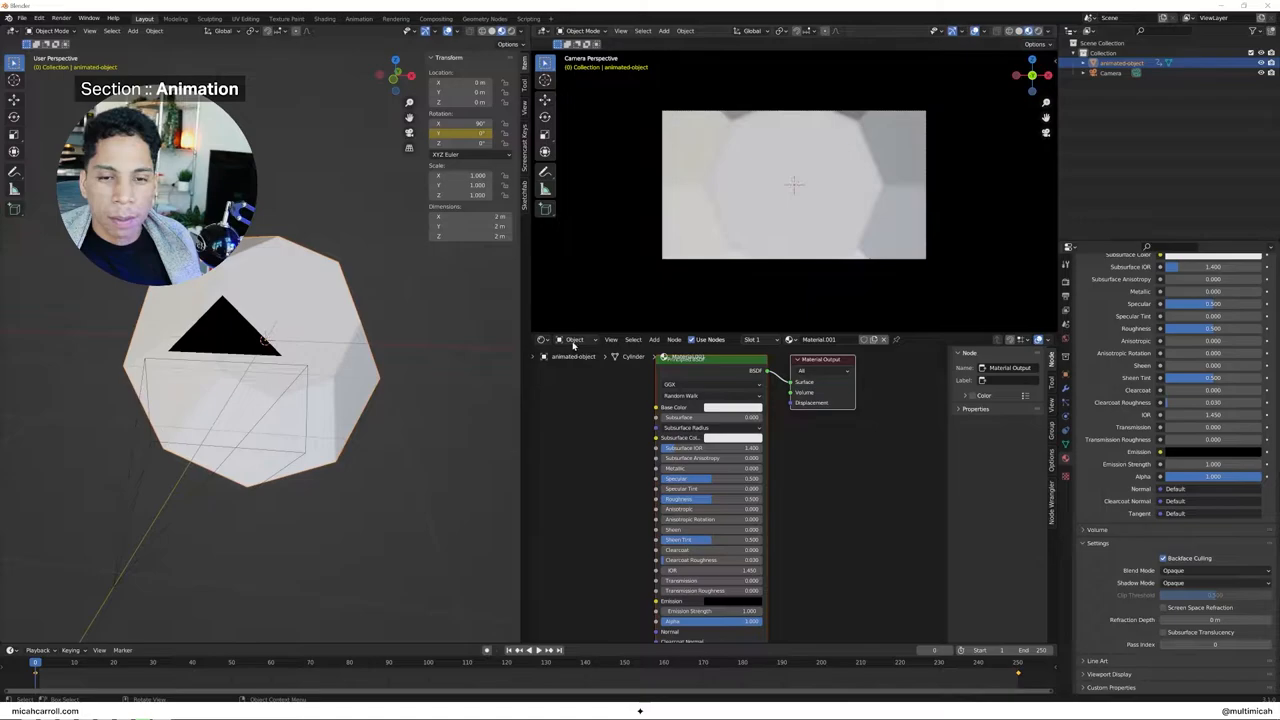
mouse_move(432, 394)
type("bu")
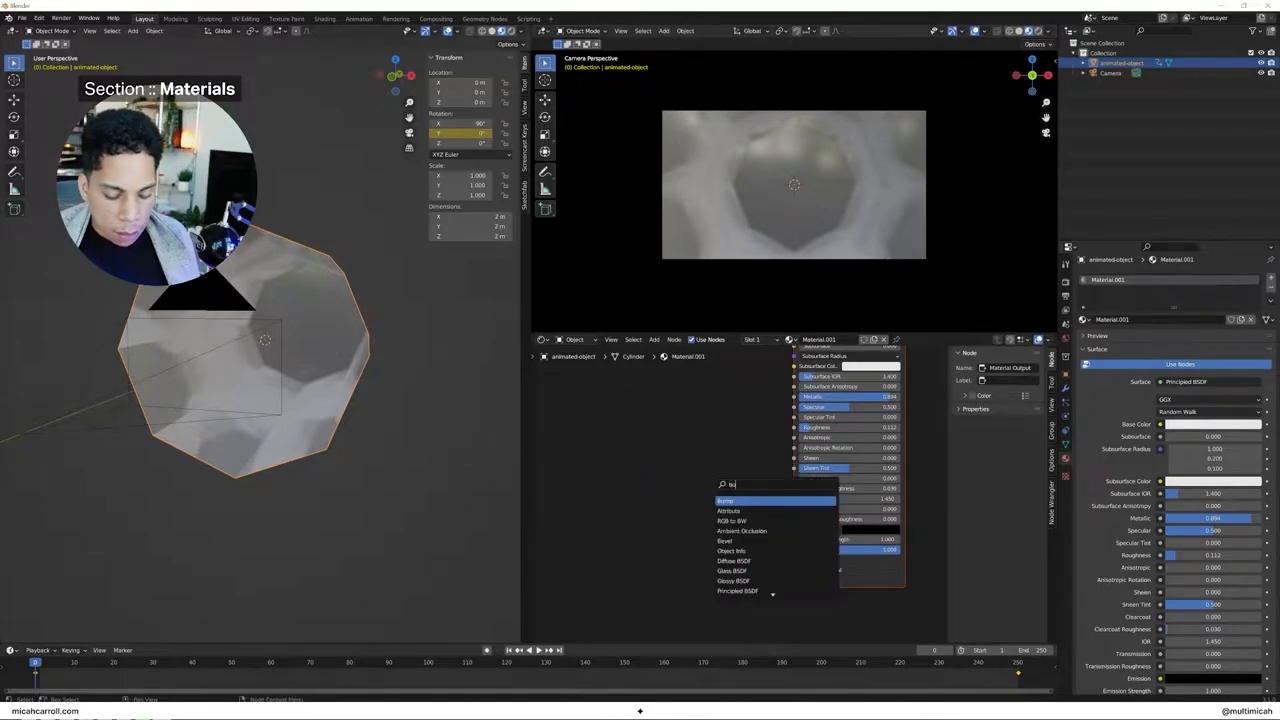
Add a Bump node wired to the Principled BSDF Normal input, plus another node
left_click(726, 500)
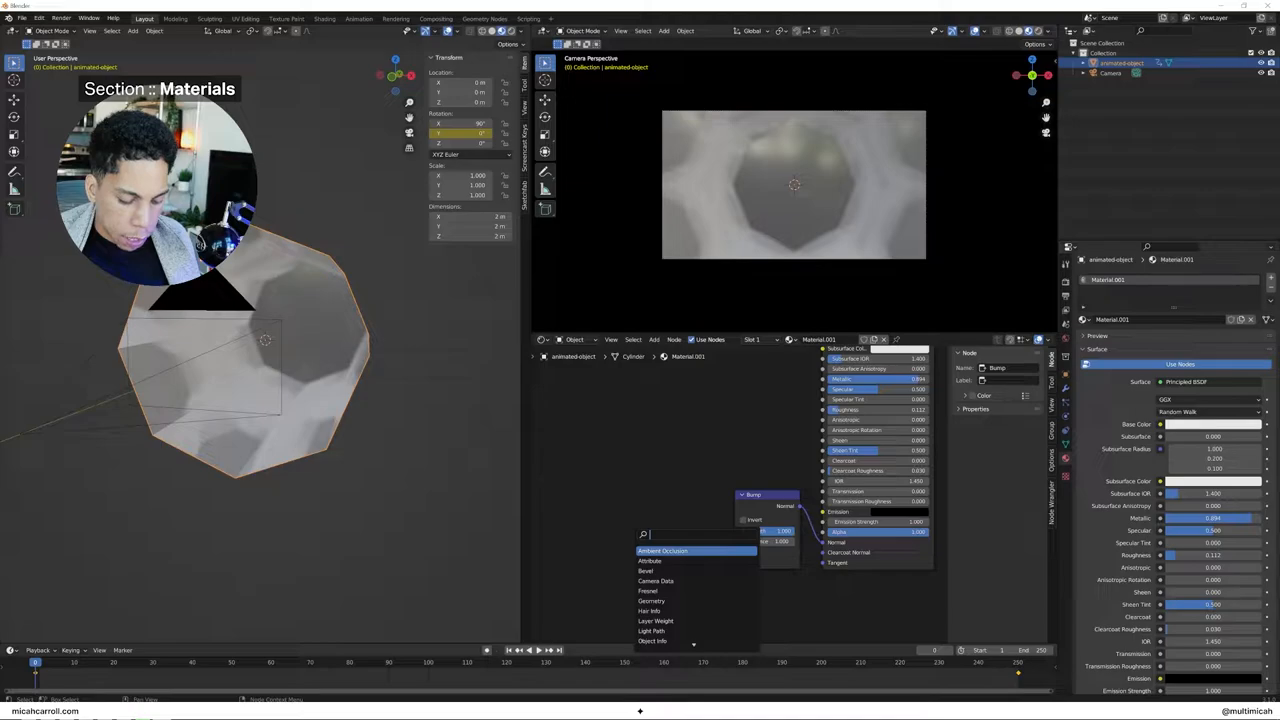
left_click(664, 550)
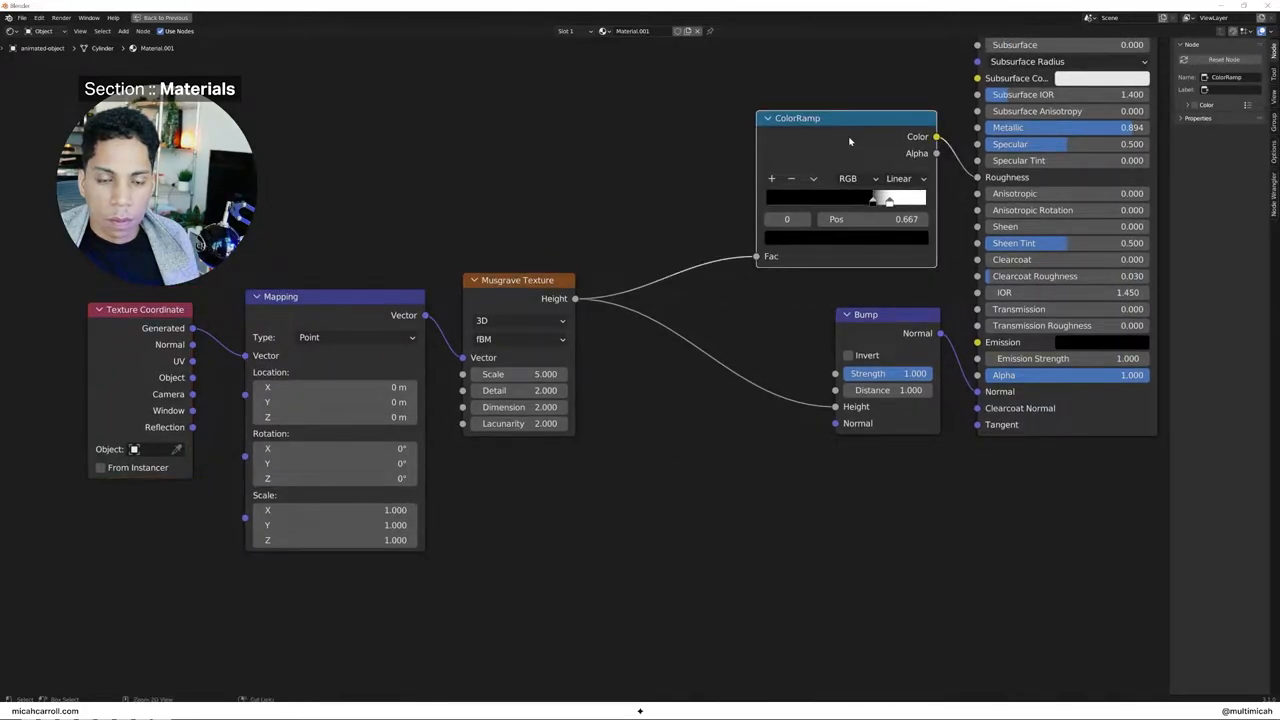
Adjust the ColorRamp gradient driving the Musgrave-textured metallic surface
left_click(144, 18)
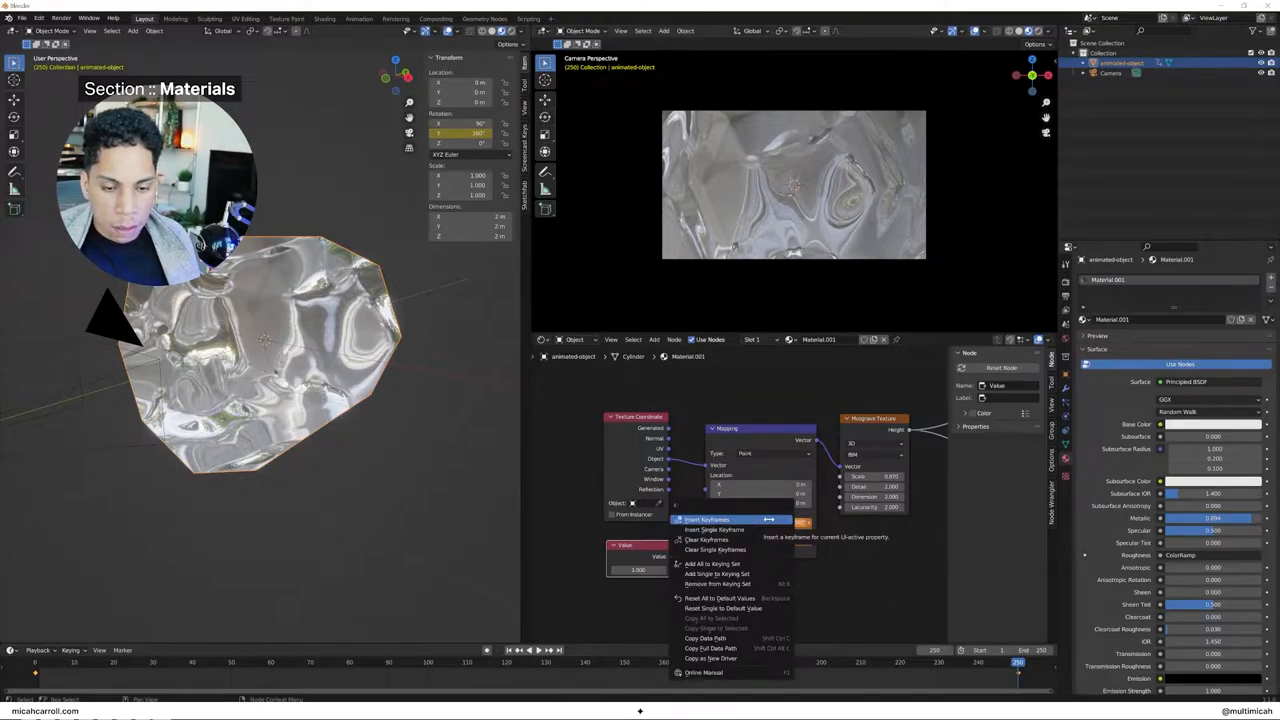
Insert two keyframes on the Mapping node's Location at different frames
left_click(708, 520)
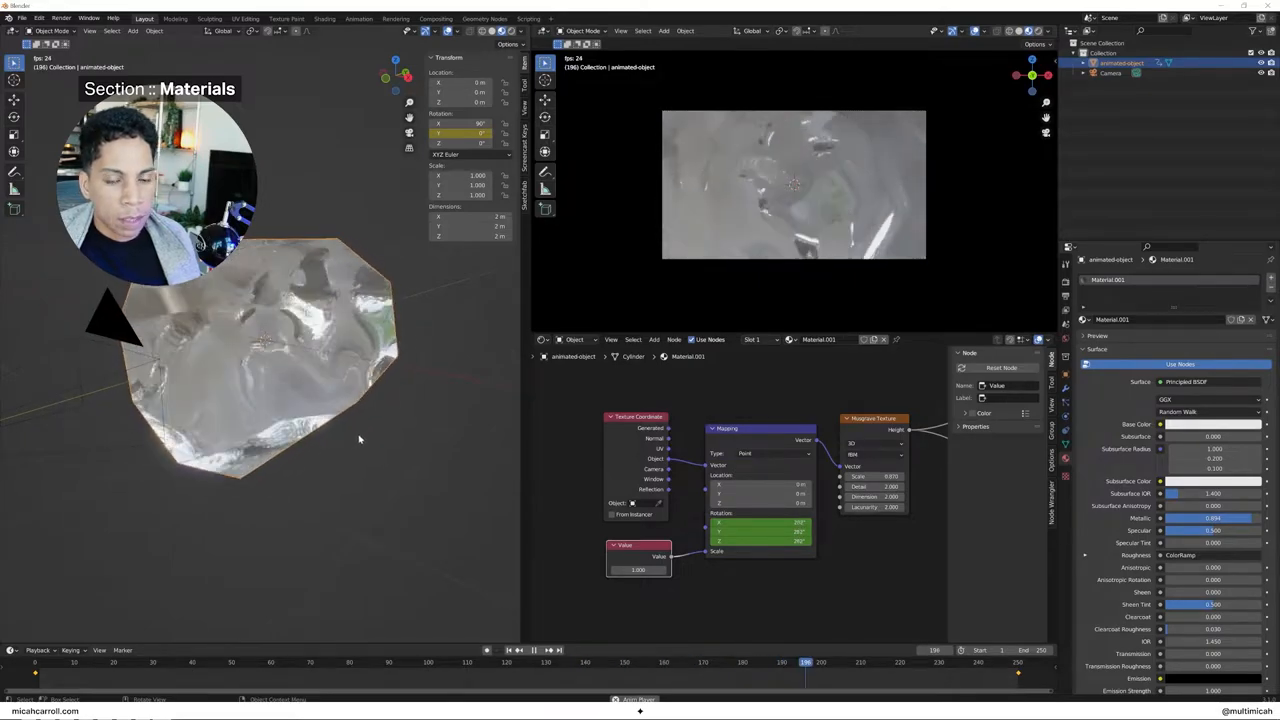
key("space")
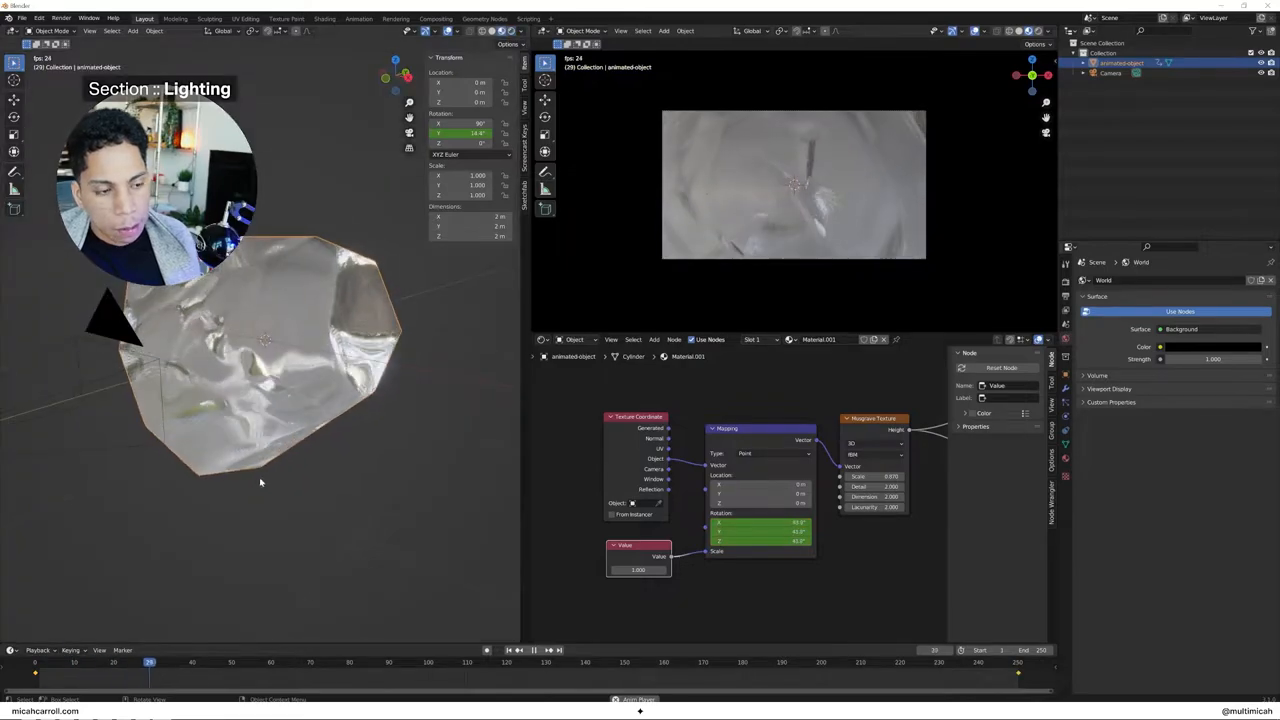
Adjust the World background colour and strength in the Properties editor
left_click(36, 662)
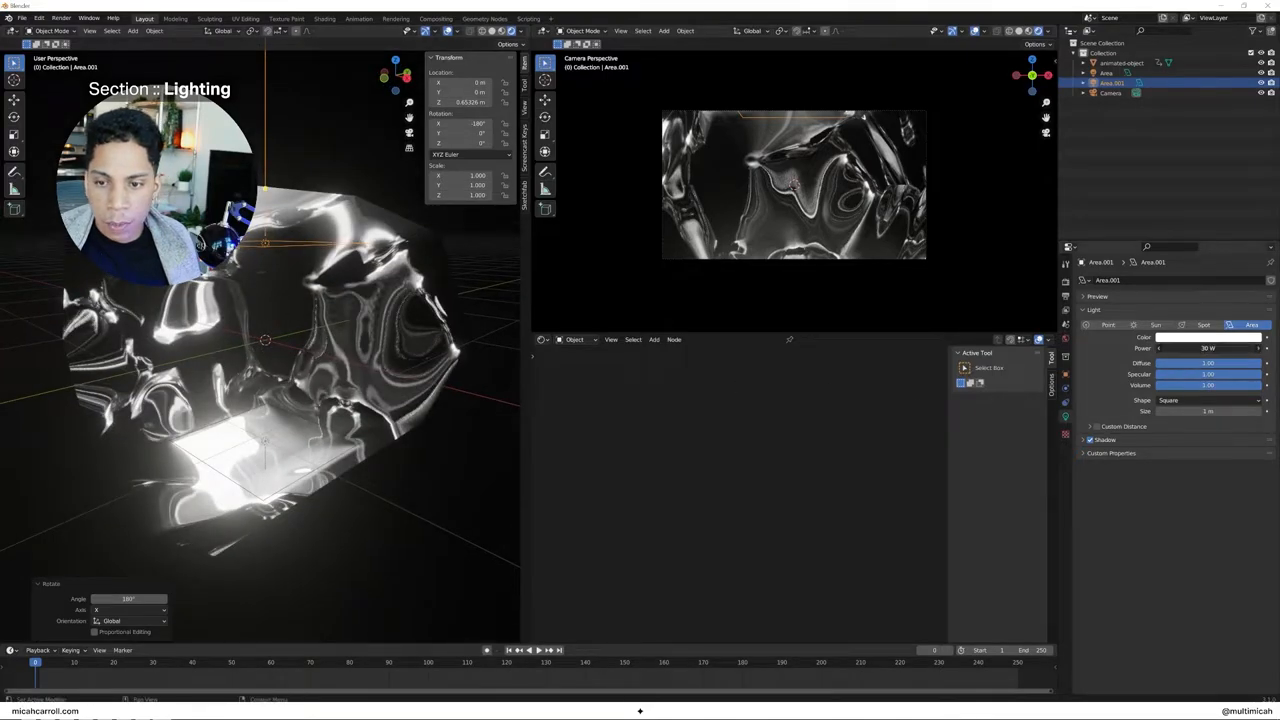
Recolour the area lights to cyan and then green, and play the glowing green tunnel animation
left_click(1208, 336)
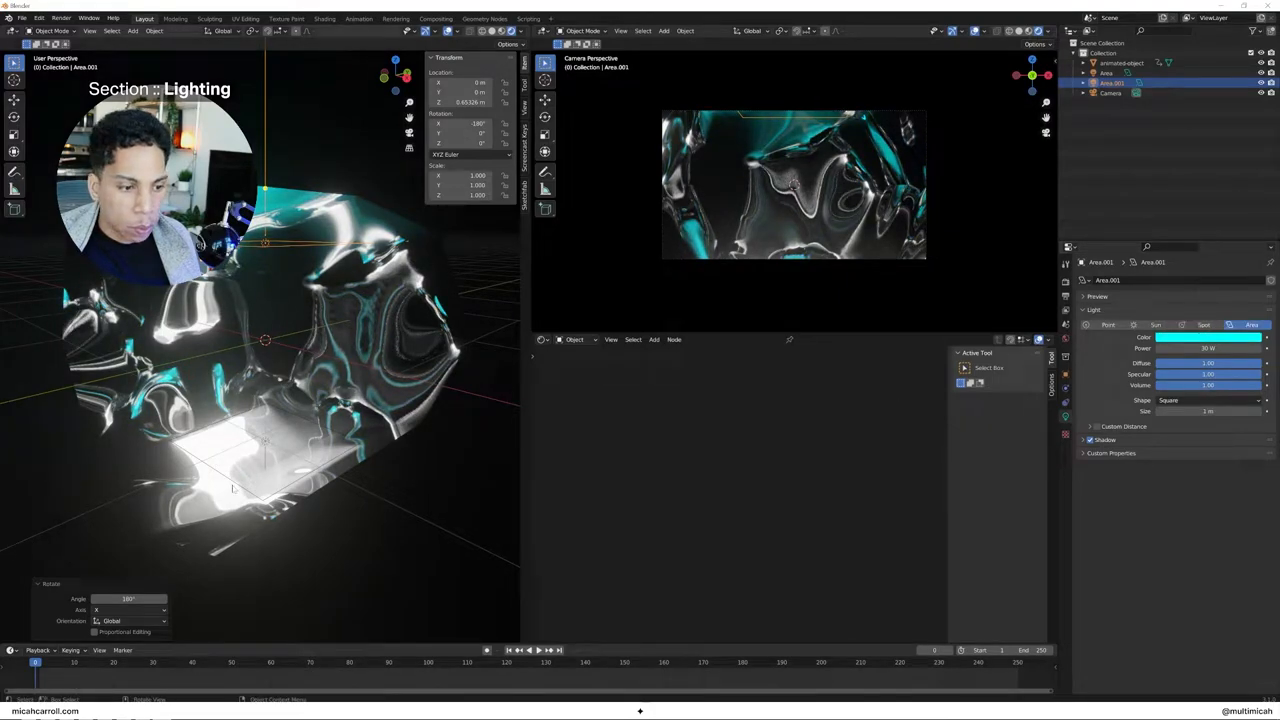
left_click(1208, 336)
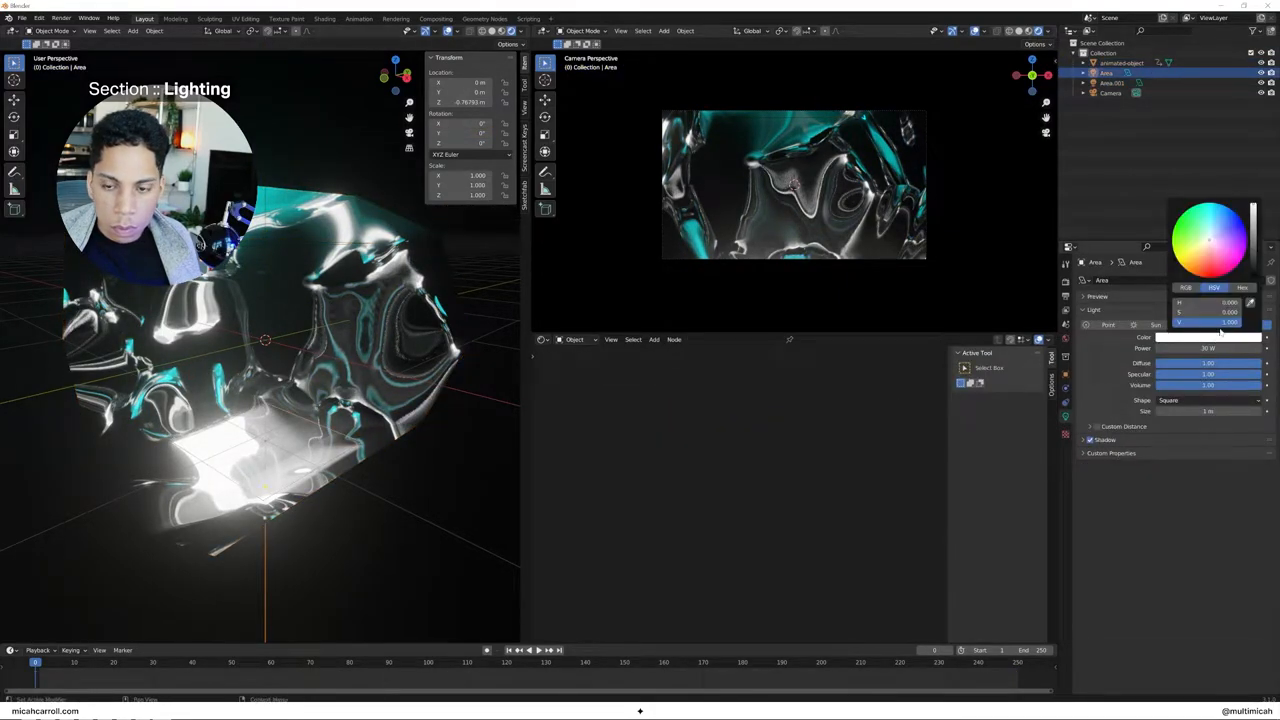
left_click(1224, 250)
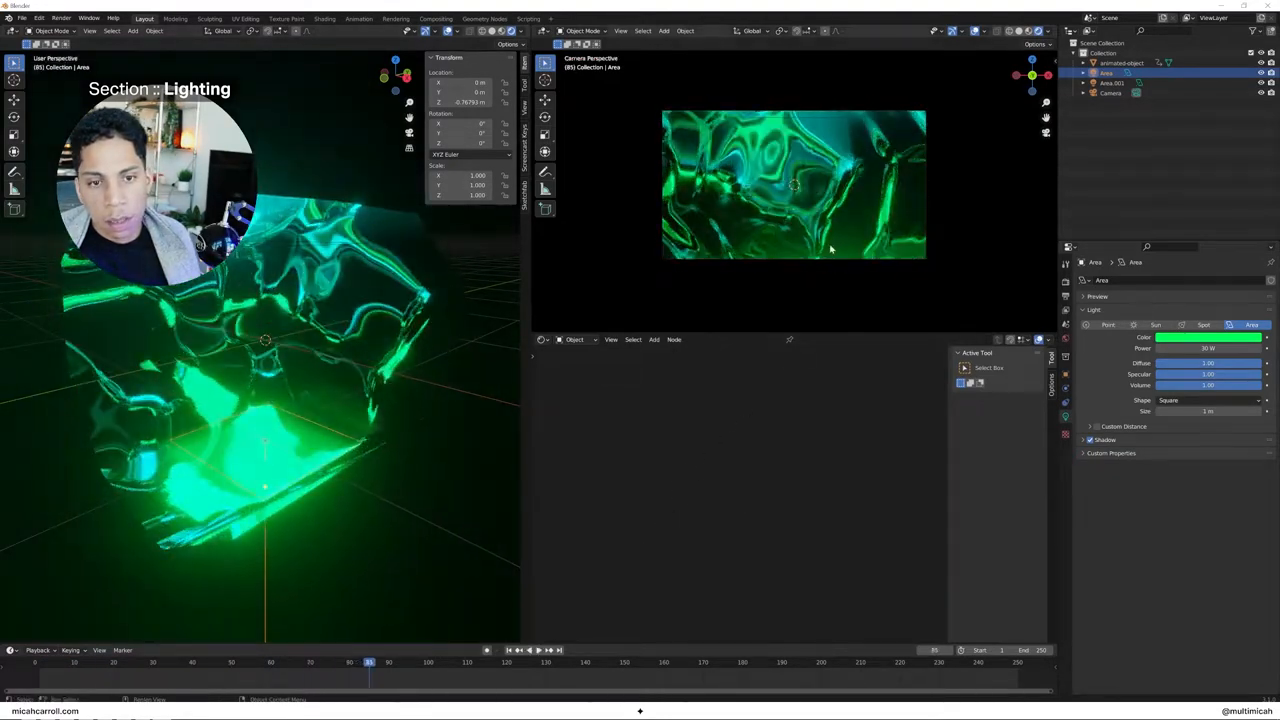
left_click(534, 650)
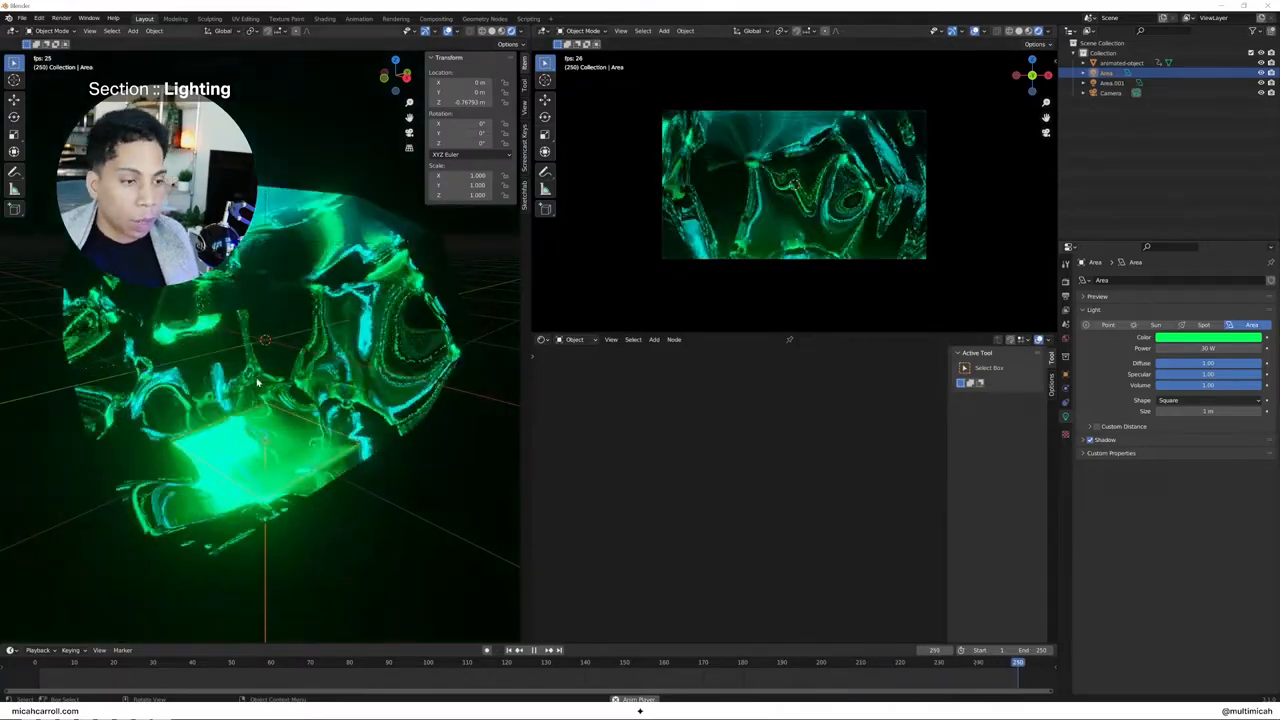
Stop playback and save the green-lit tunnel project as a .blend file
left_click(1208, 336)
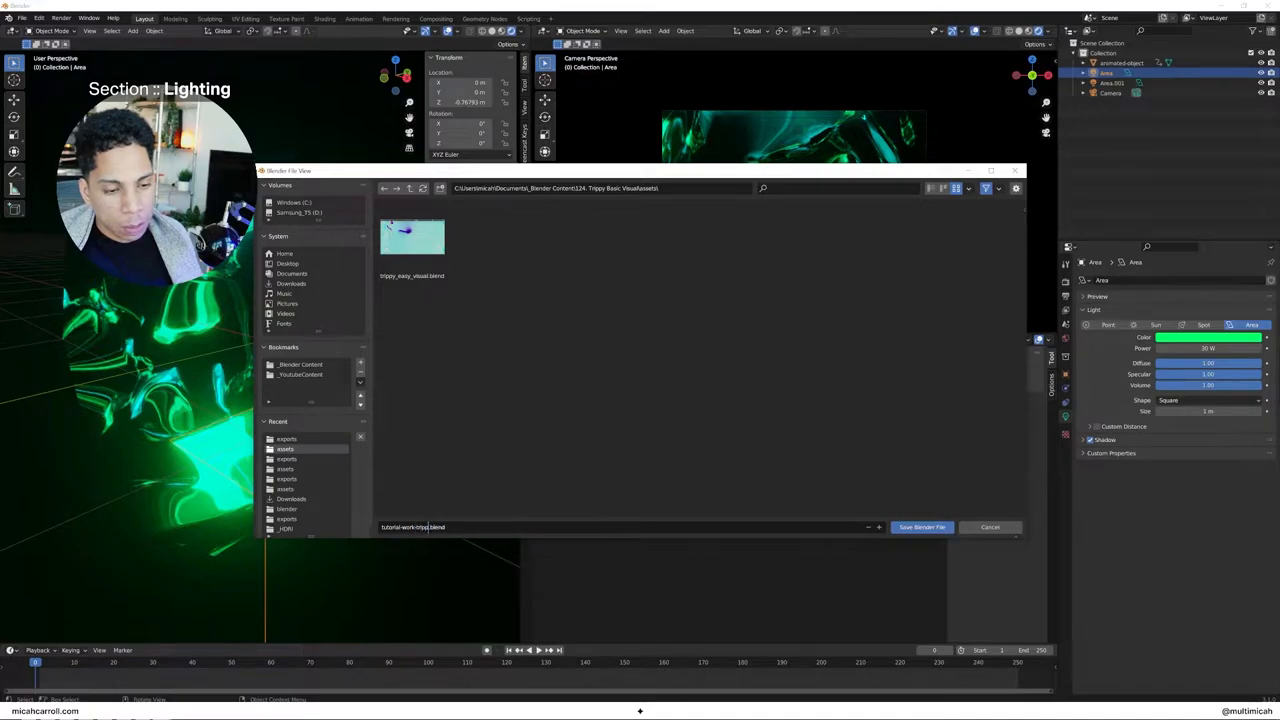
left_click(920, 528)
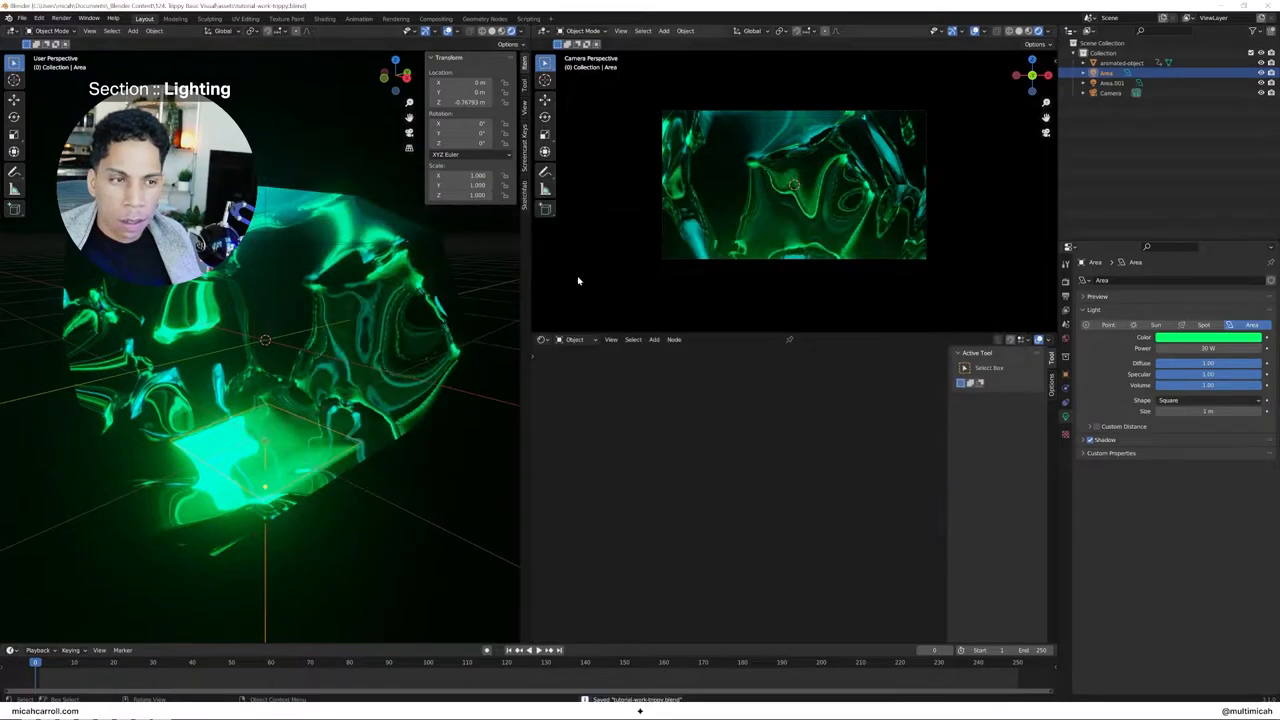
Enable node compositing and add a Viewer node fed by the Render Layers image
left_click(436, 18)
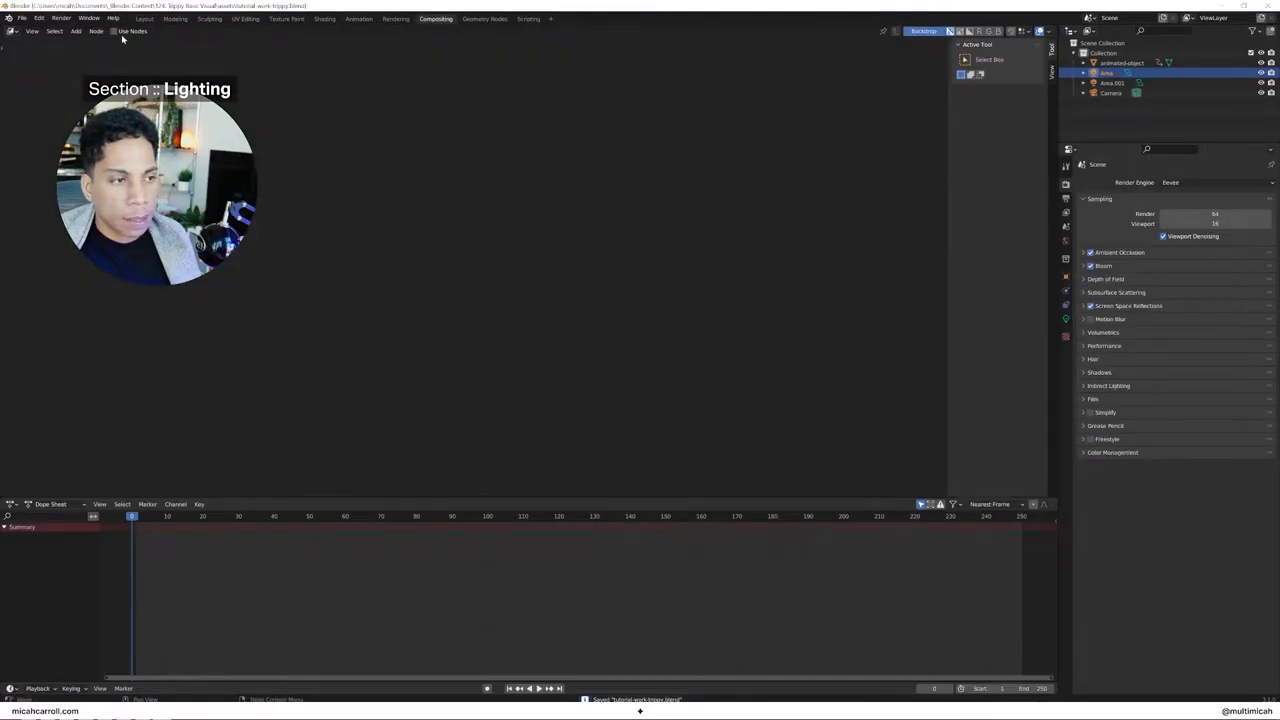
left_click(114, 32)
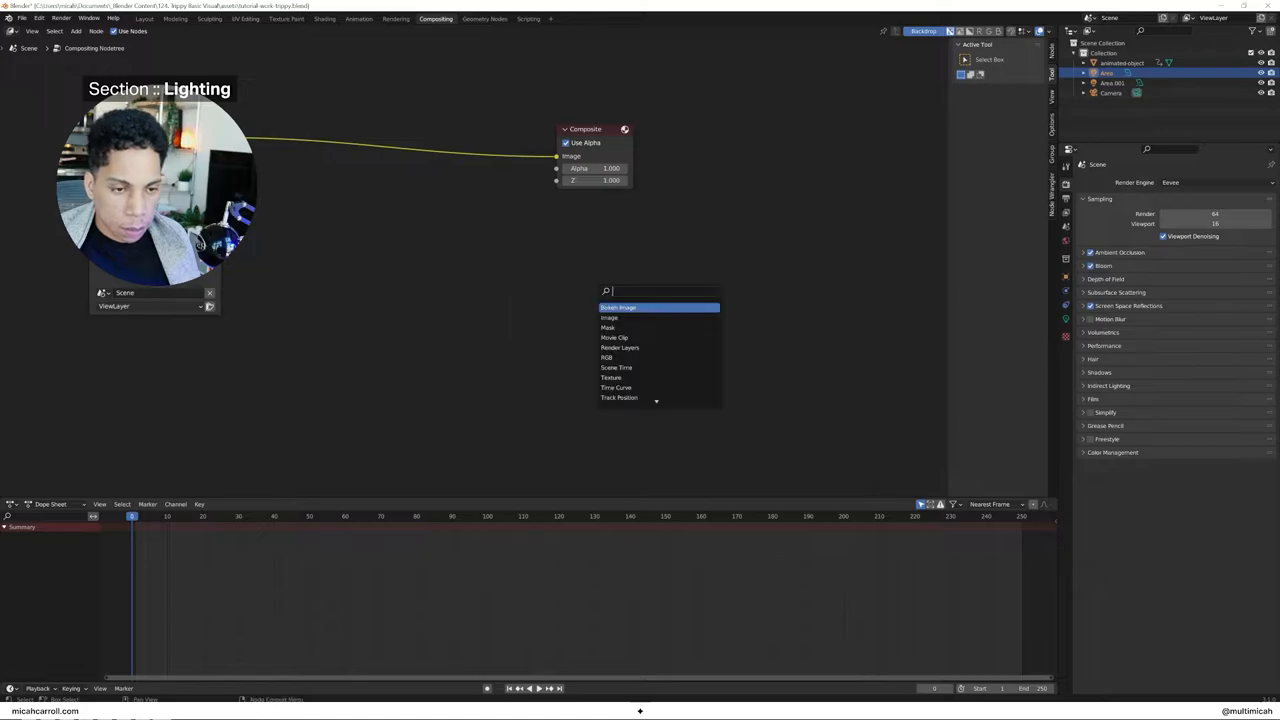
left_click(616, 308)
type("re")
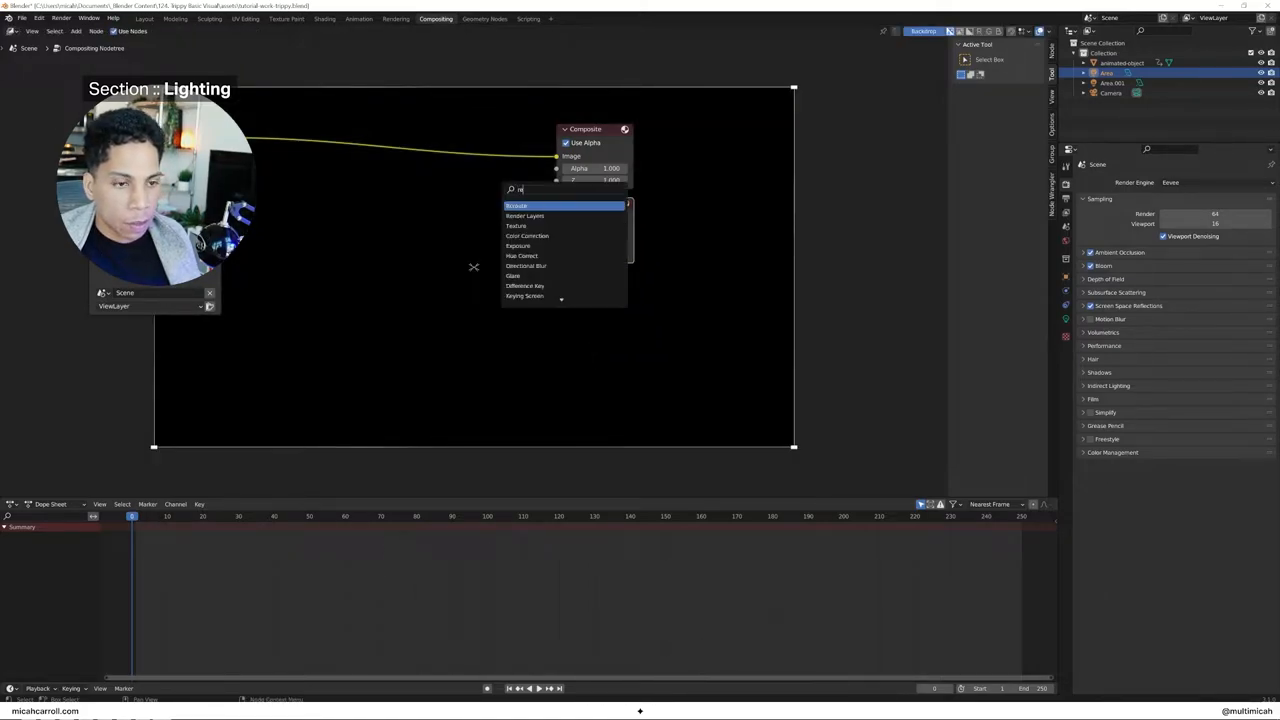
left_click(516, 204)
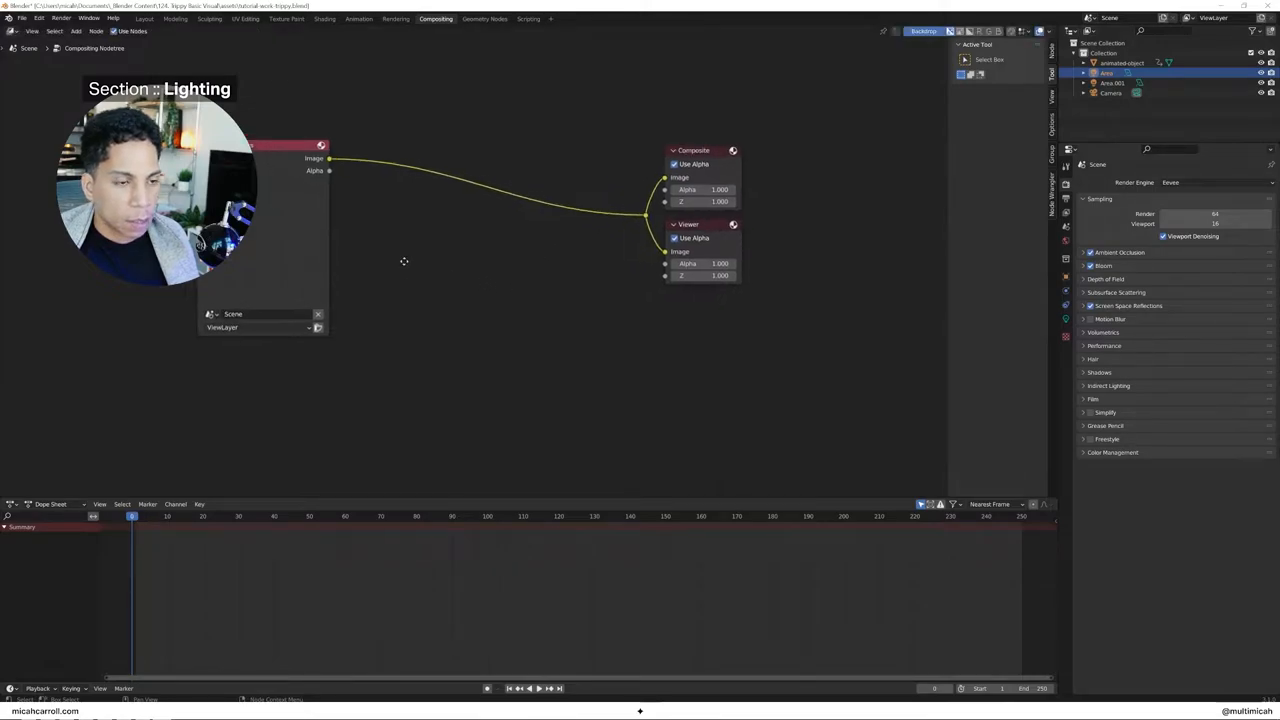
Insert a Lens Distortion node on the link between Render Layers and the outputs
type("lens")
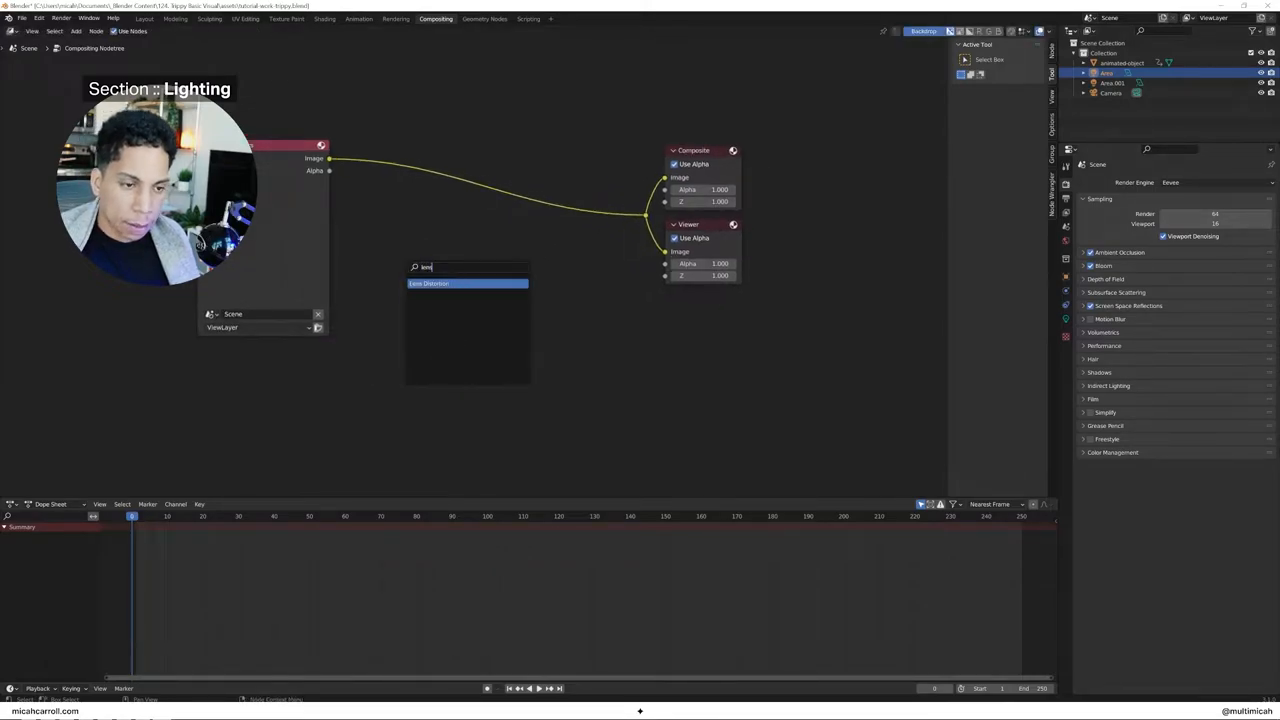
left_click(428, 284)
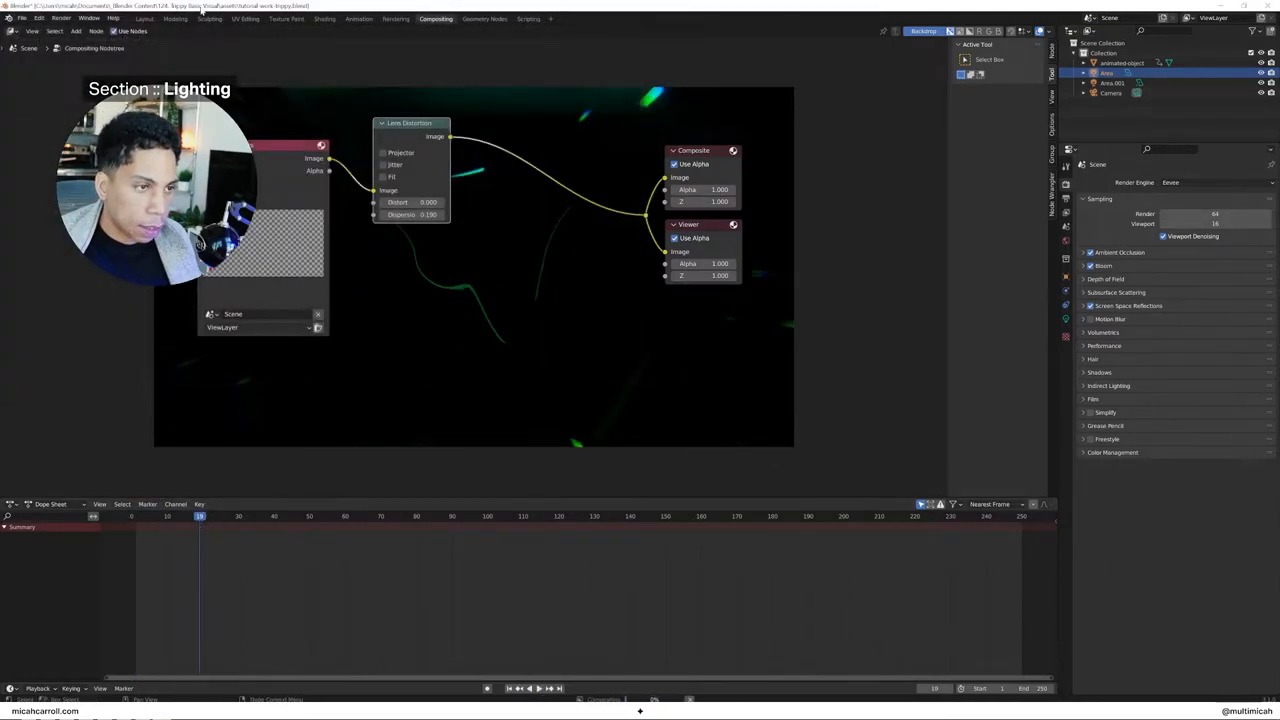
Check the scene in Layout and Geometry Nodes, then enable Jitter on the Lens Distortion node
left_click(144, 18)
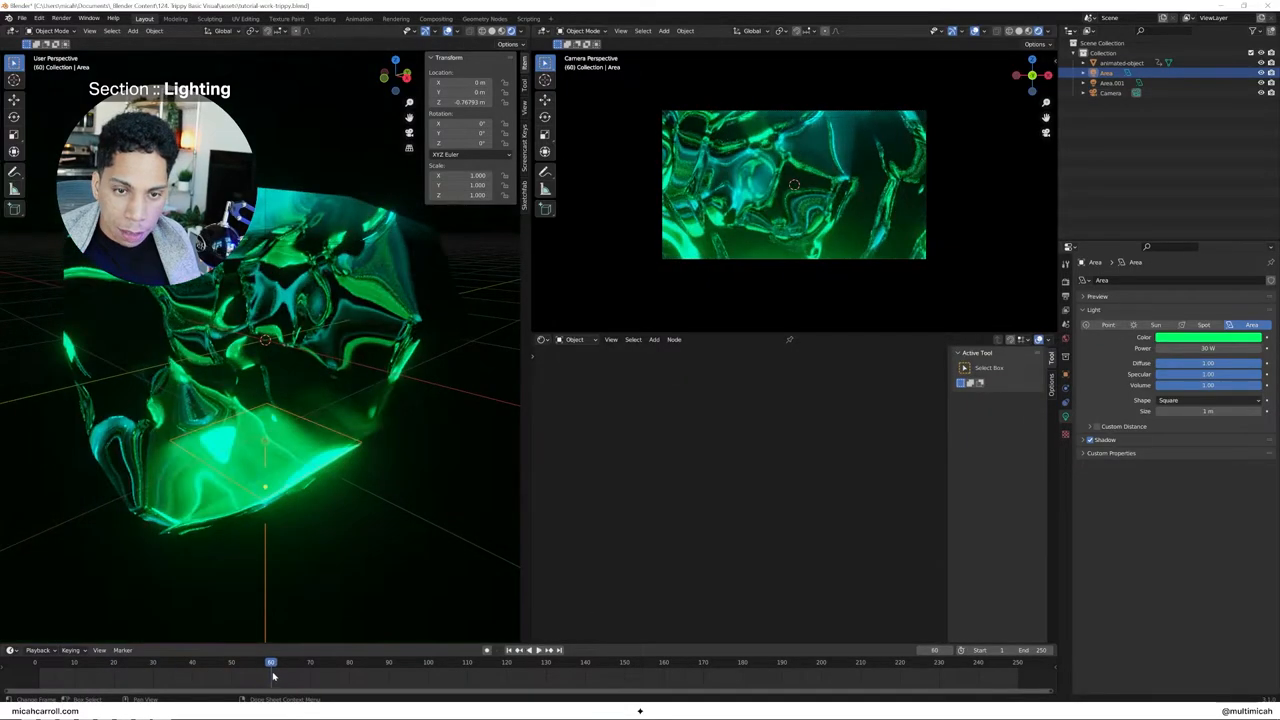
left_click(436, 18)
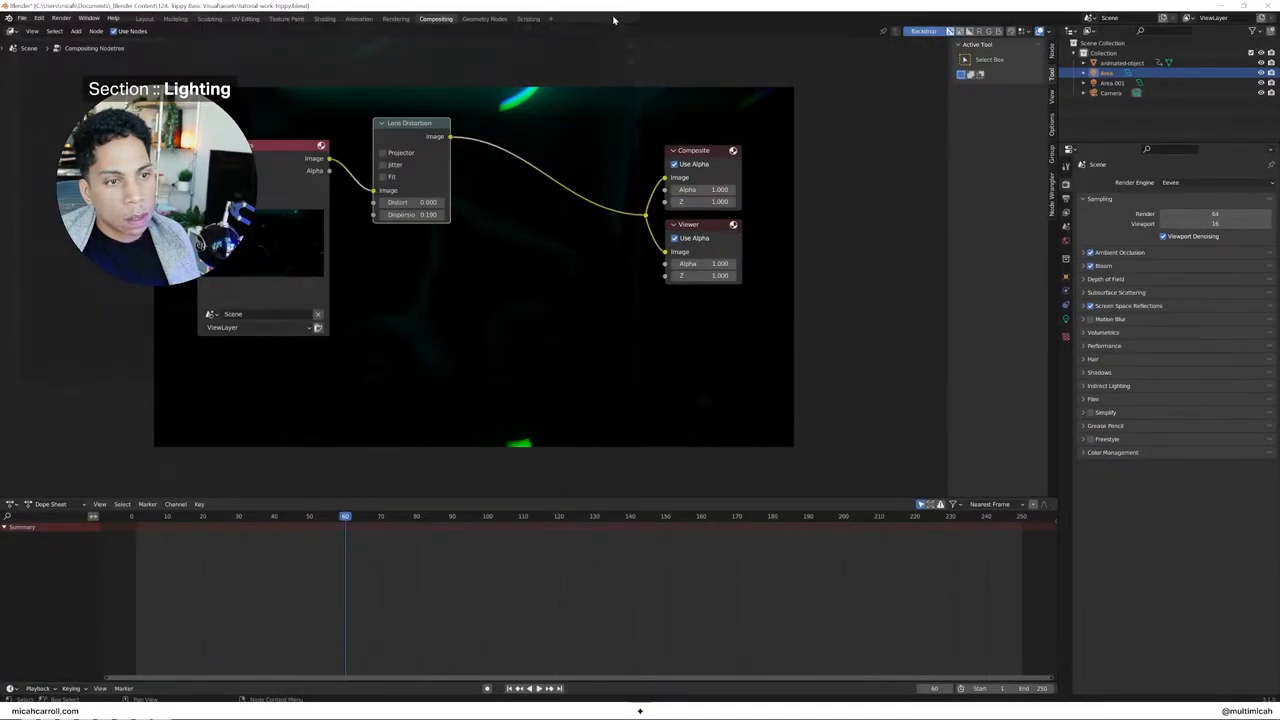
left_click(412, 214)
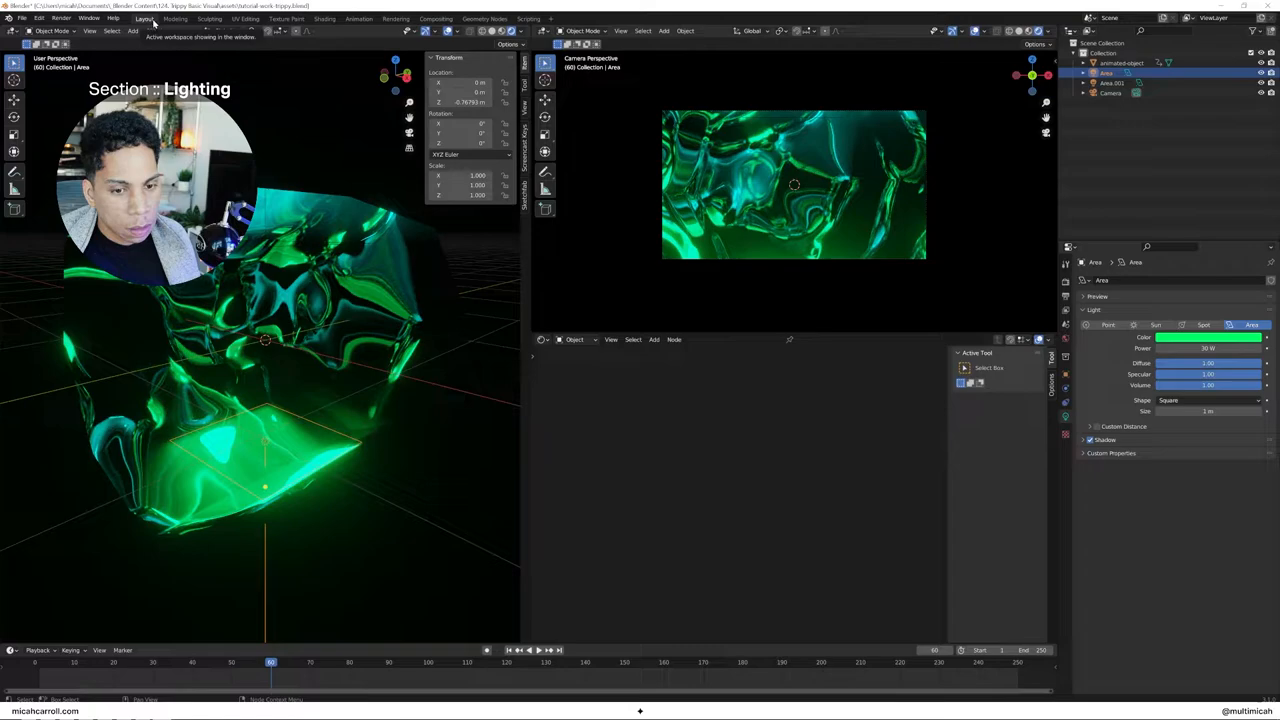
left_click(484, 18)
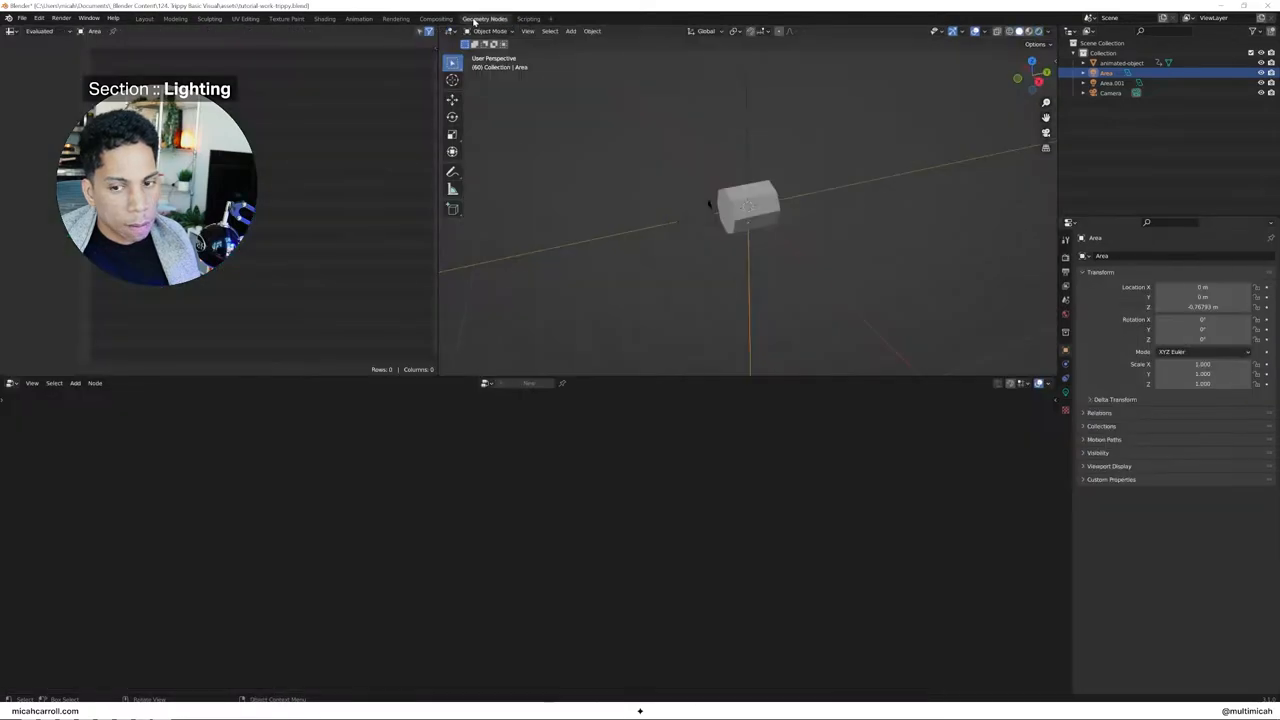
left_click(436, 18)
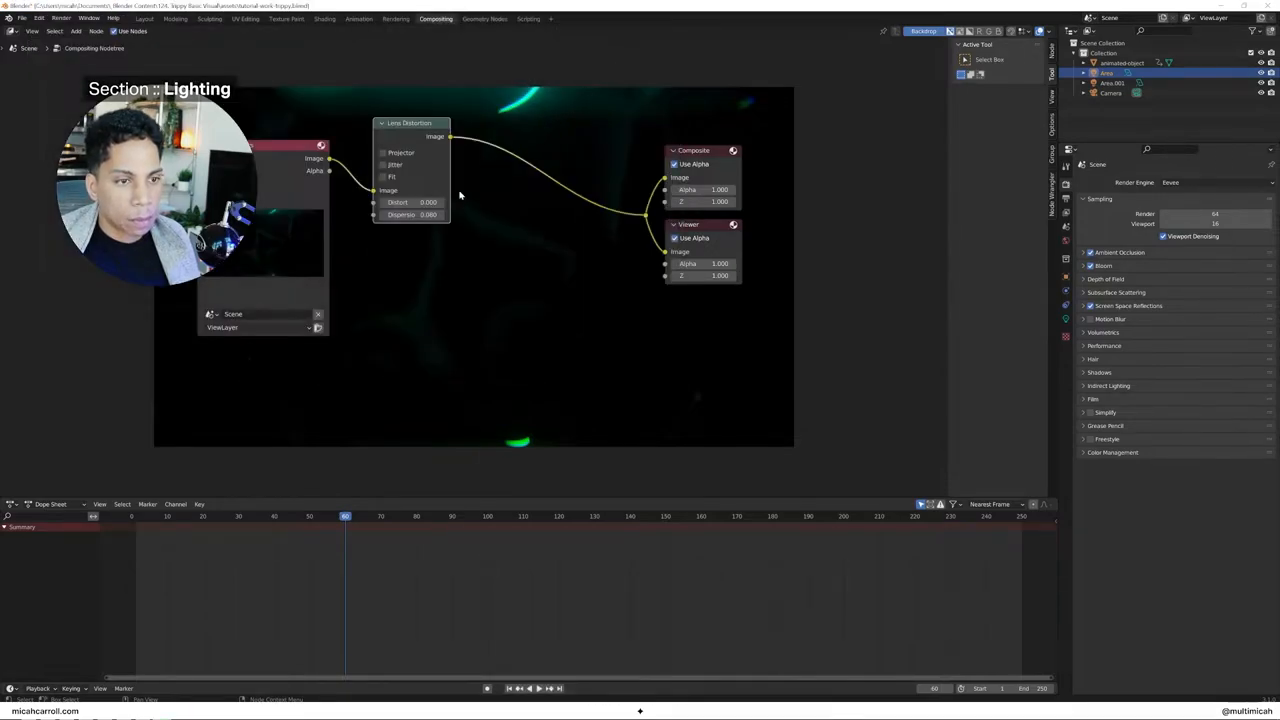
left_click(384, 164)
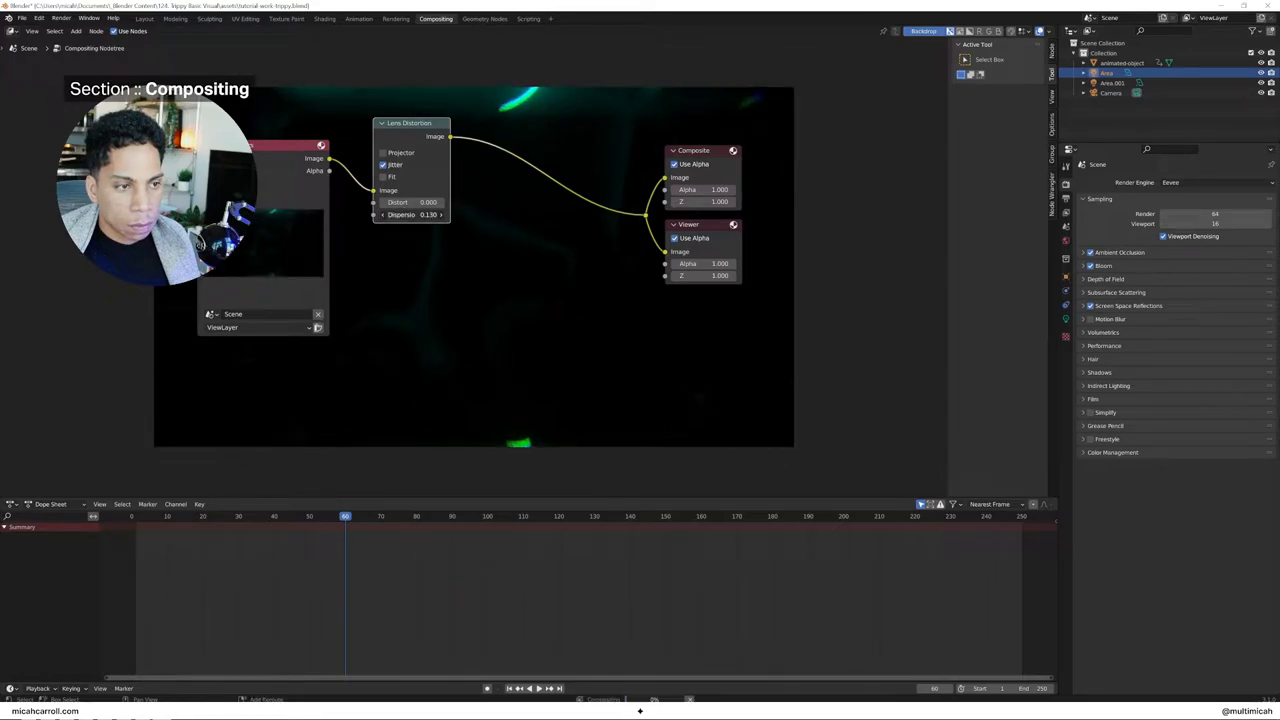
Review the scene in the Layout and Rendering workspaces before returning to Compositing
left_click(144, 18)
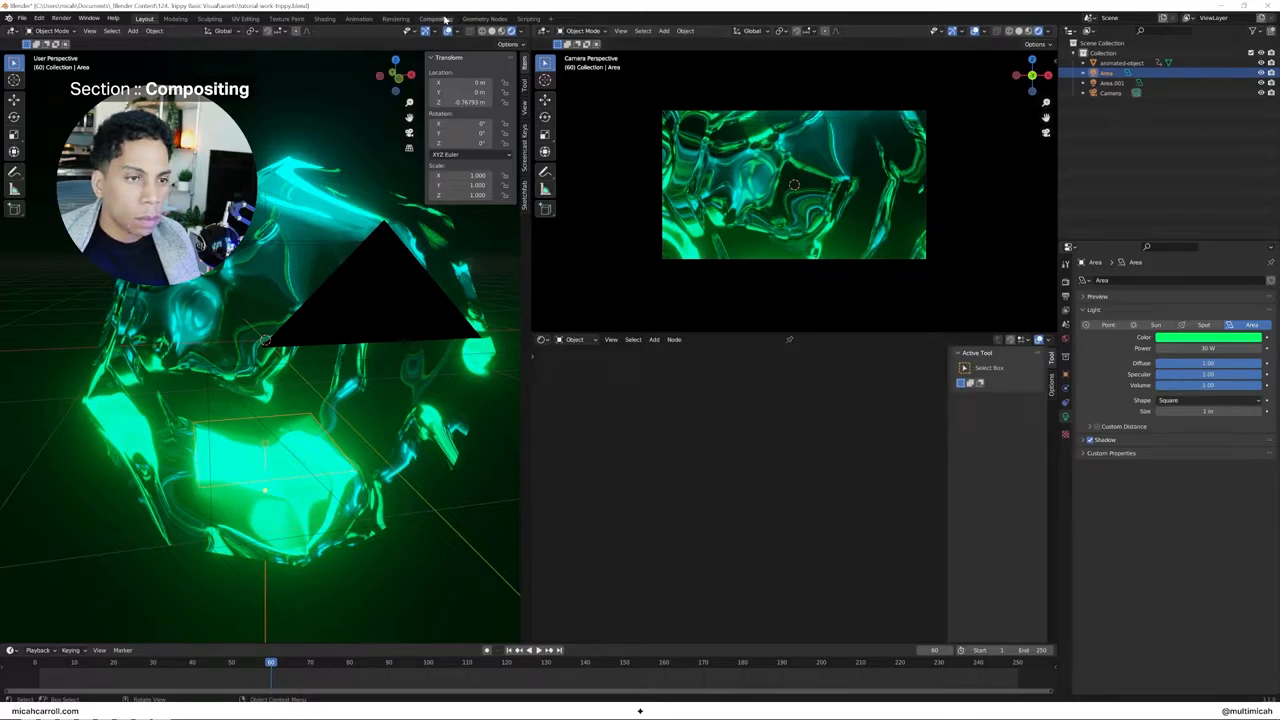
left_click(436, 18)
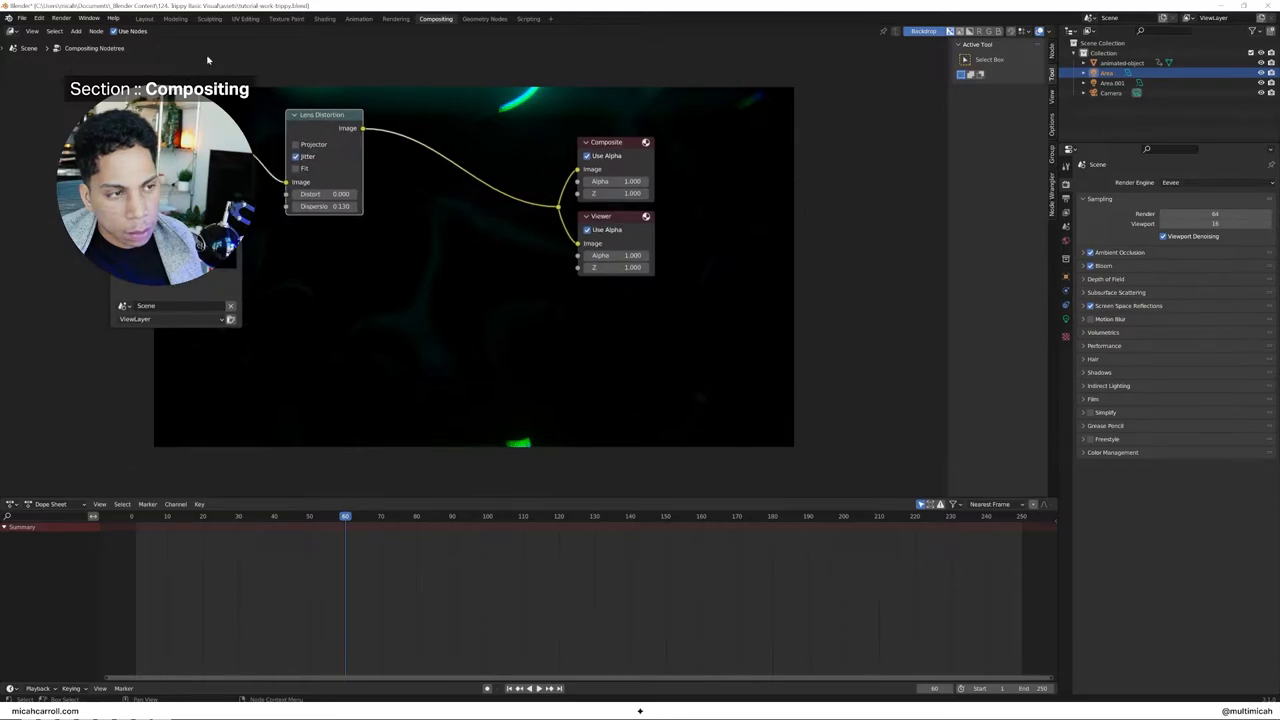
left_click(144, 18)
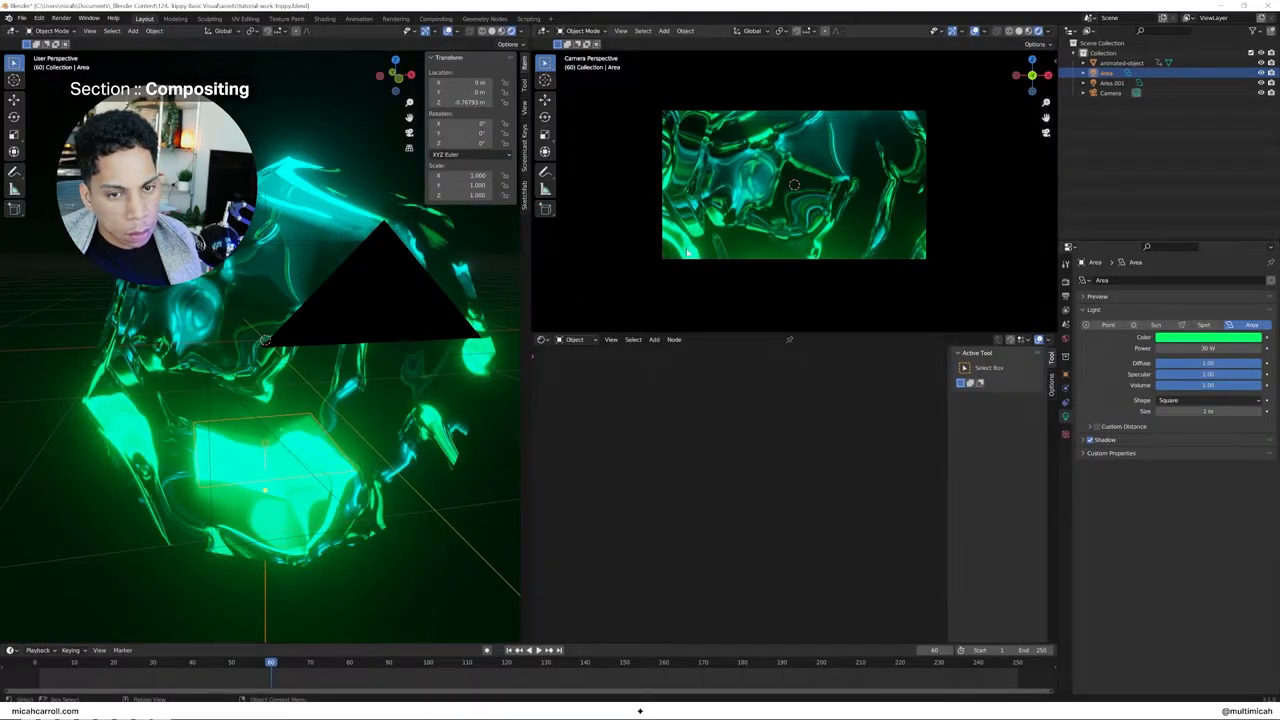
left_click(396, 18)
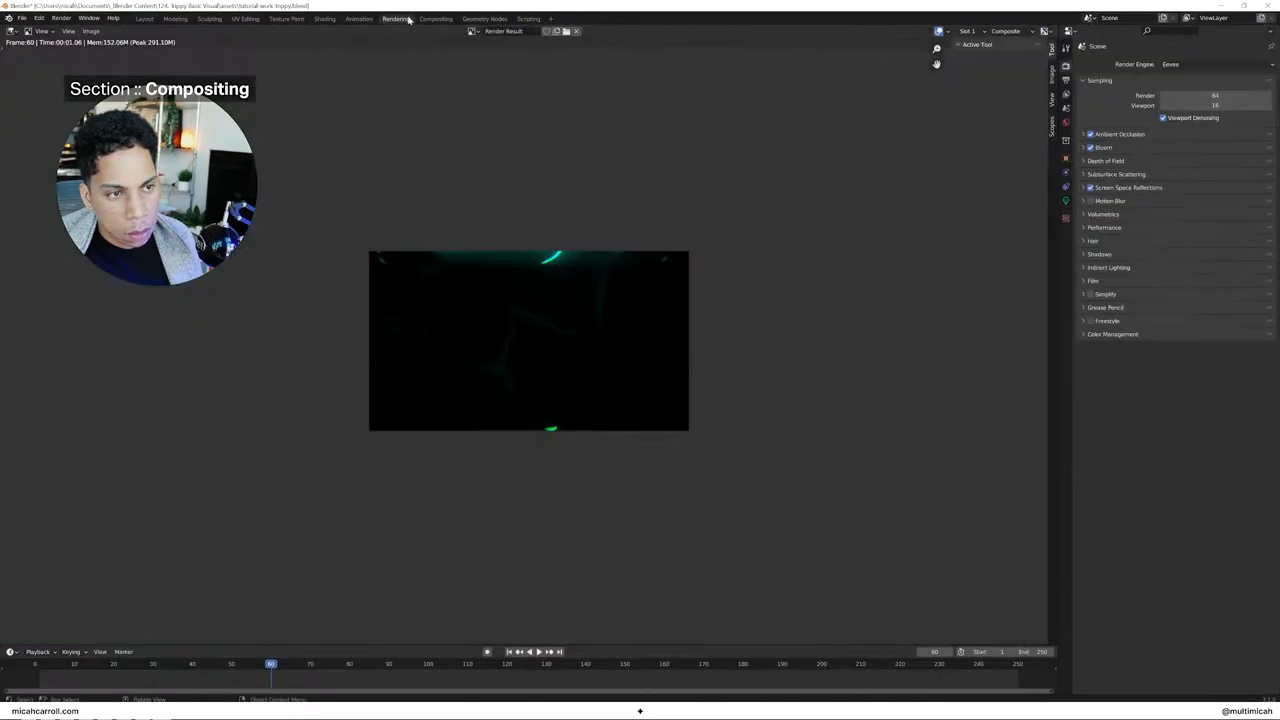
left_click(436, 18)
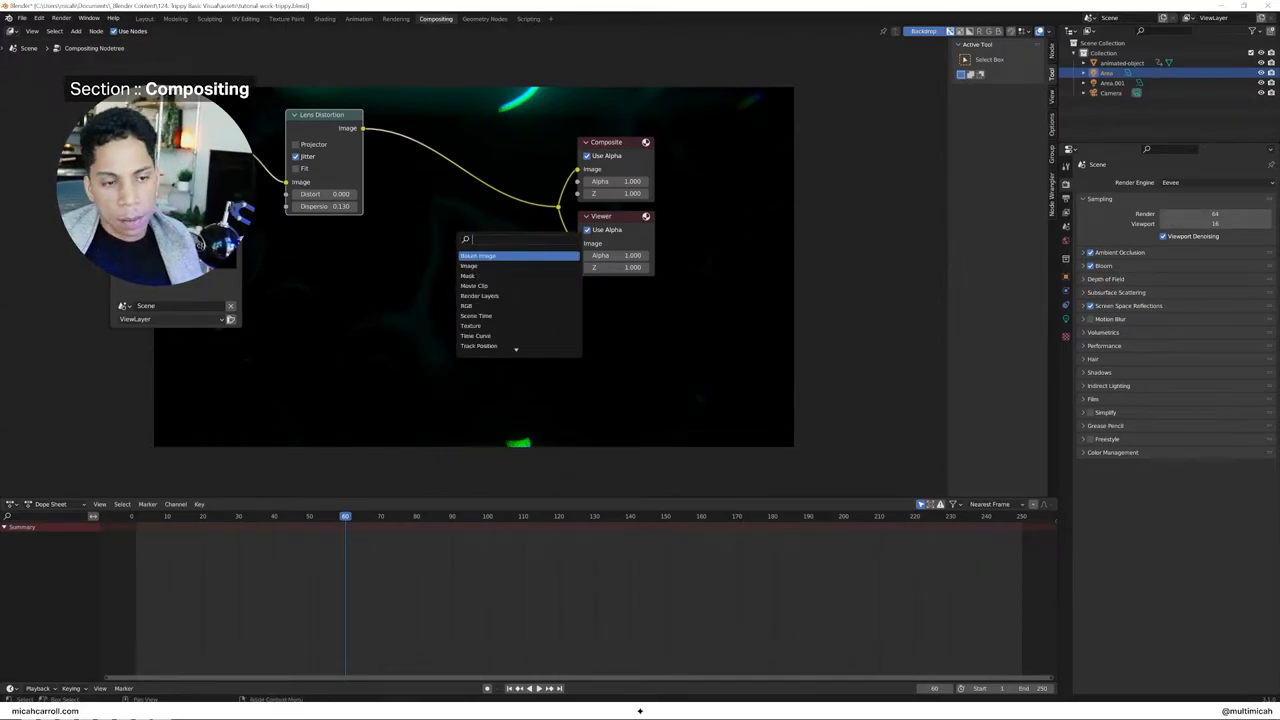
Add Mix nodes after the Lens Distortion, the first set to Value blending
left_click(476, 256)
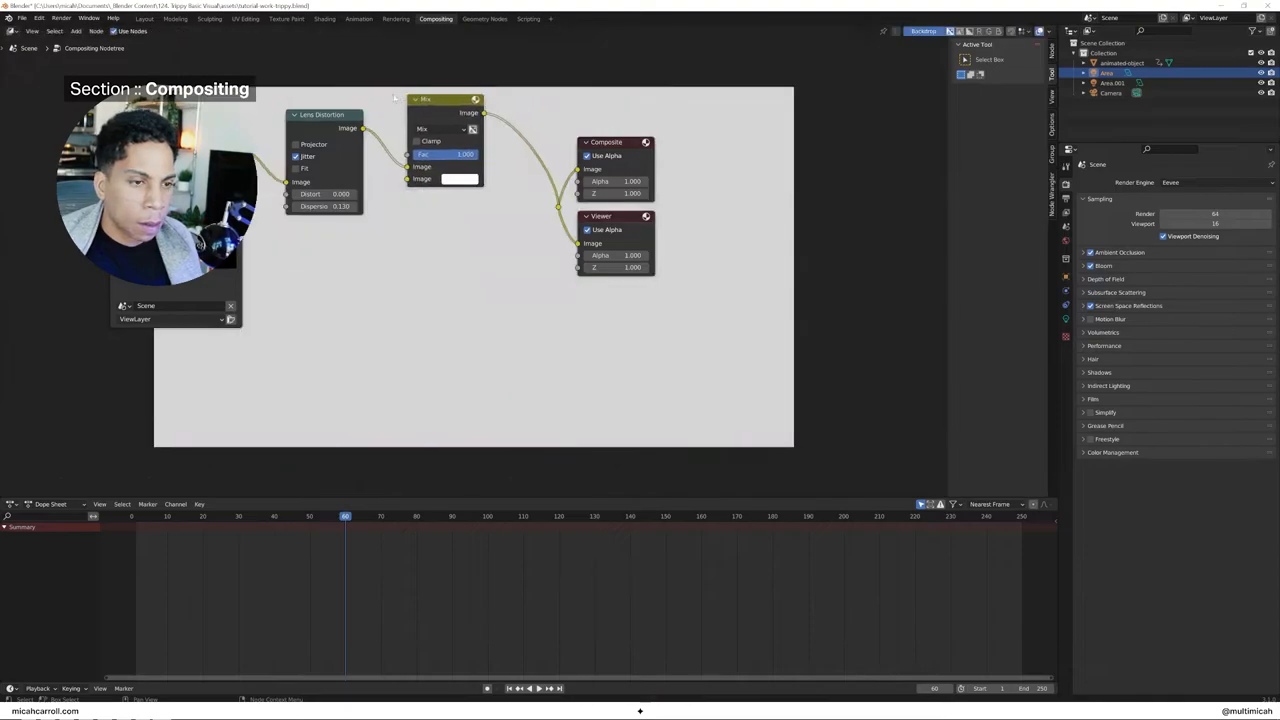
left_click(440, 128)
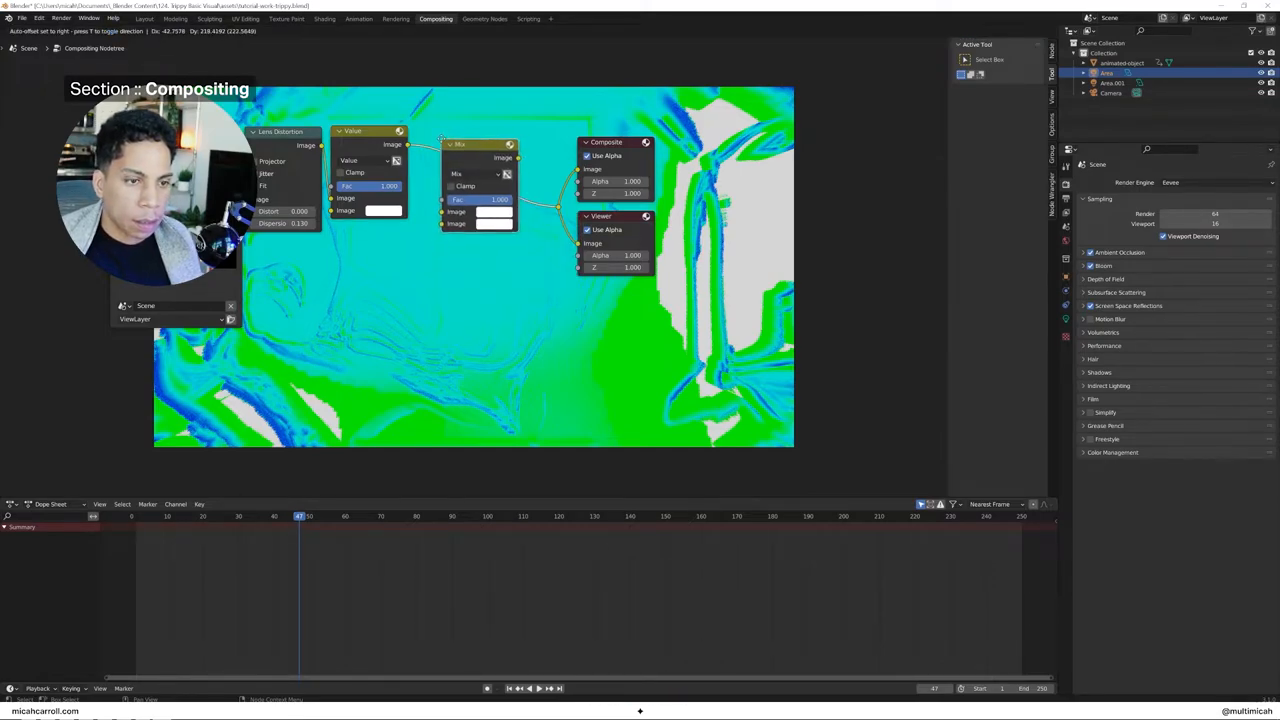
Set the second Mix node to Difference blending with a new colour input
left_click(480, 160)
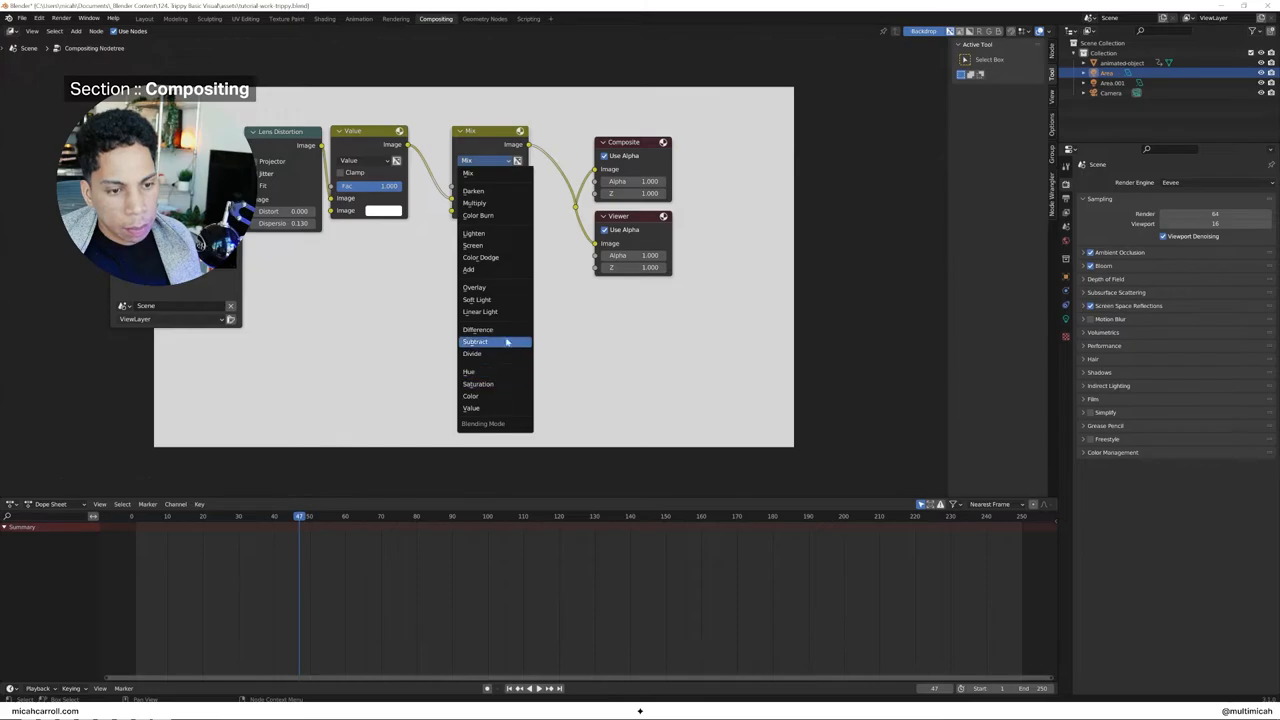
left_click(476, 328)
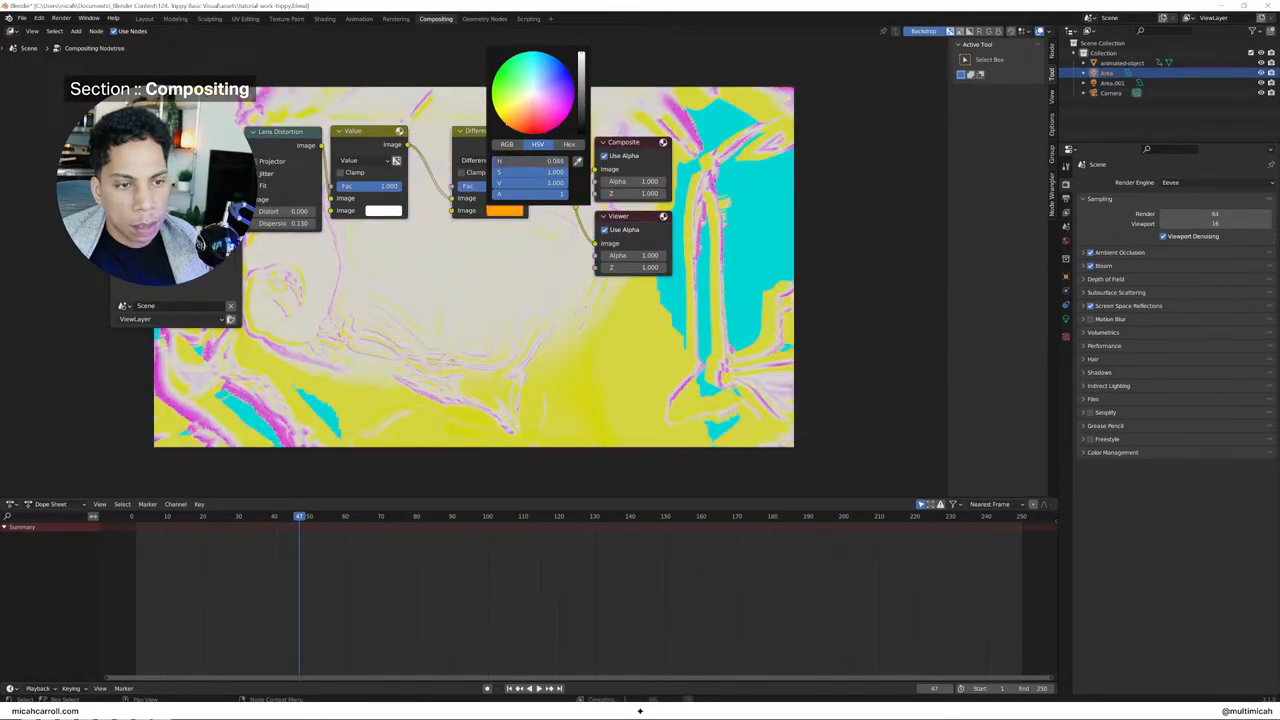
left_click(536, 110)
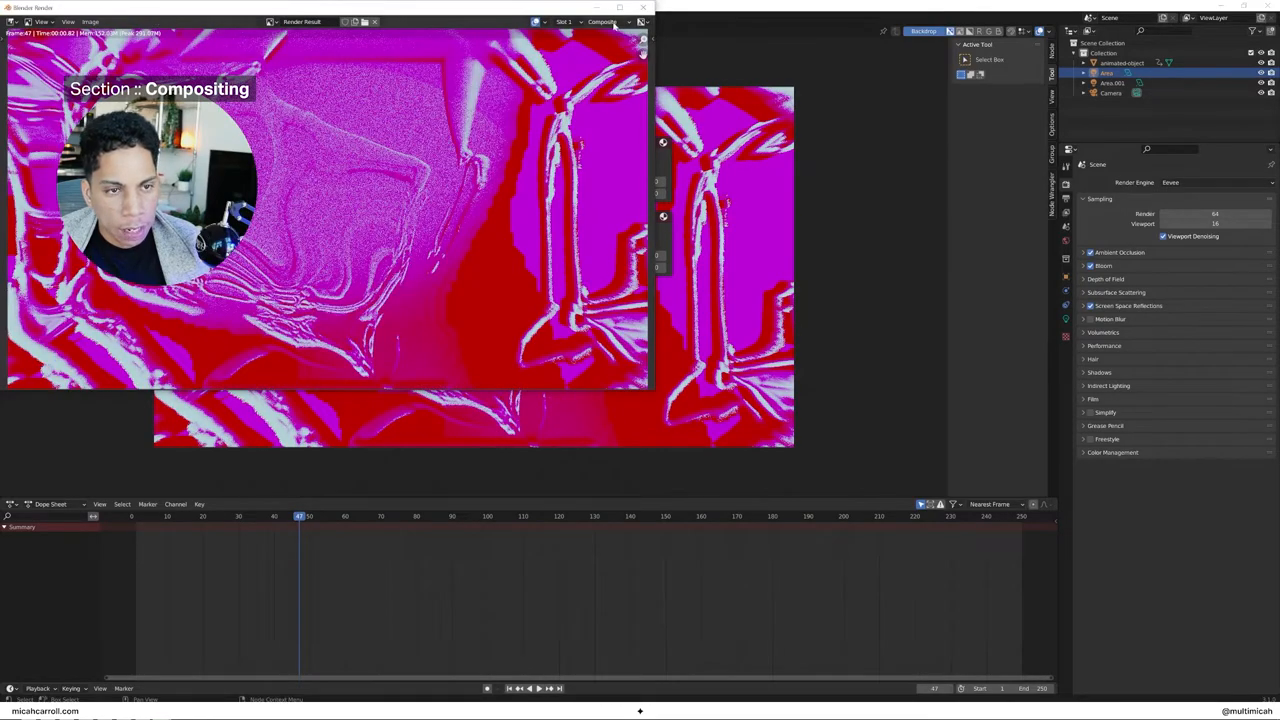
Close the render window and adjust the Lens Distortion's Distort and Dispersion values
left_click(436, 18)
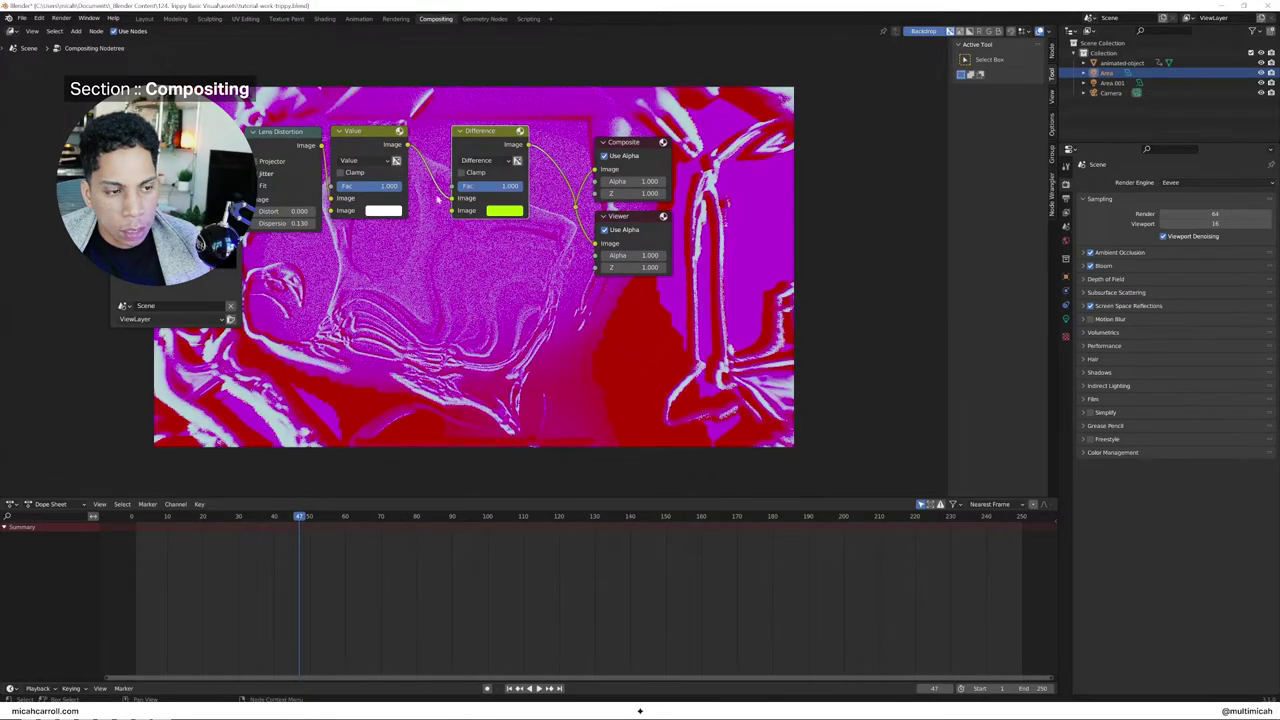
left_click(488, 186)
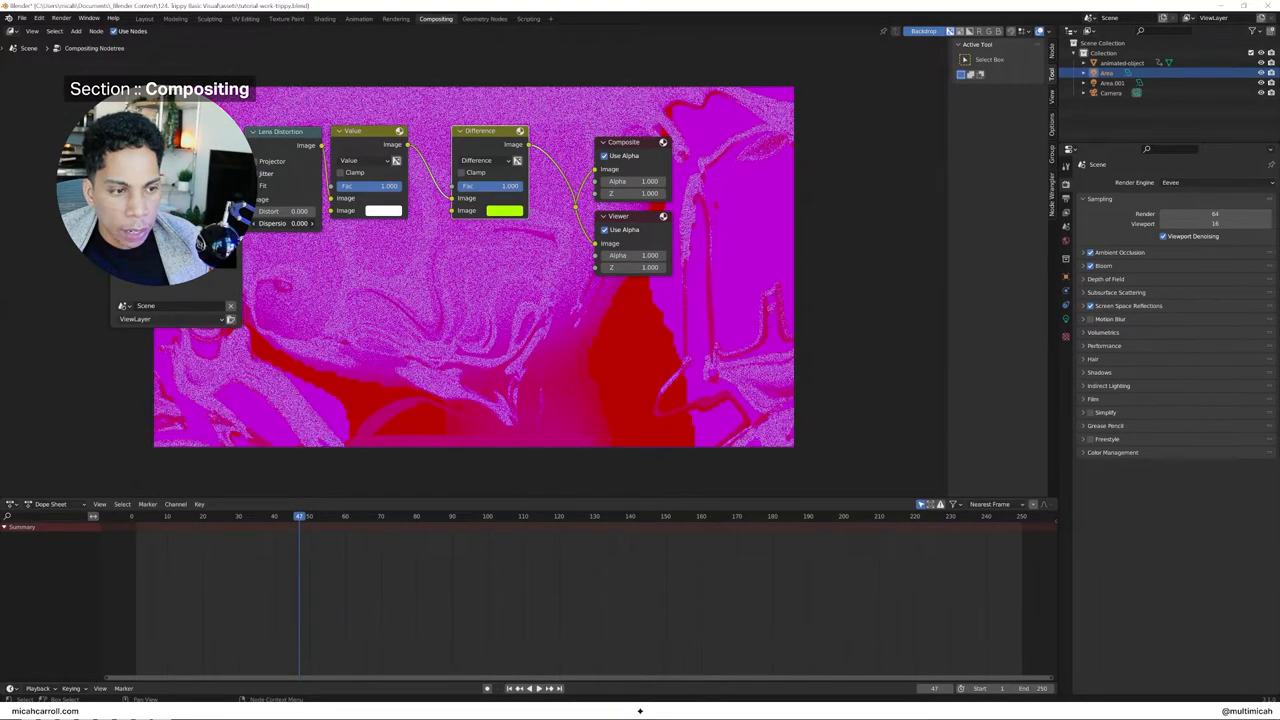
left_click(300, 224)
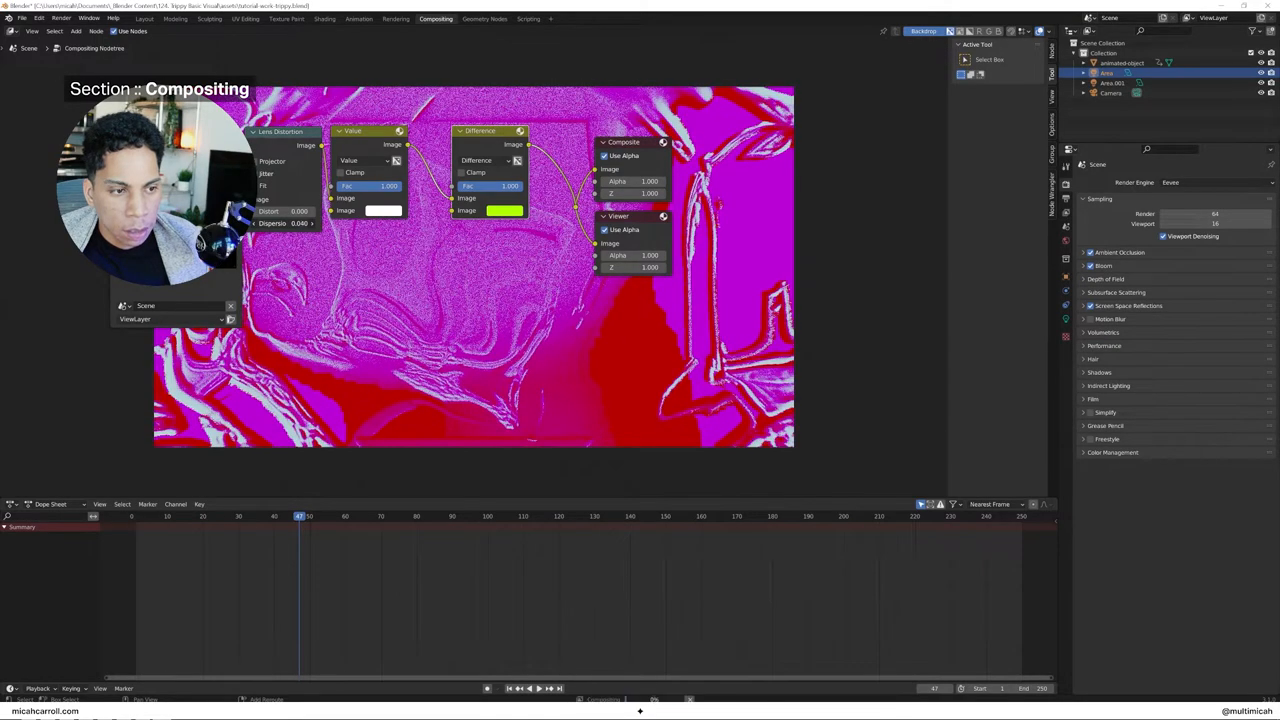
left_click_drag(284, 212, 320, 212)
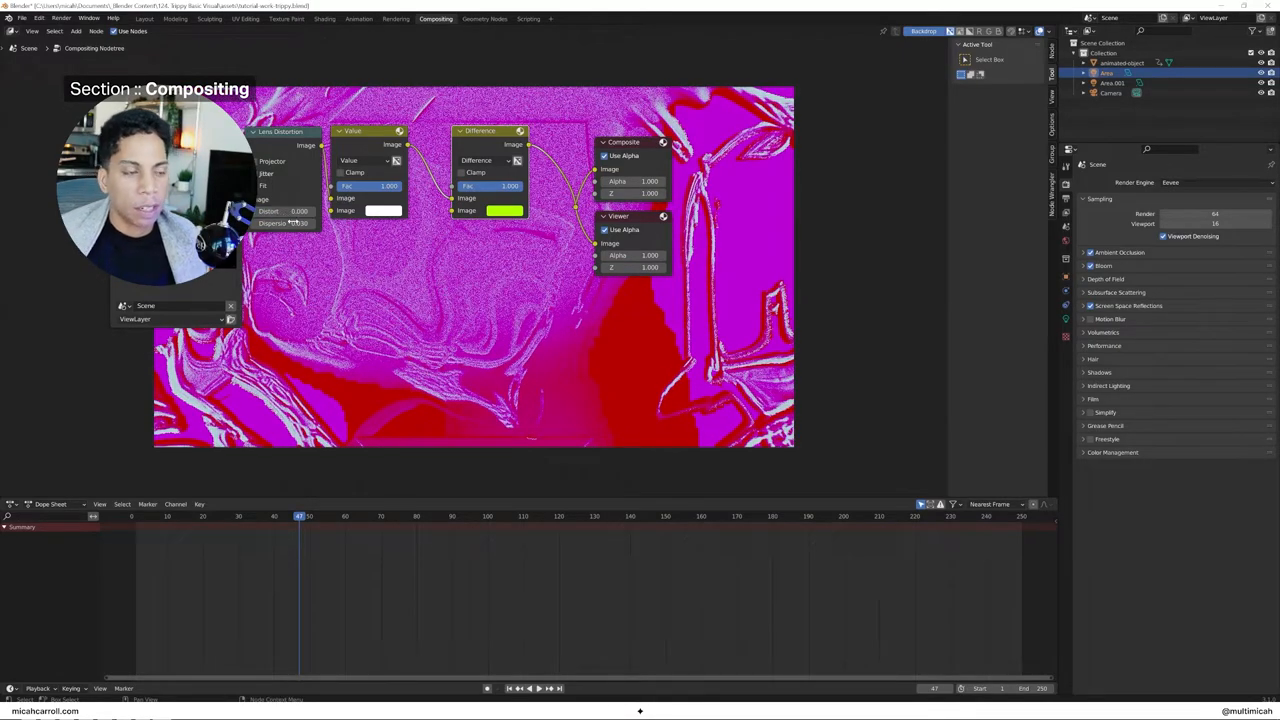
left_click(288, 516)
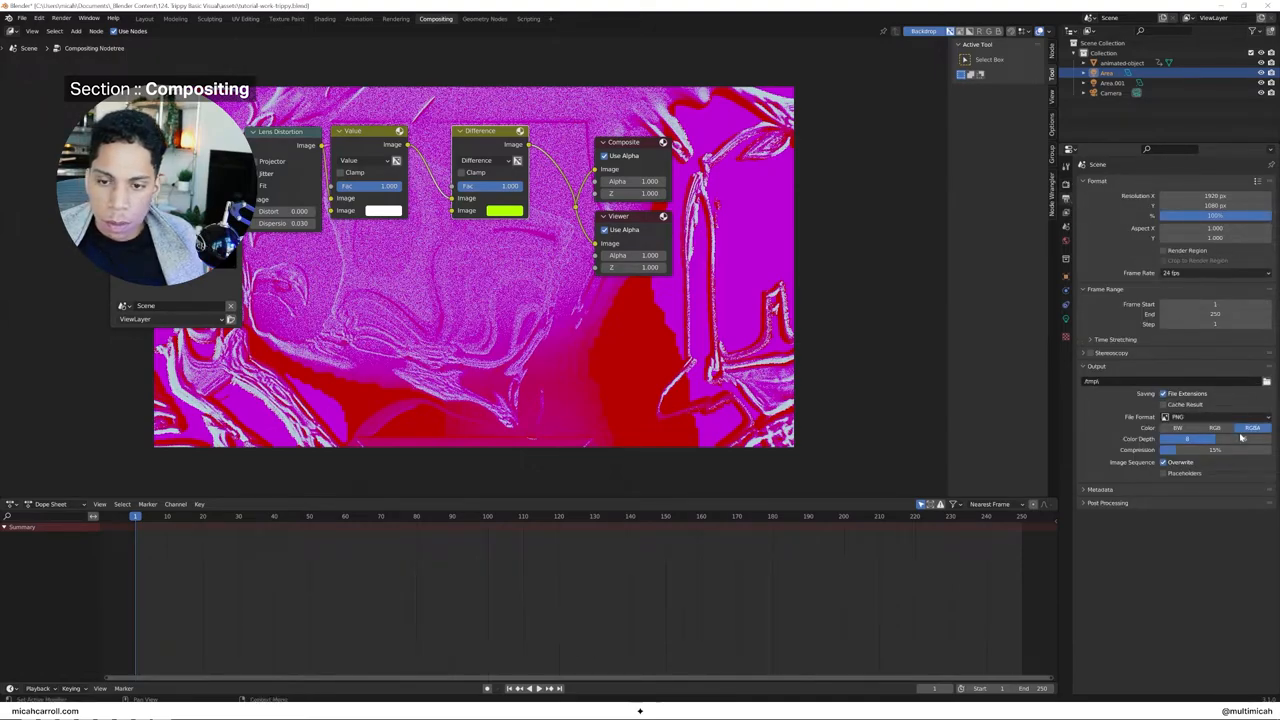
Set output to FFmpeg Video, Perceptually Lossless quality, MPEG-4 container
left_click(1216, 416)
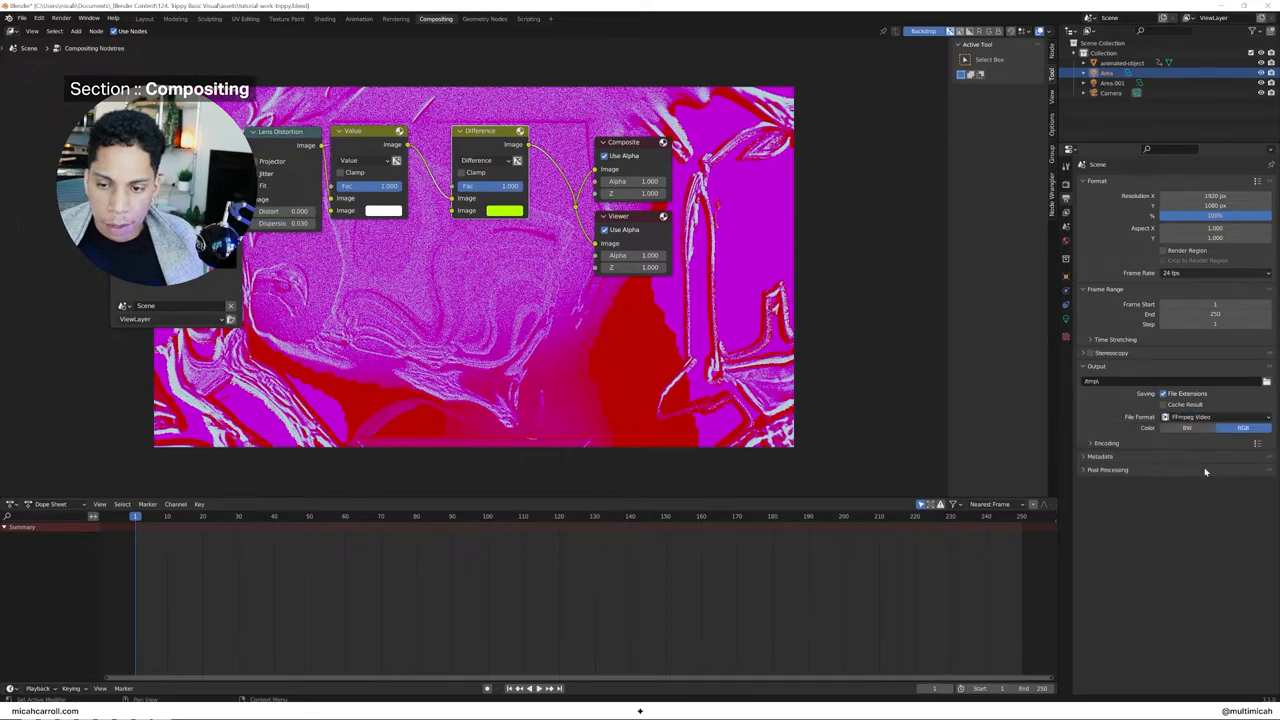
left_click(1212, 512)
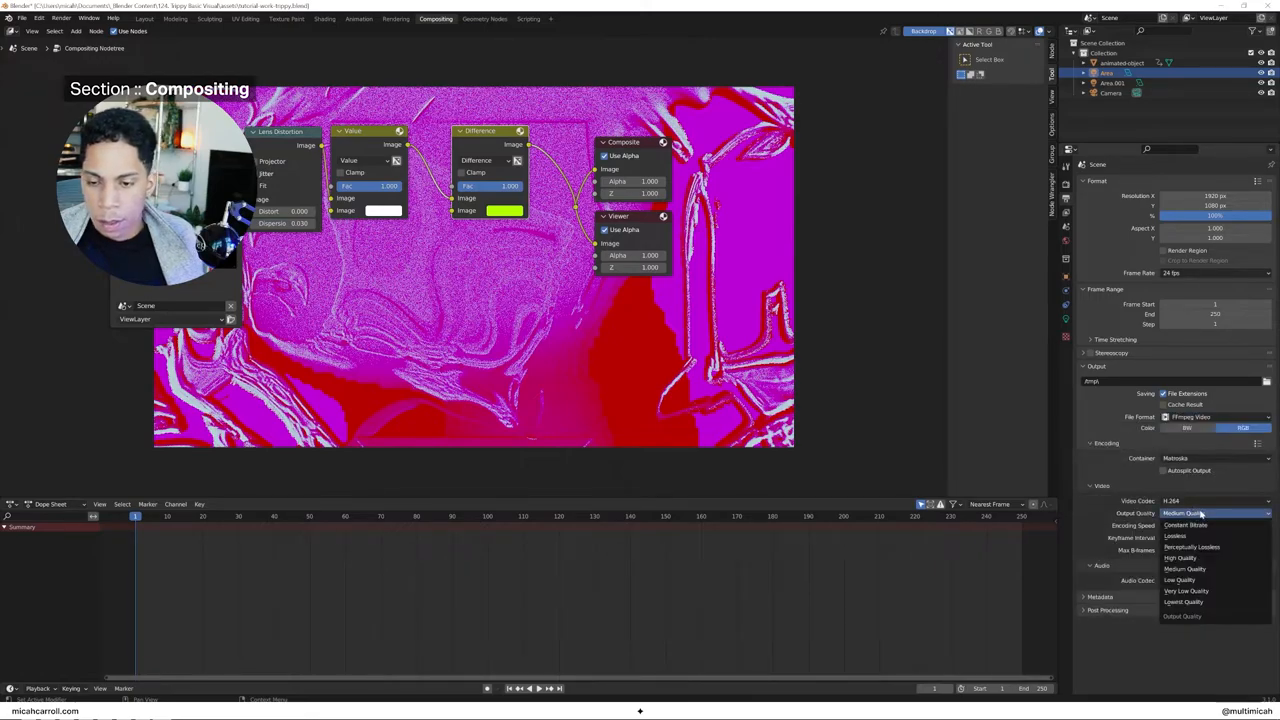
left_click(1192, 548)
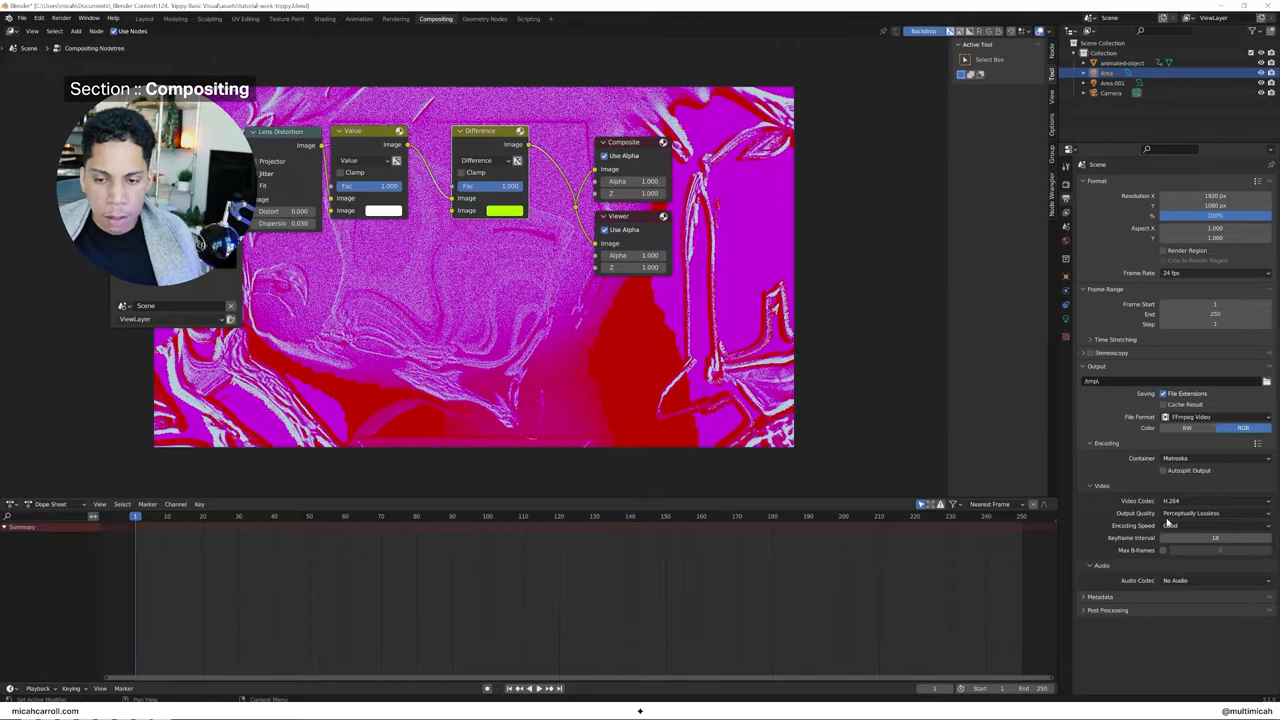
left_click(1216, 458)
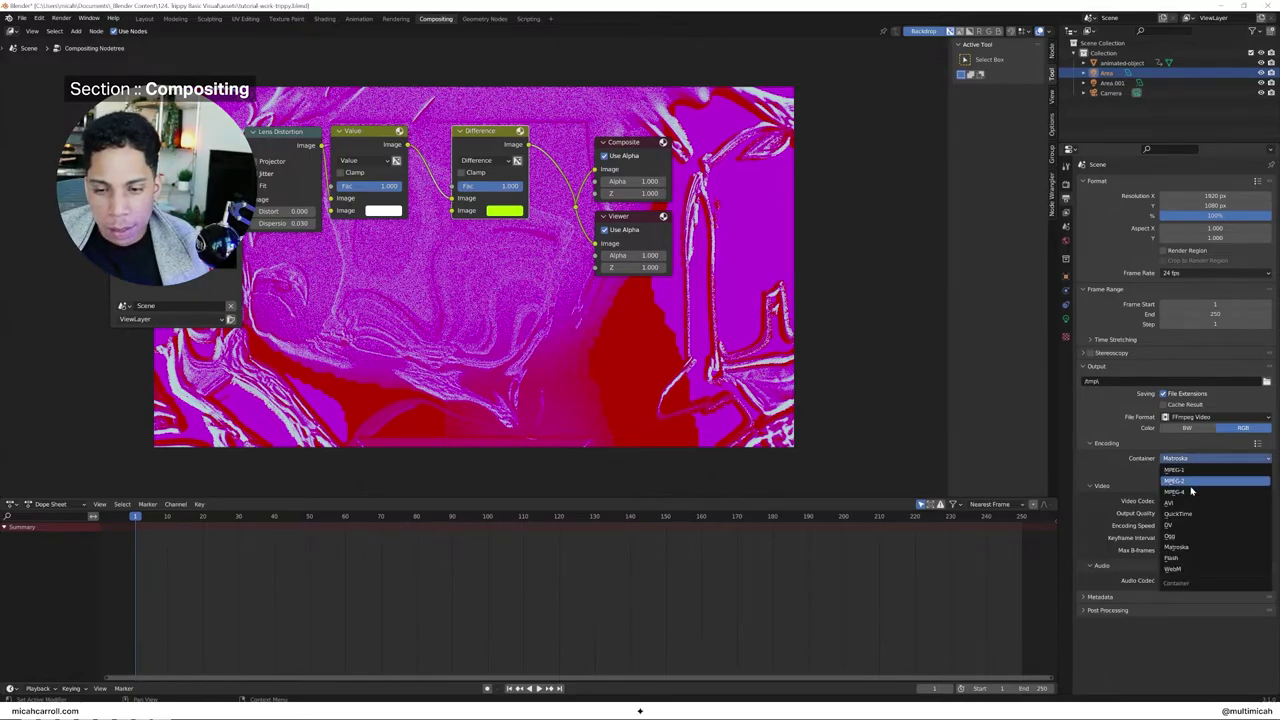
left_click(1176, 480)
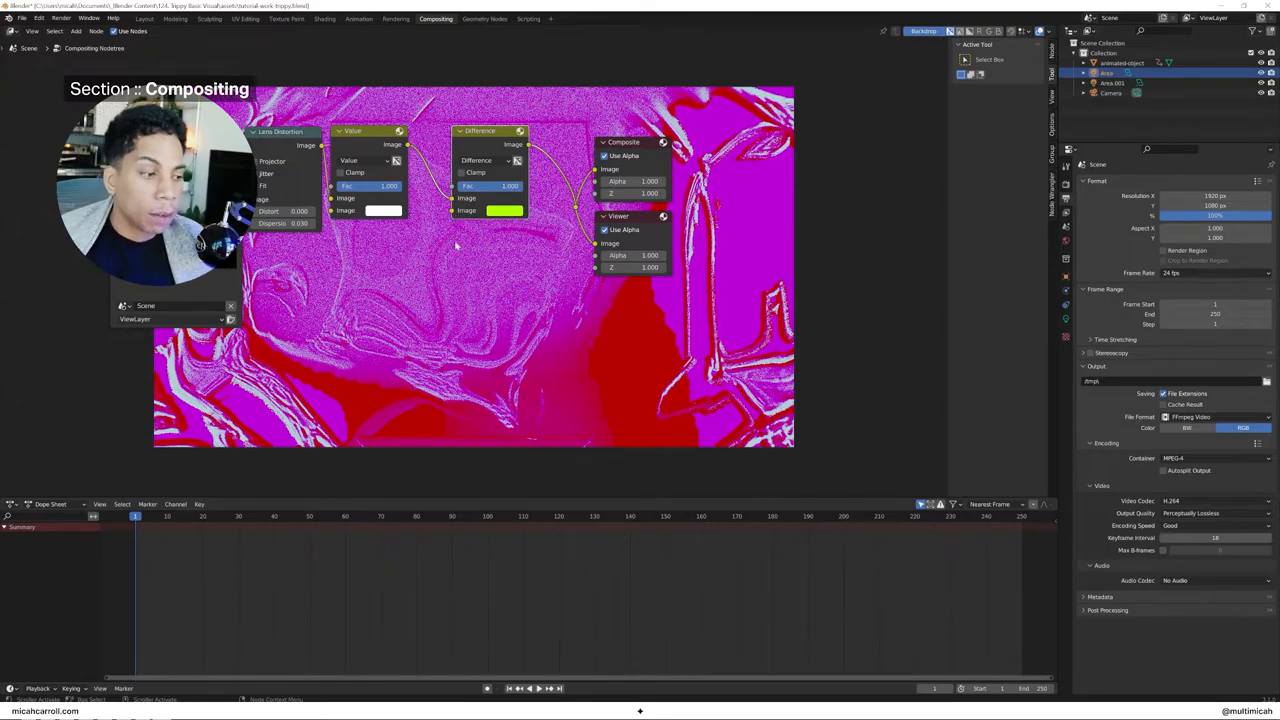
Keyframe the Difference colour at the start, then keyframe a purple colour at a later frame
right_click(490, 186)
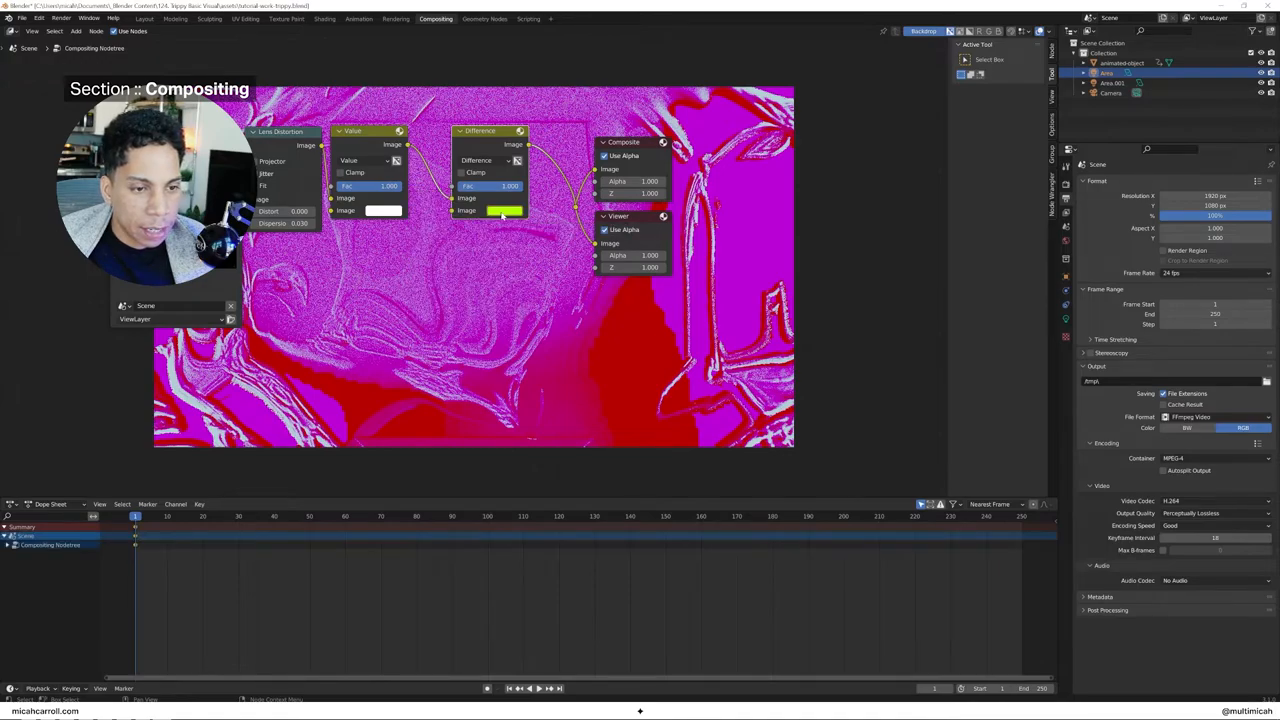
left_click(548, 516)
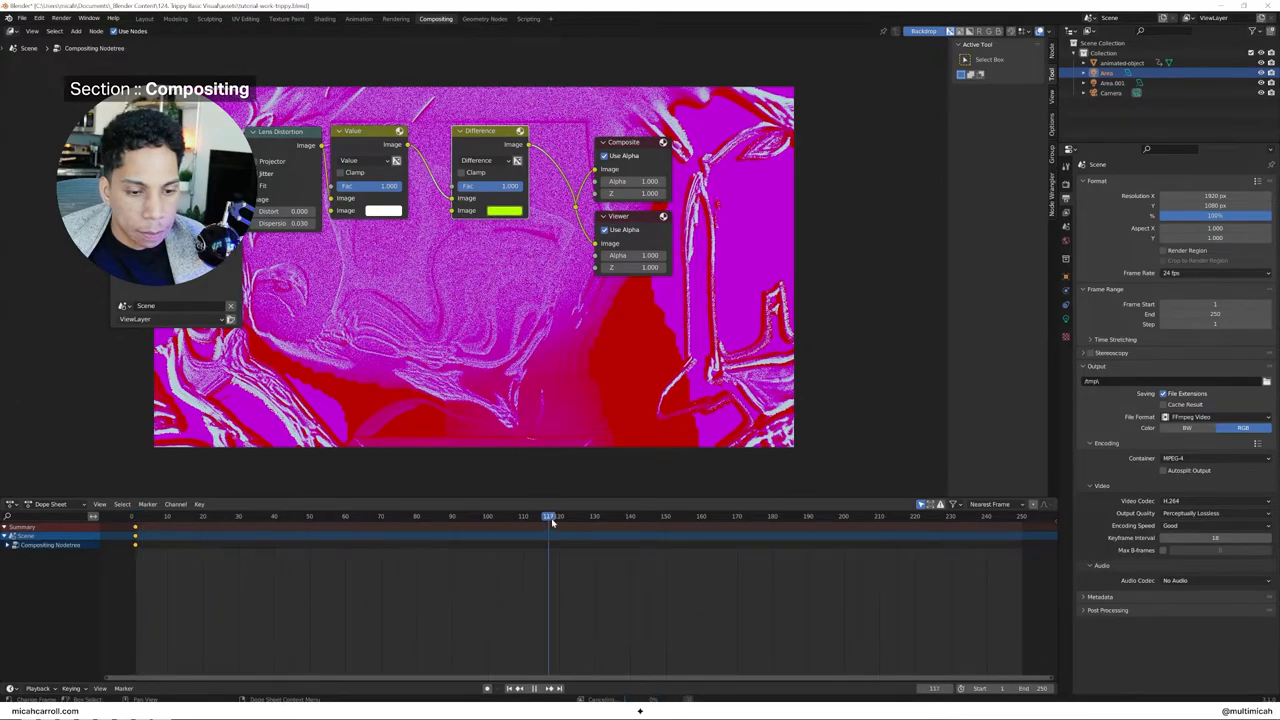
left_click(576, 516)
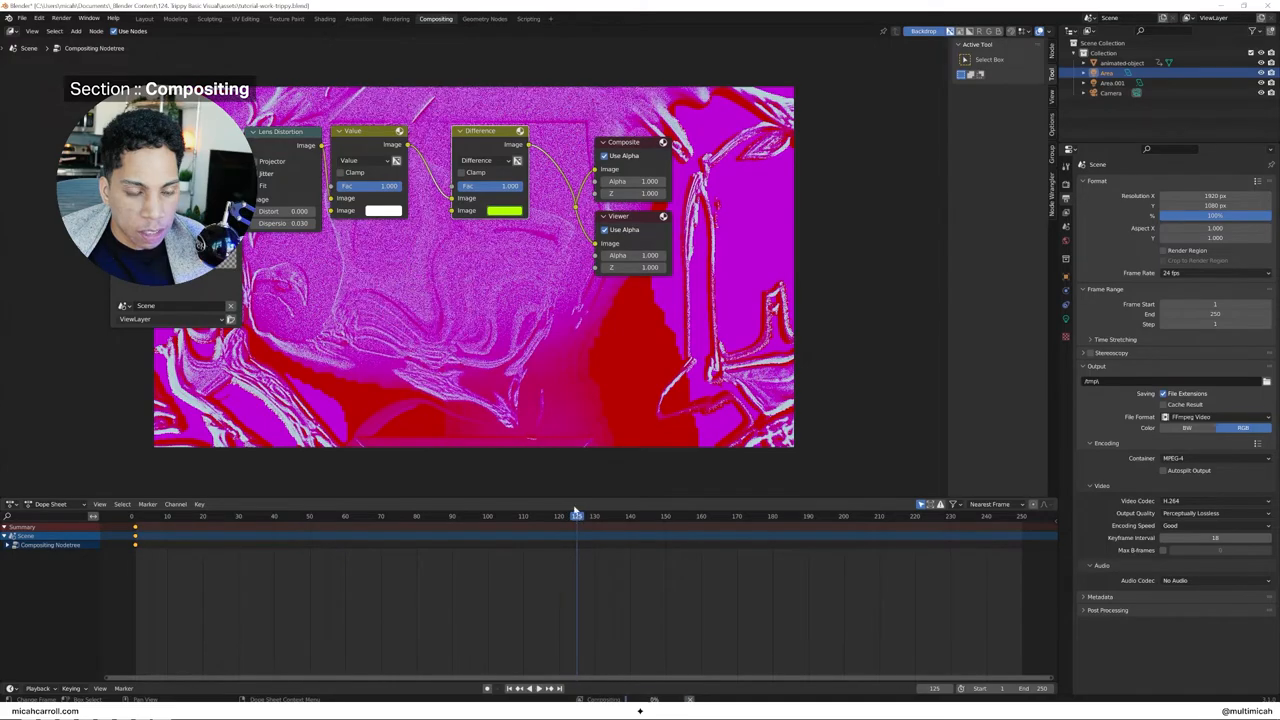
left_click(504, 210)
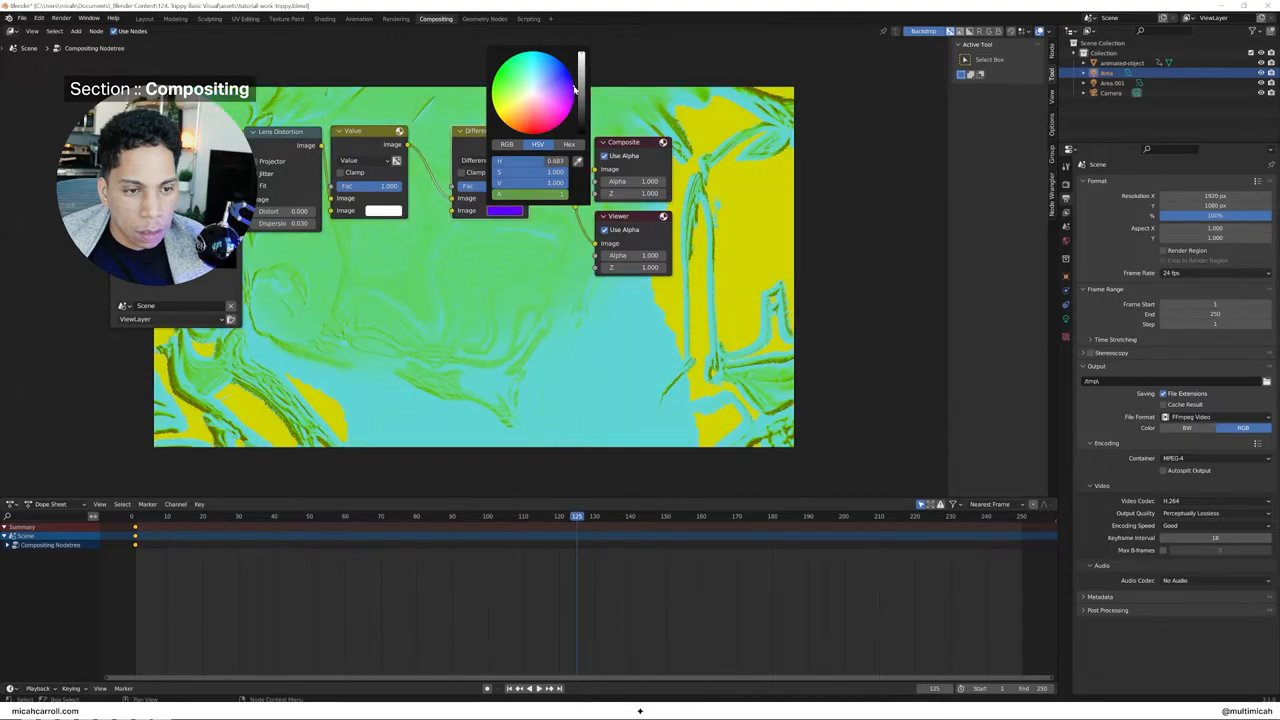
right_click(536, 90)
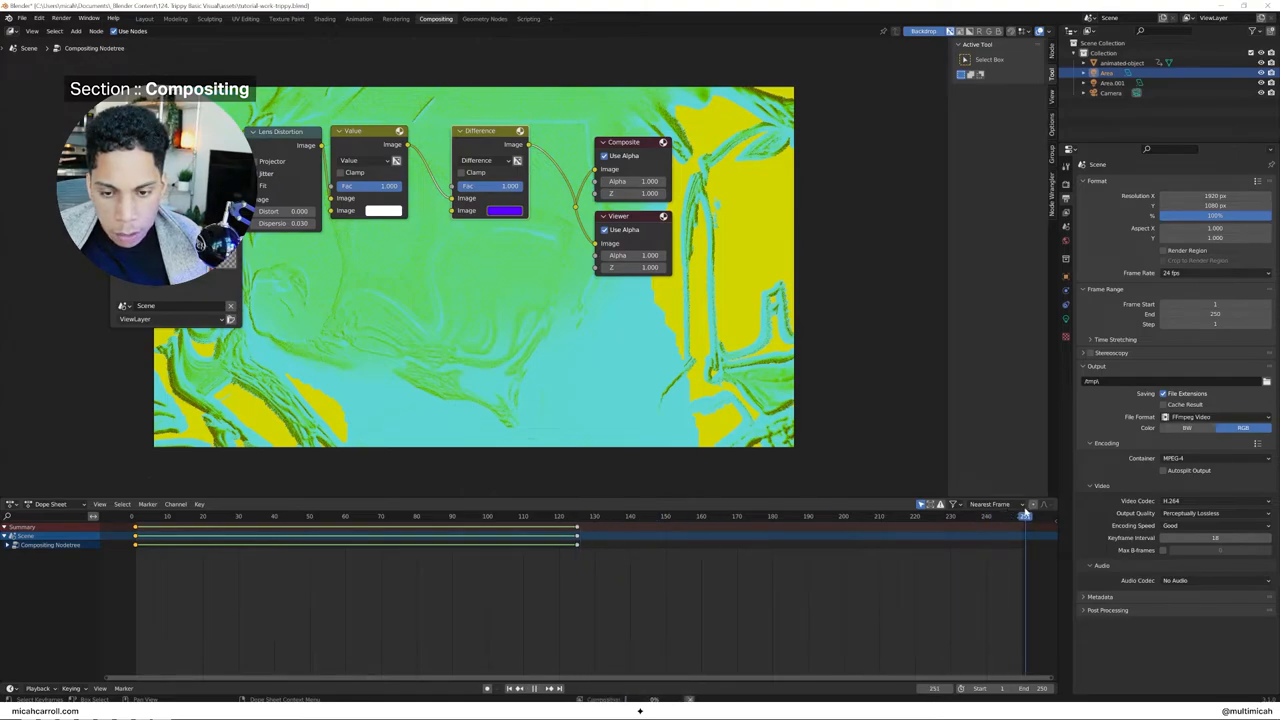
Scrub through several frames to preview the green-to-purple colour shift
left_click(1000, 530)
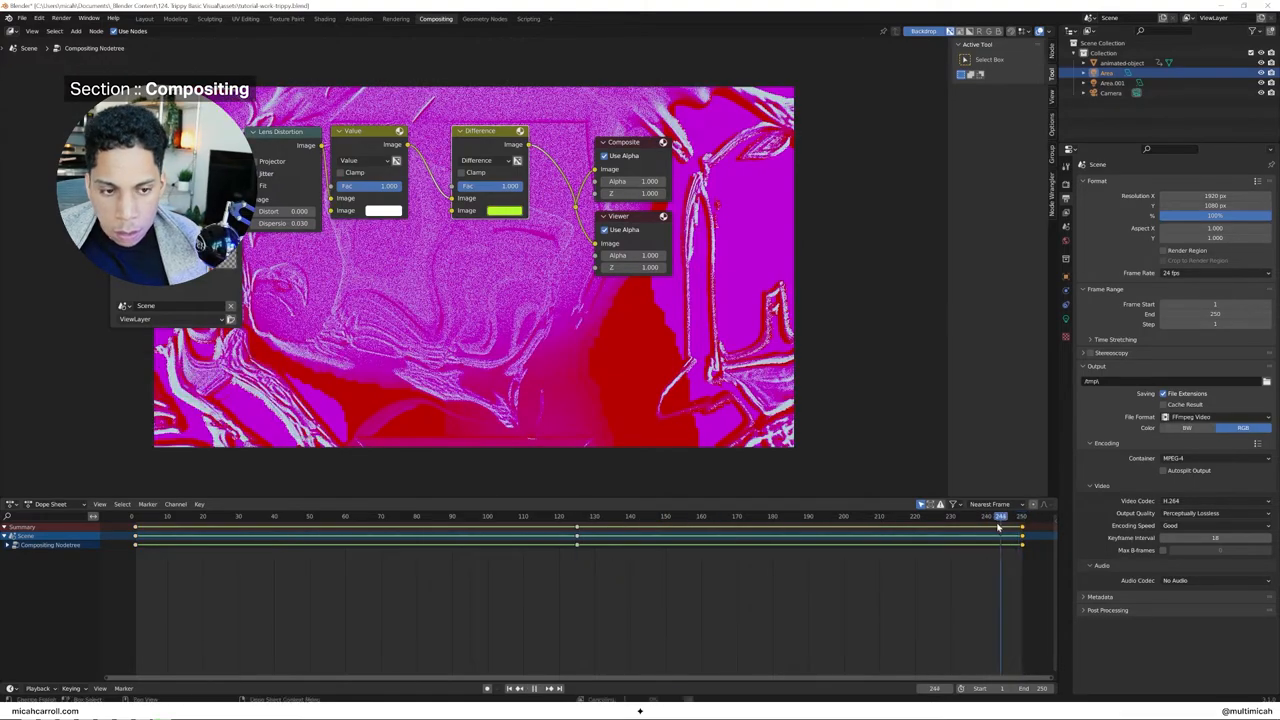
left_click(698, 516)
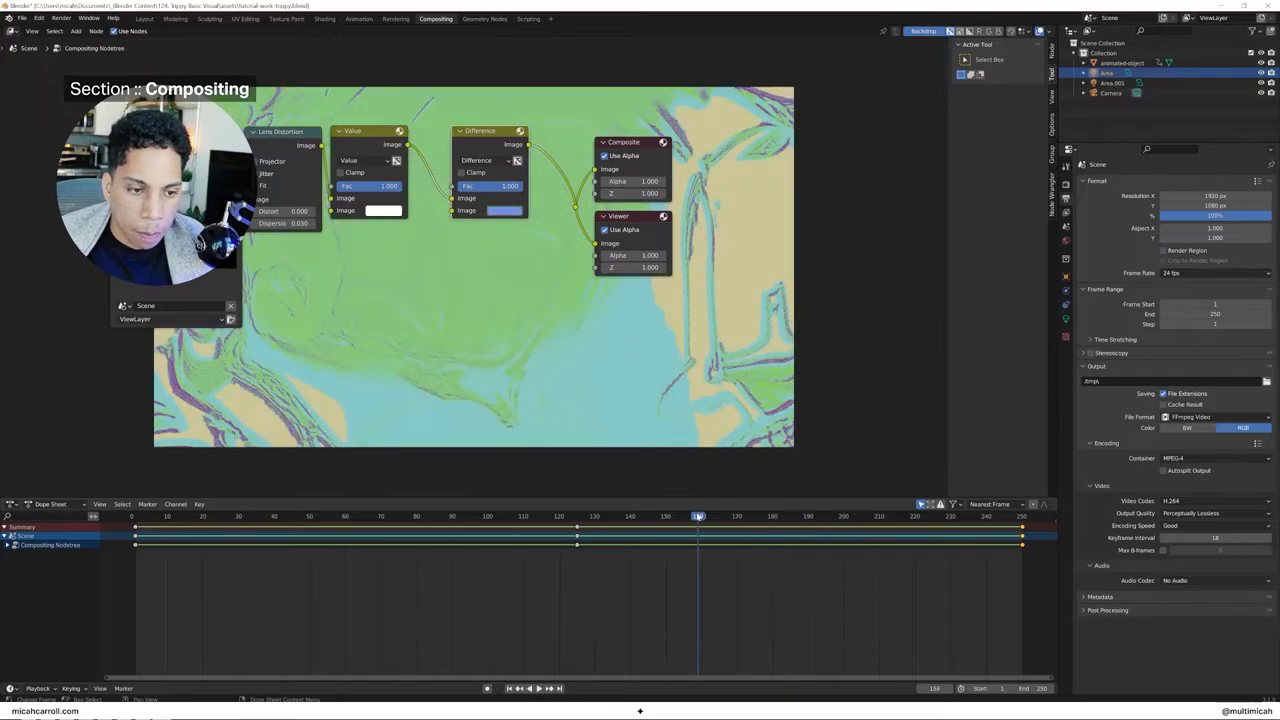
left_click(524, 516)
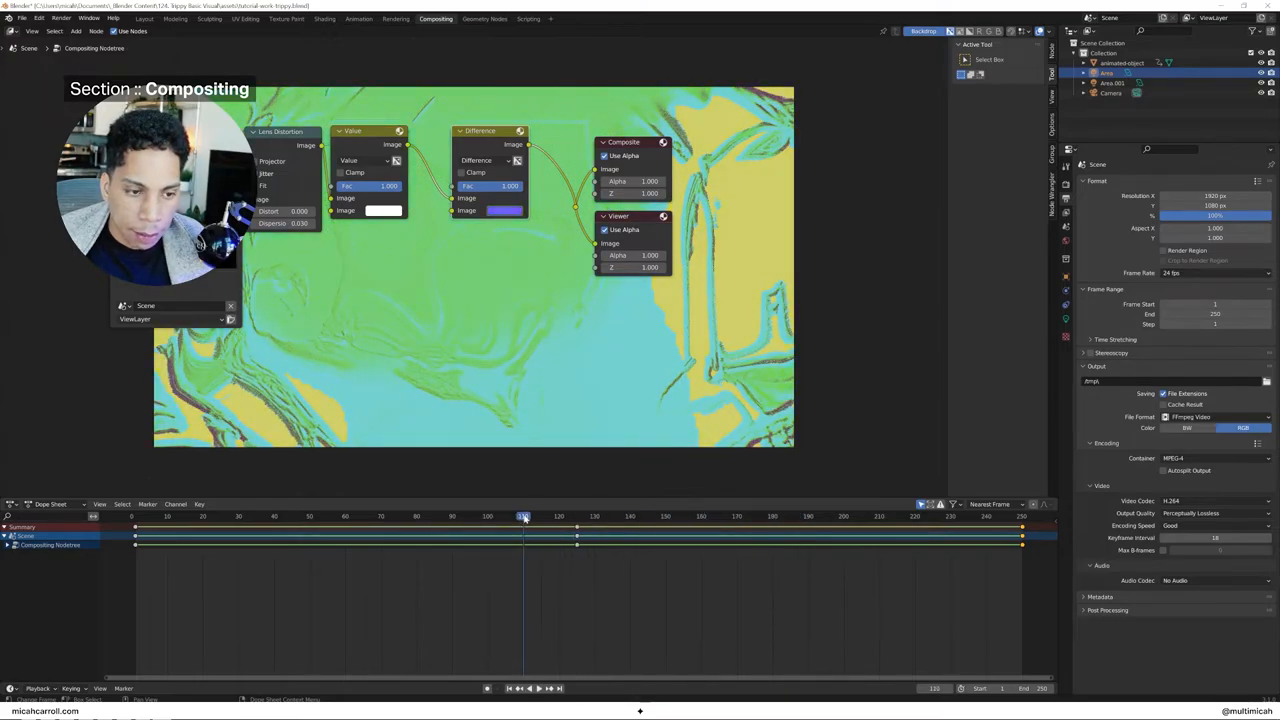
left_click(356, 516)
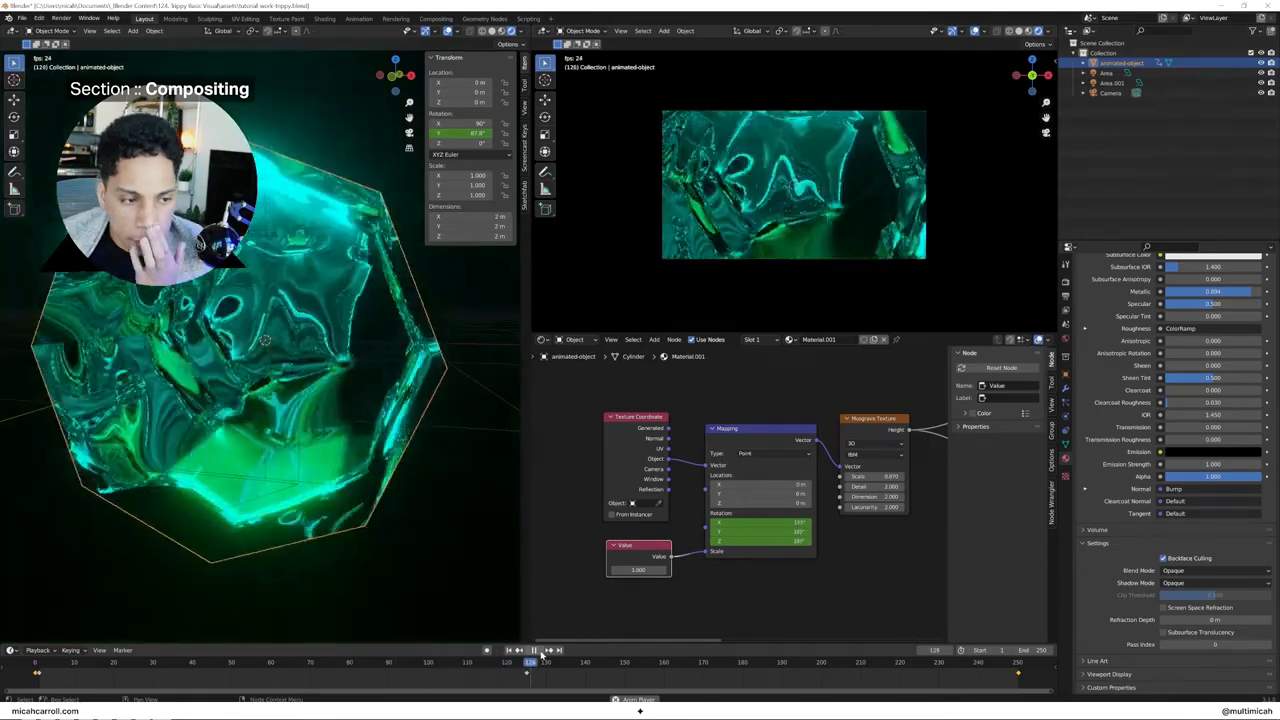
Play the tunnel animation briefly in the Layout viewport, then stop playback
left_click(718, 662)
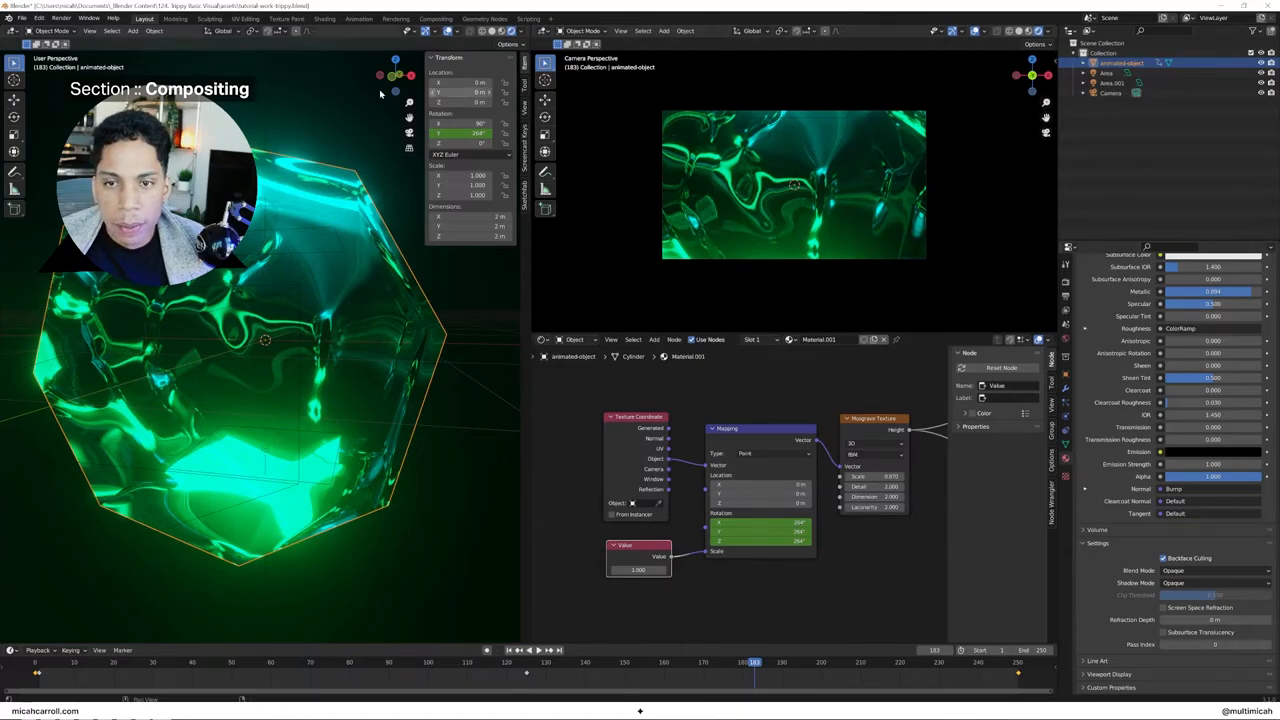
left_click(436, 18)
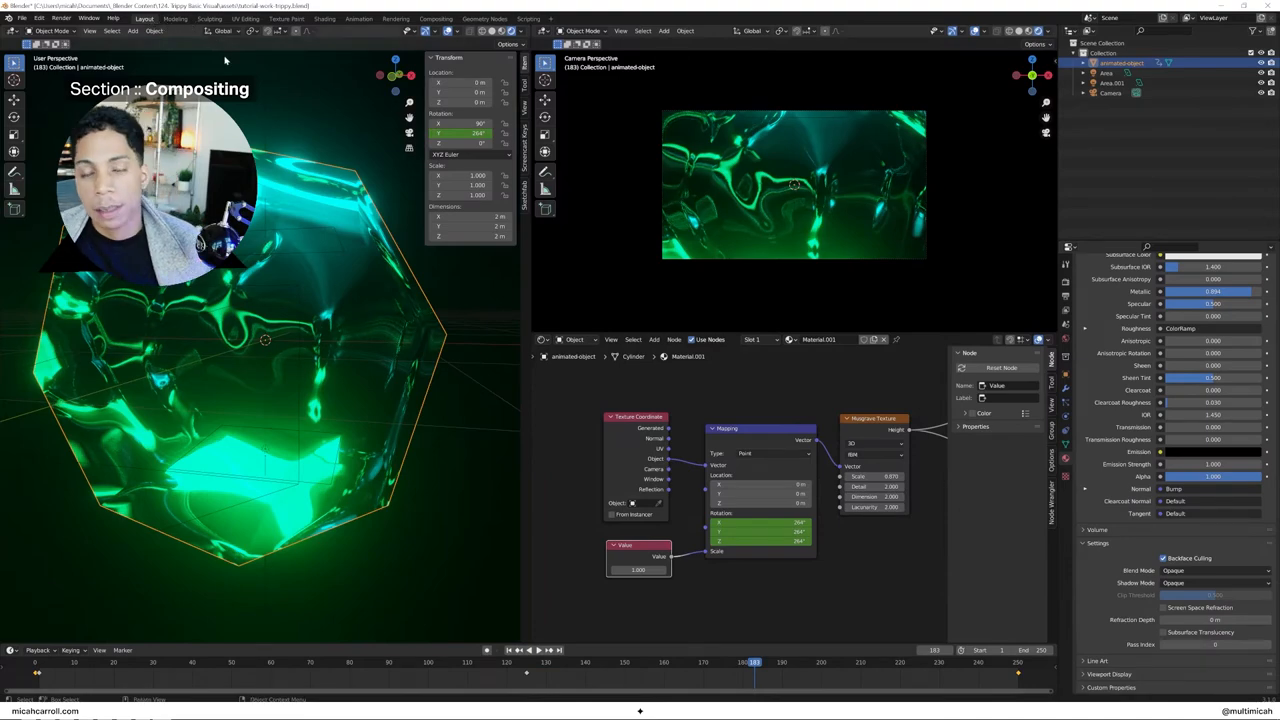
mouse_move(256, 112)
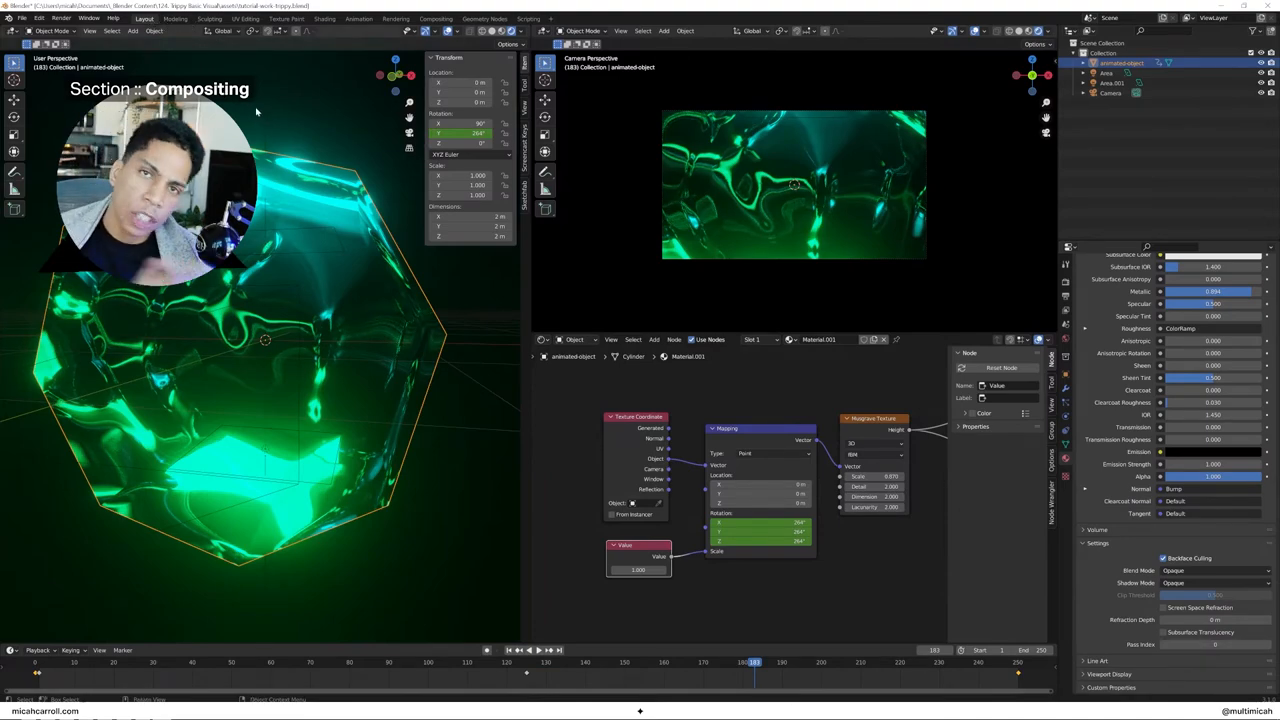